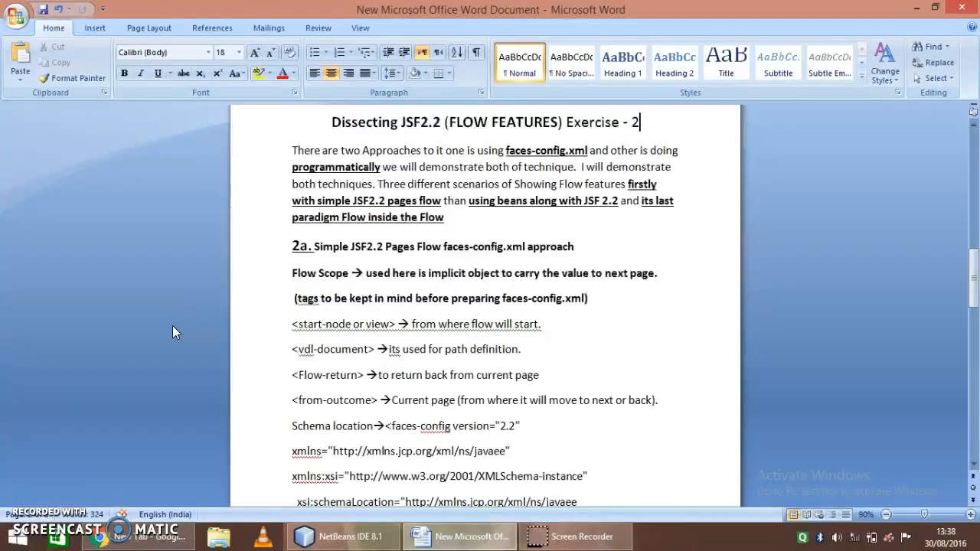
mouse_move(169, 332)
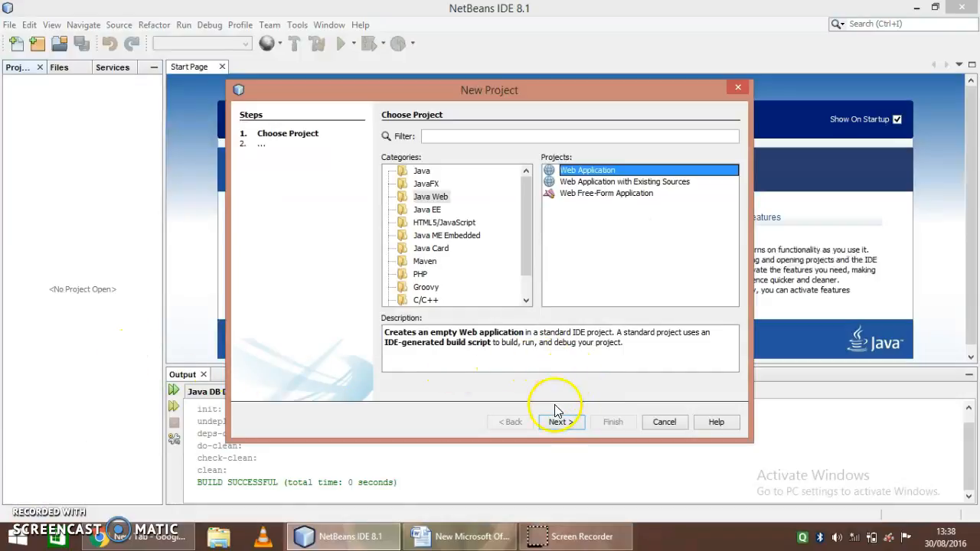
Name the new web application SimpleFlow, finish the wizard, and run the project
click(561, 422)
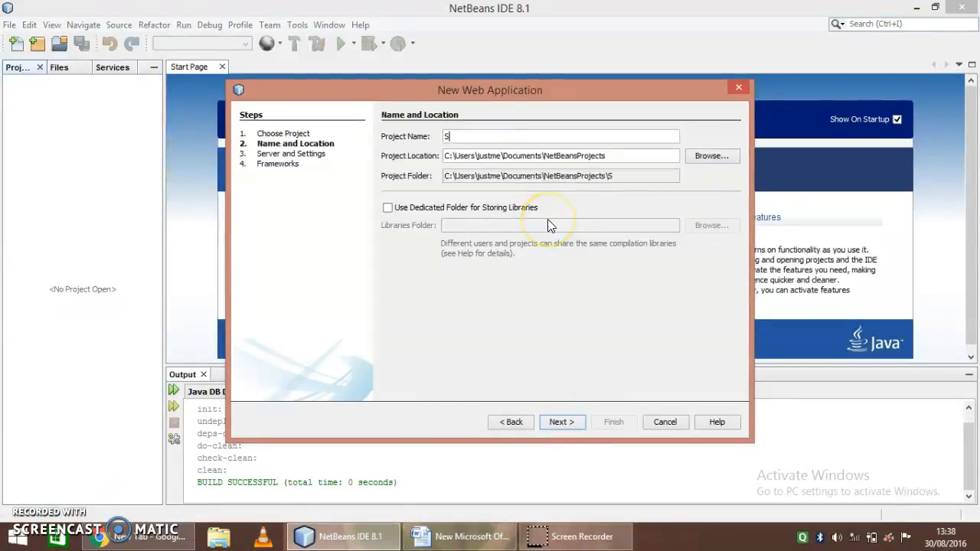
text(impleFlow)
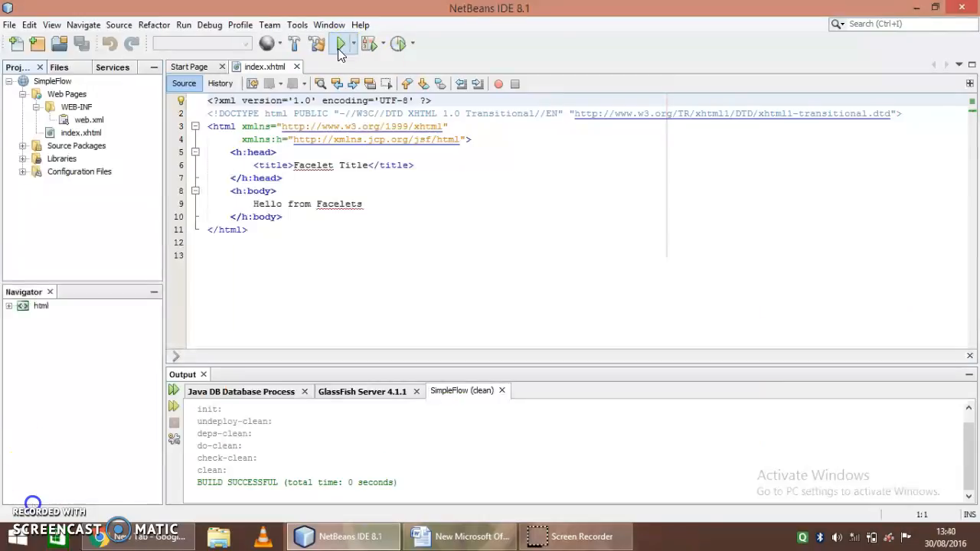
click(339, 44)
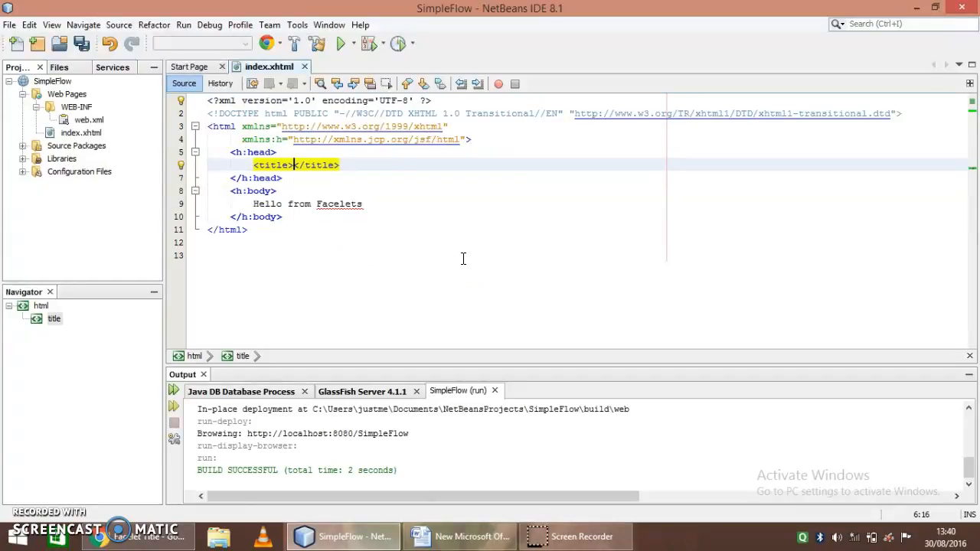
Title index.xhtml 'Booking for concert of Music' and add the bold In Flow ? currentFlow heading
text(Booking for)
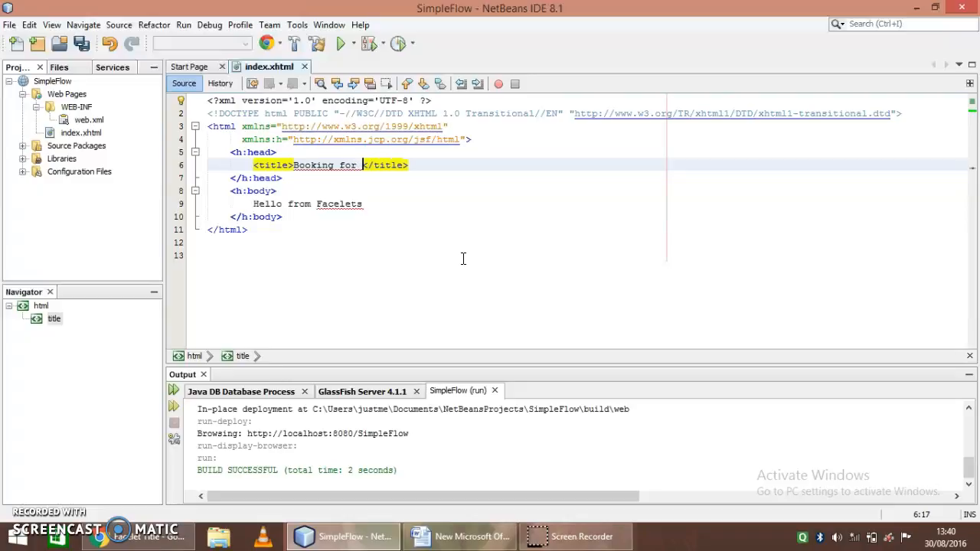
text(concert of Music)
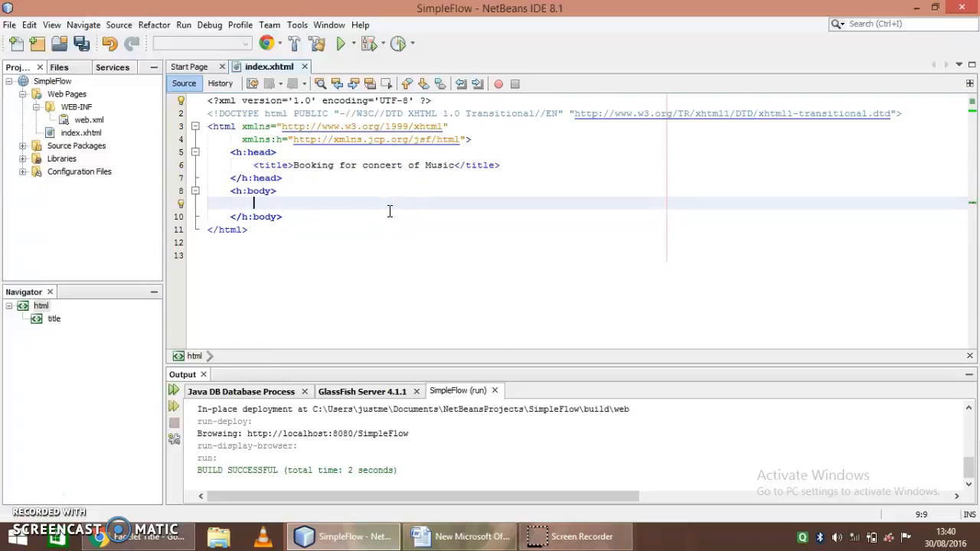
text(<h1><b></h1>)
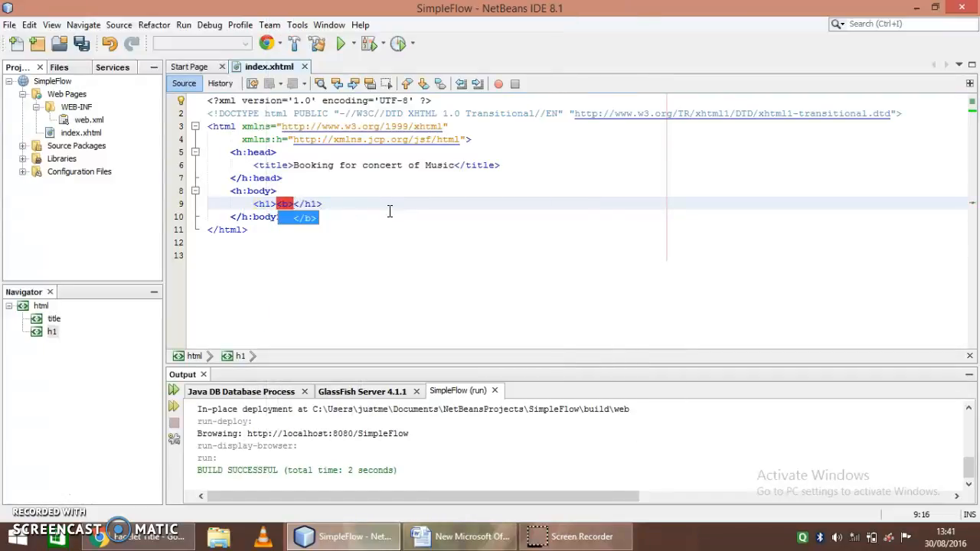
text(</)
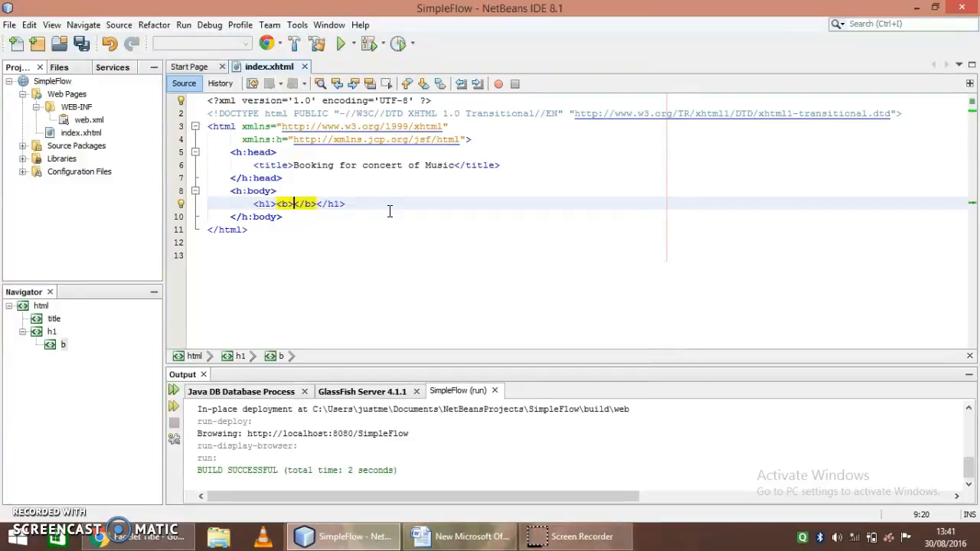
text(In Flow)
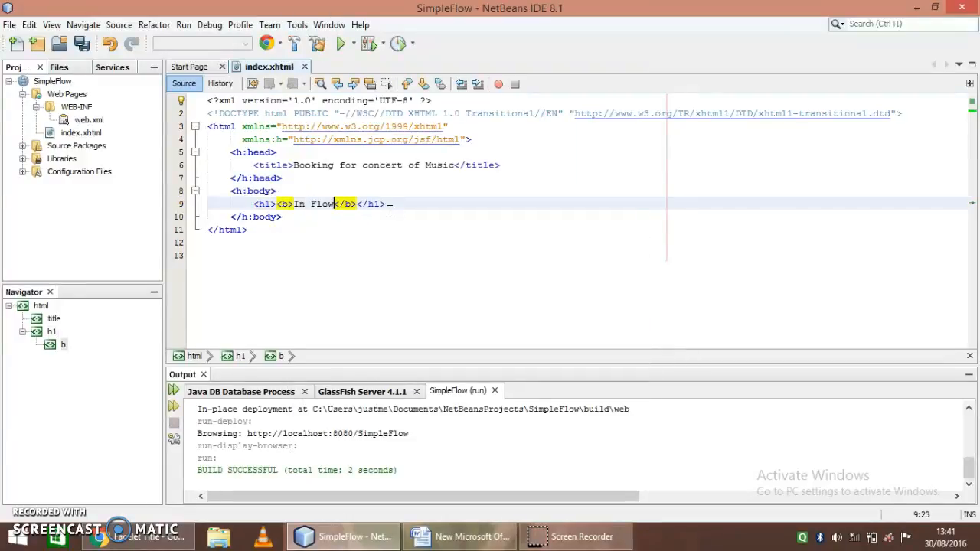
text(?)
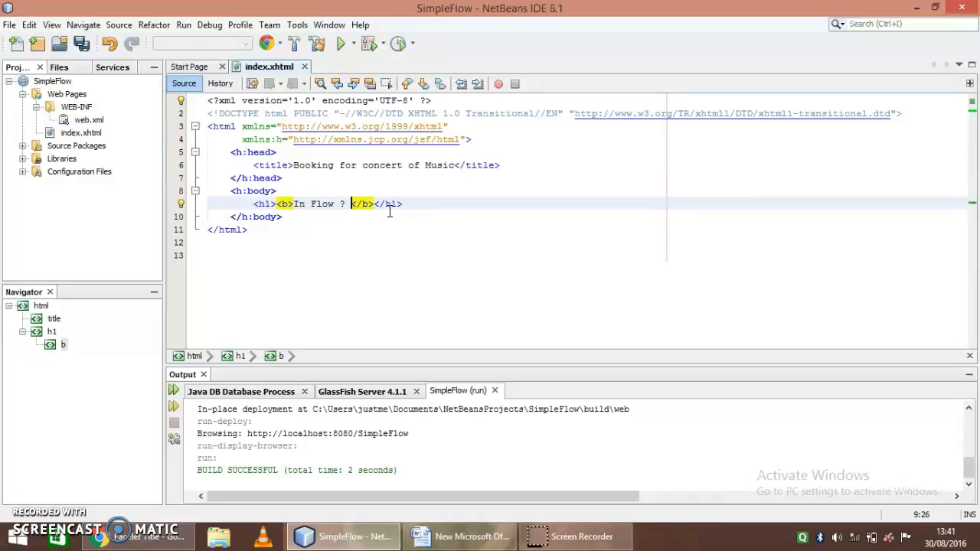
text(#{faces)
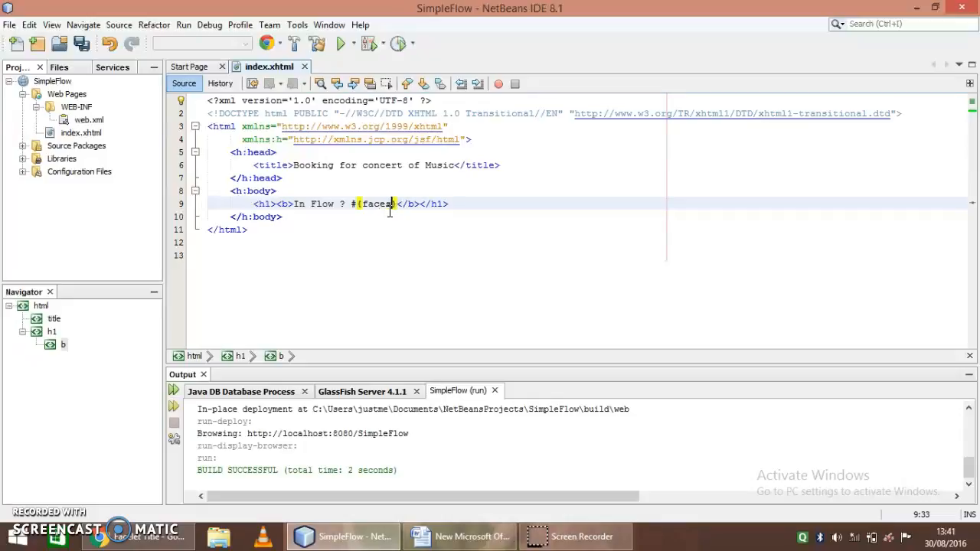
text(Context.application)
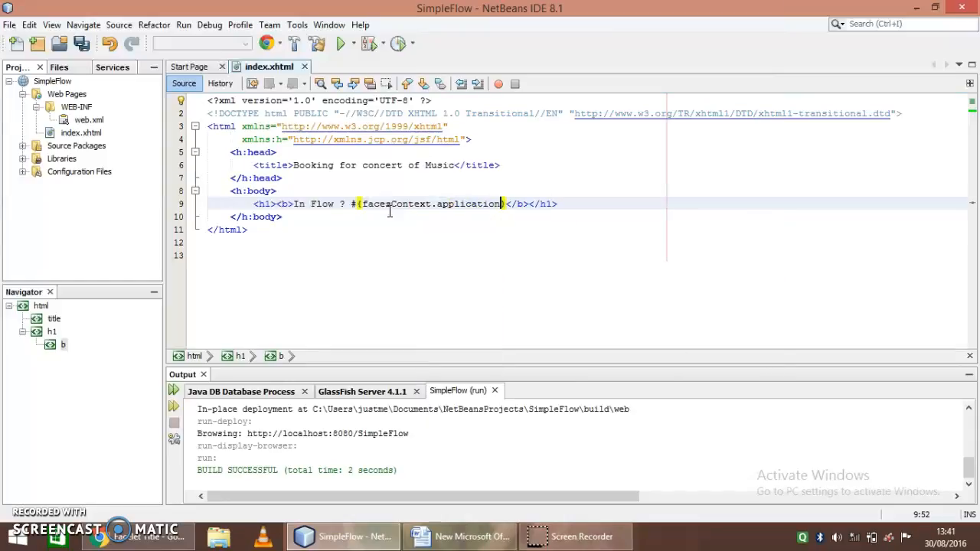
text(.)
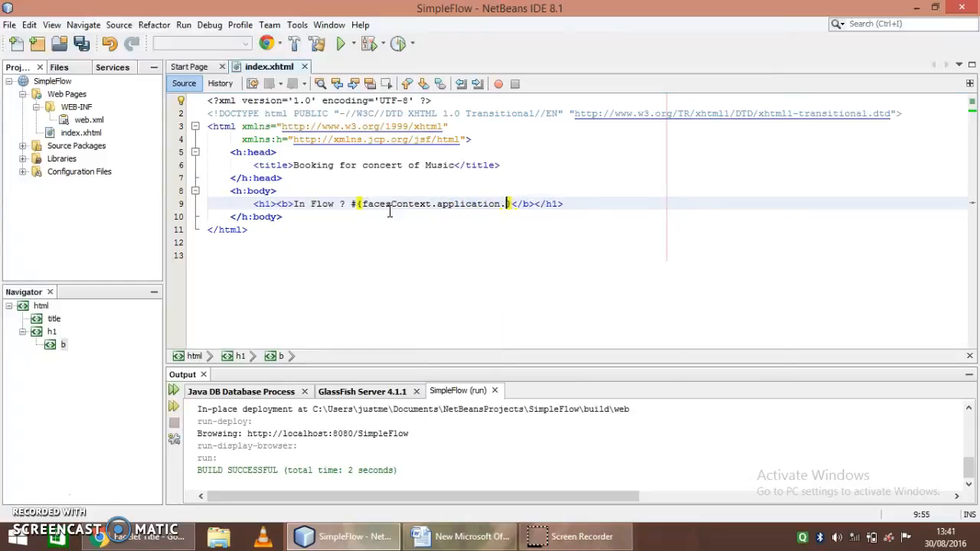
text(flowHandler.currentFlow)
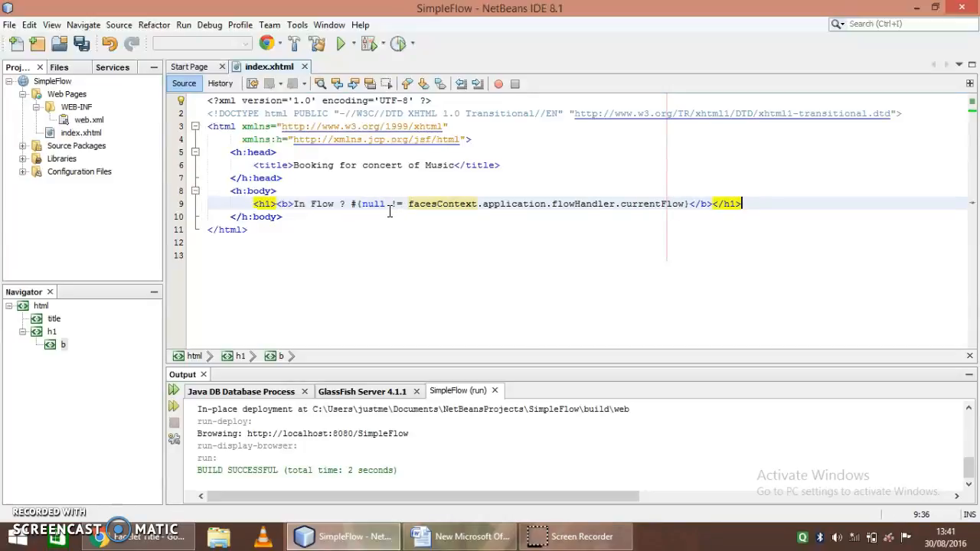
Add two line breaks and the text Flow ID: #{facesContext.application.flowHandler.currentFlow.id}
text(<br/>)
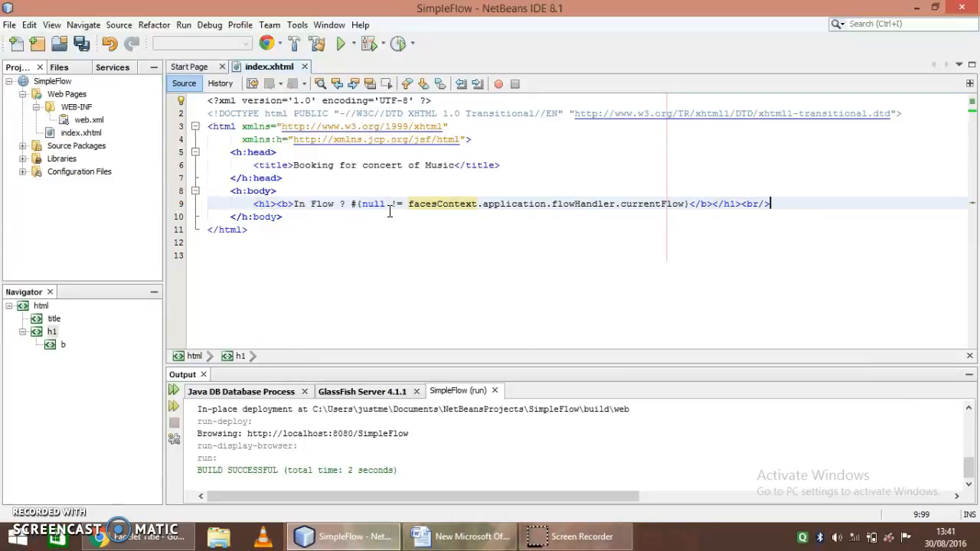
text(,br/)
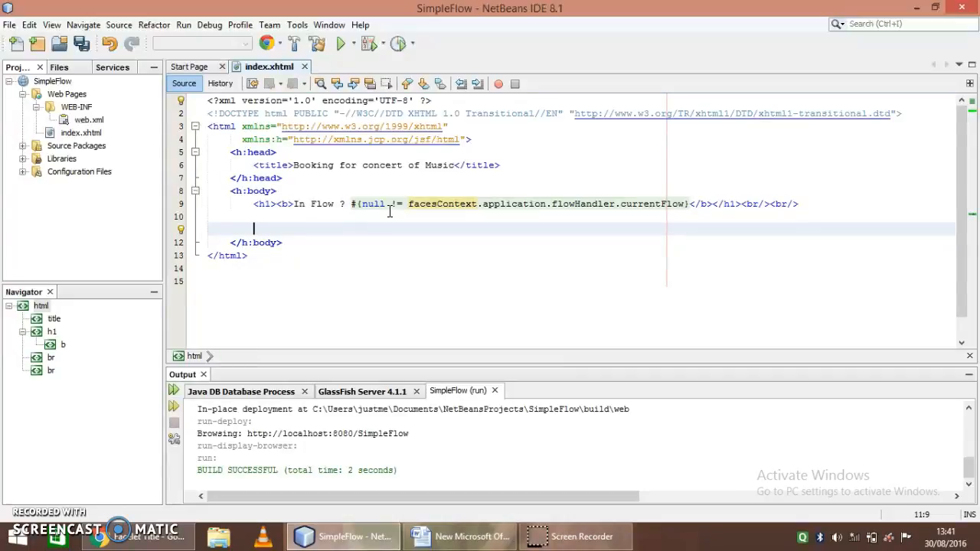
text(Flow ID: #{facesContext.application.flowHandler.currentFlow.id})
text(<h:form prependId=")
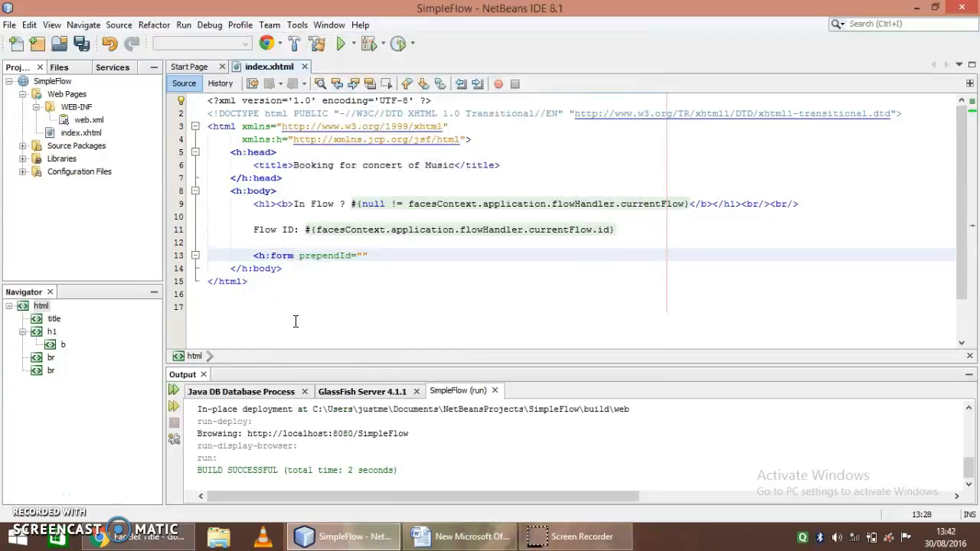
Add an h:form with prependId false holding a Proceed To Bookings button with action registration
text(false)
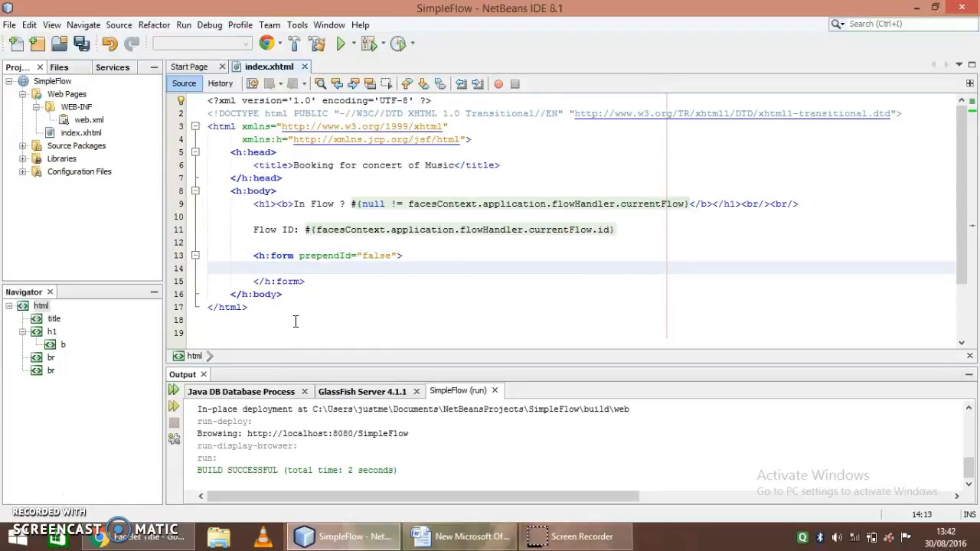
text(<h:c)
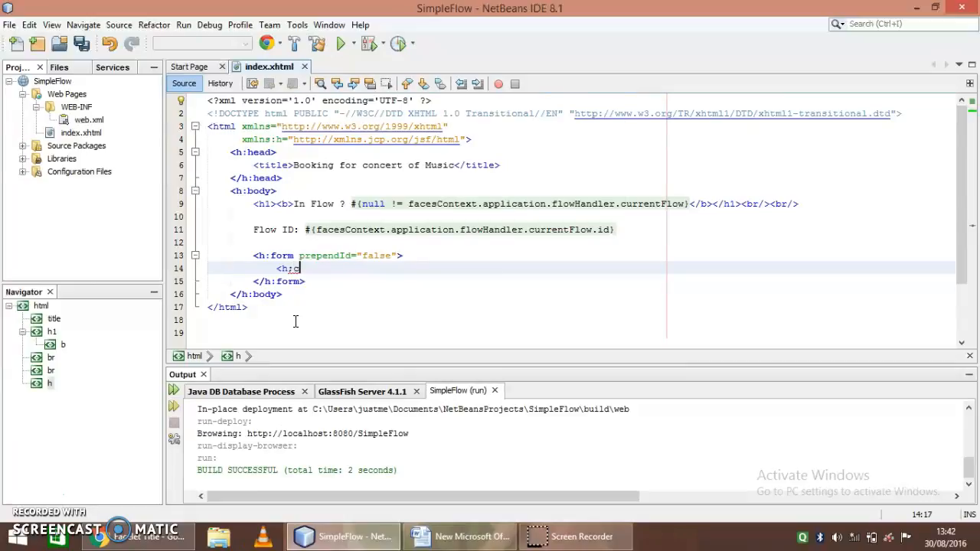
key(BackSpace)
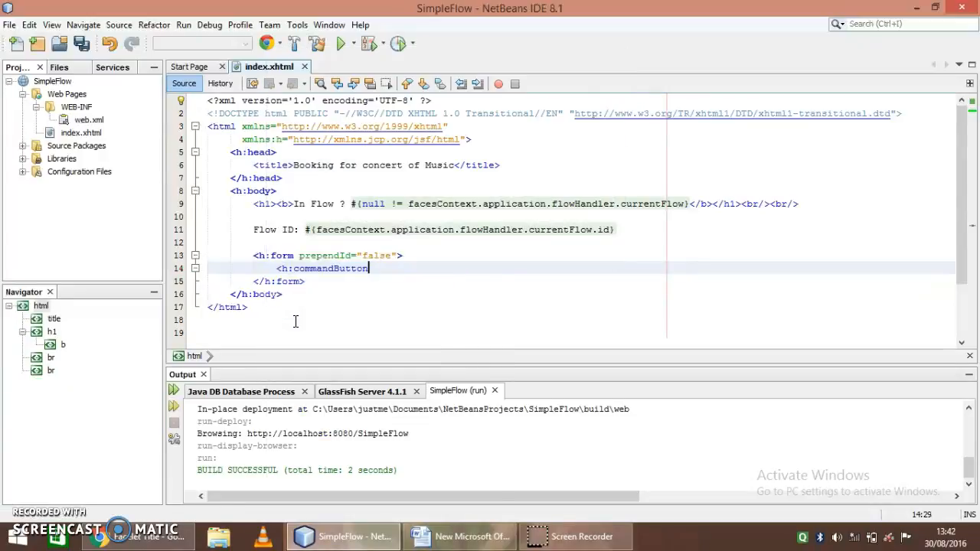
text(value="")
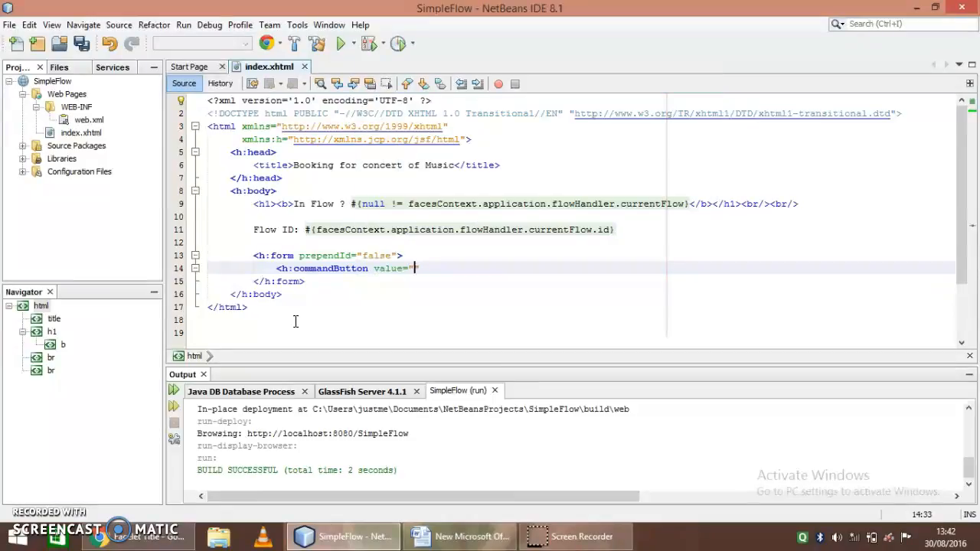
text(Proceed To B)
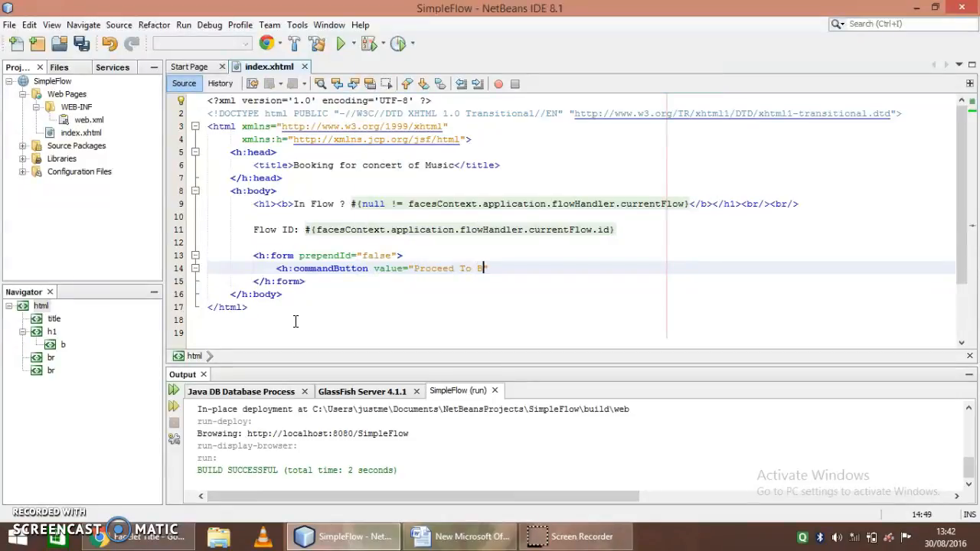
text(ookings")
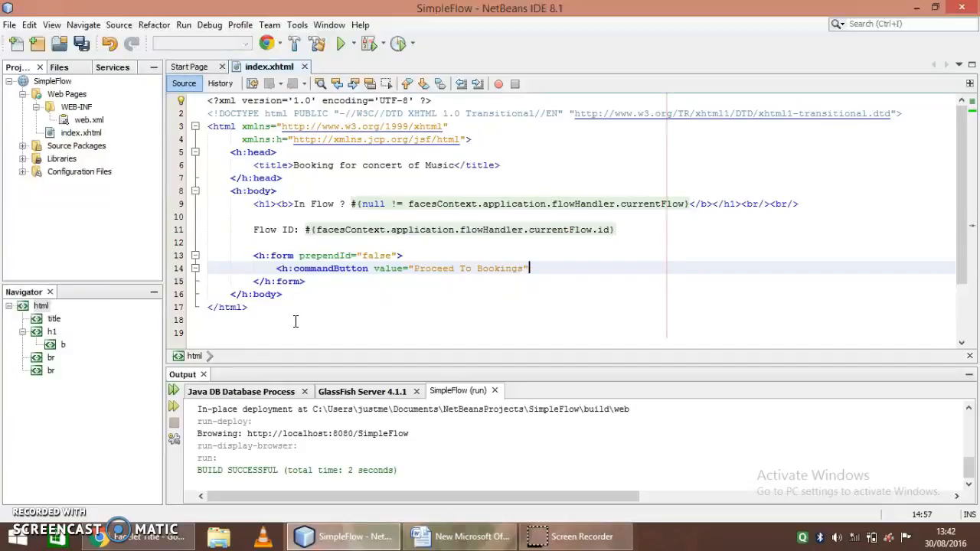
text(action="re)
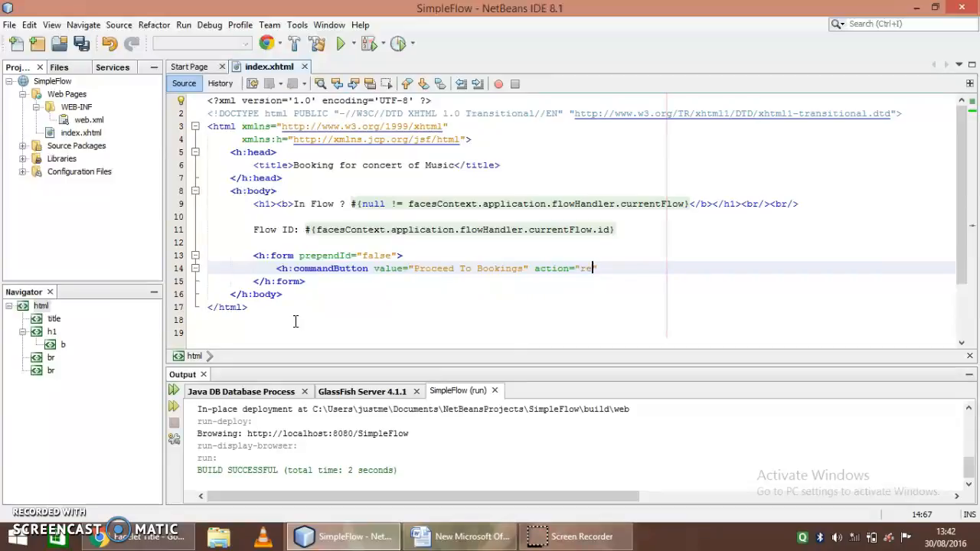
text(gistration)
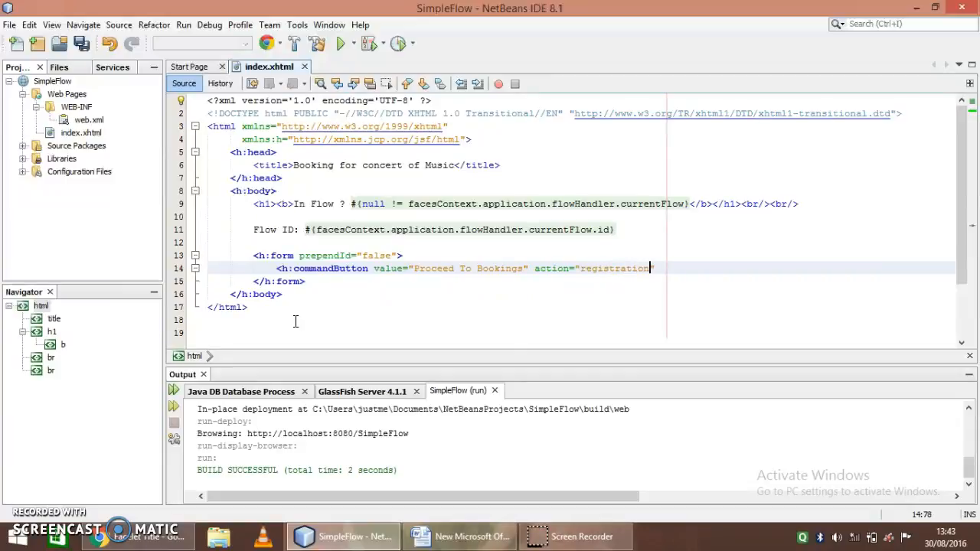
text("/>)
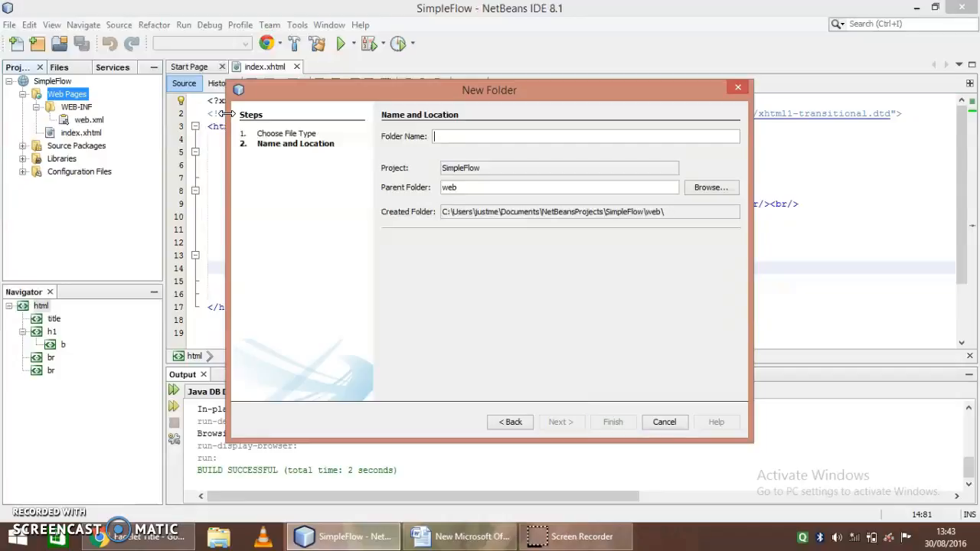
Create the registration folder and add a Facelets JSF page named registration inside it
text(registration)
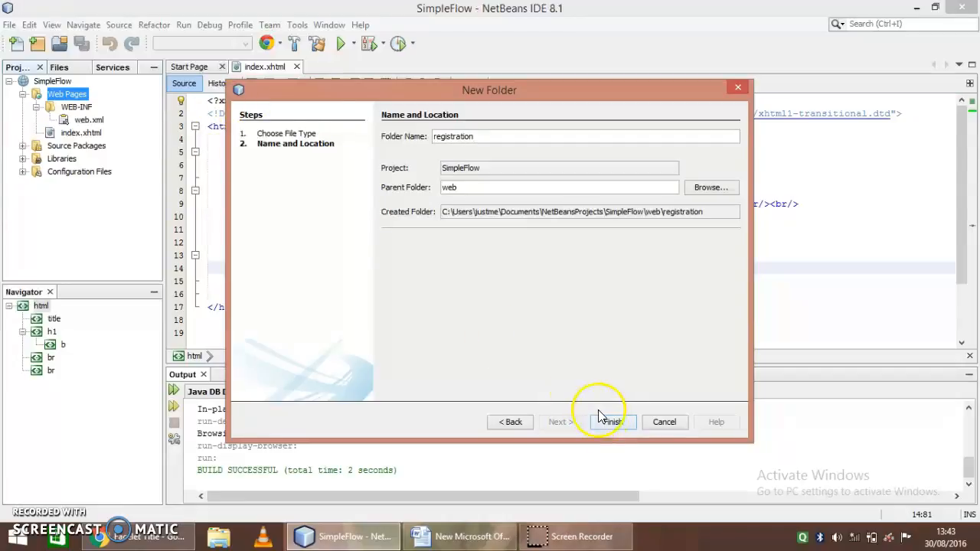
click(607, 421)
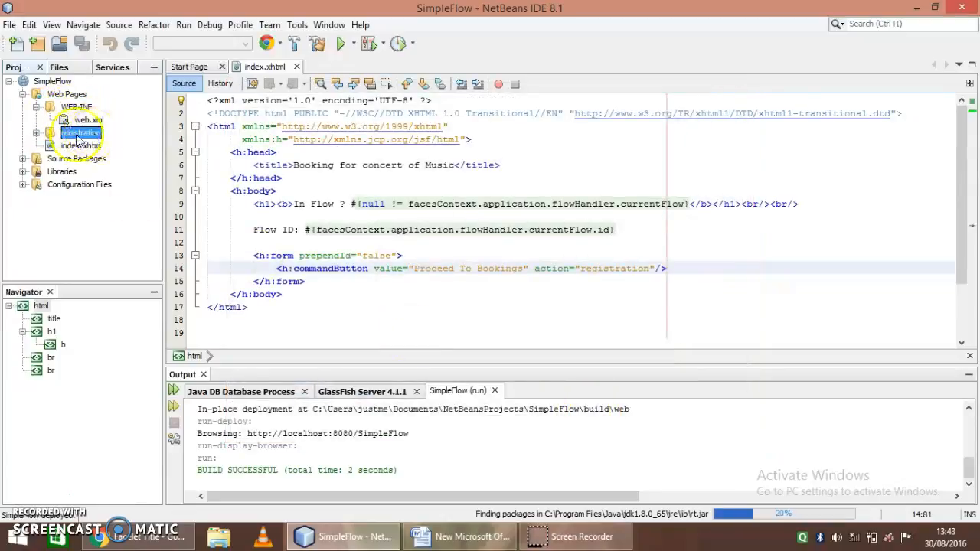
click(77, 145)
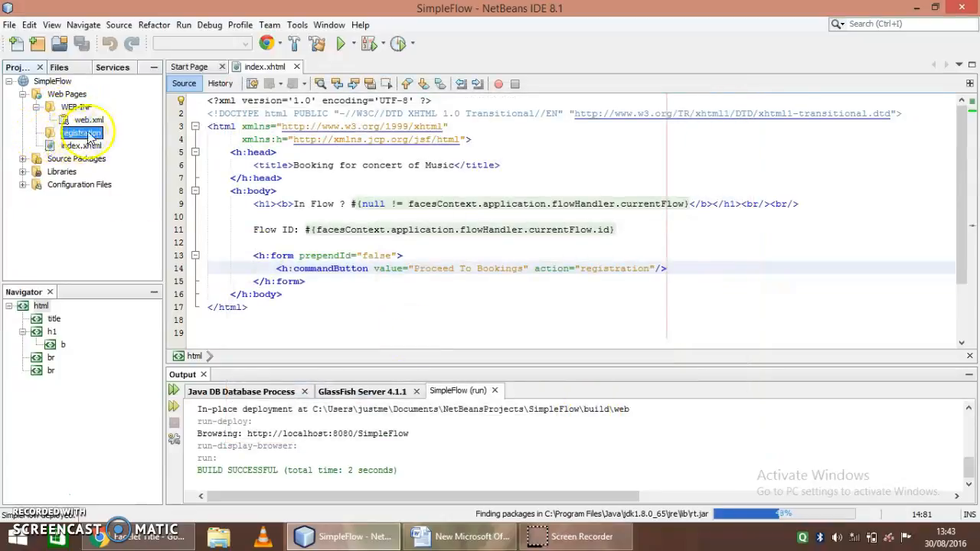
right_click(76, 133)
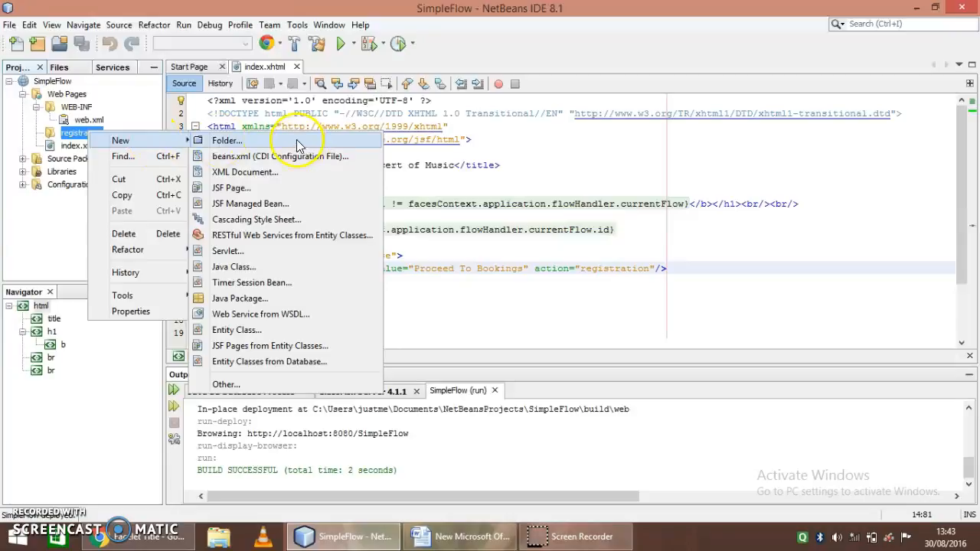
click(231, 188)
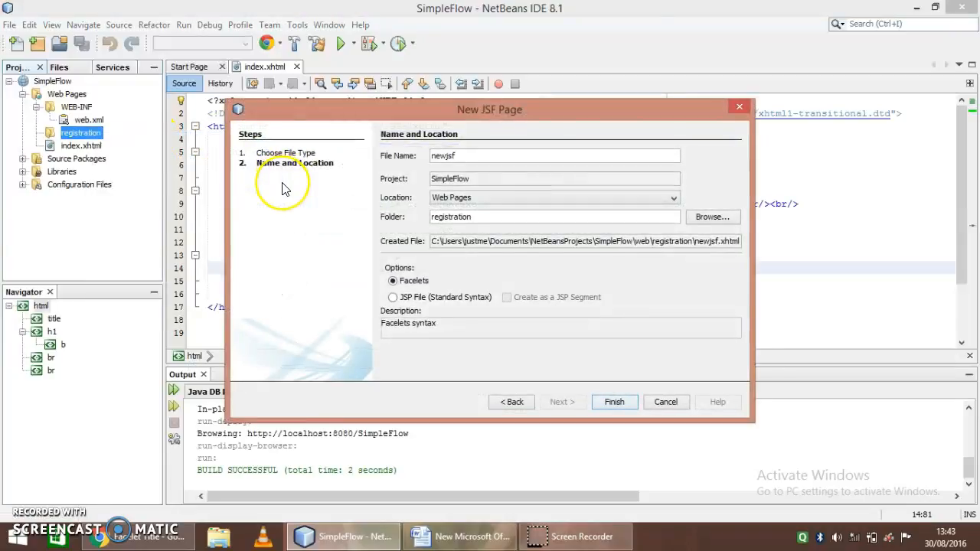
text(r)
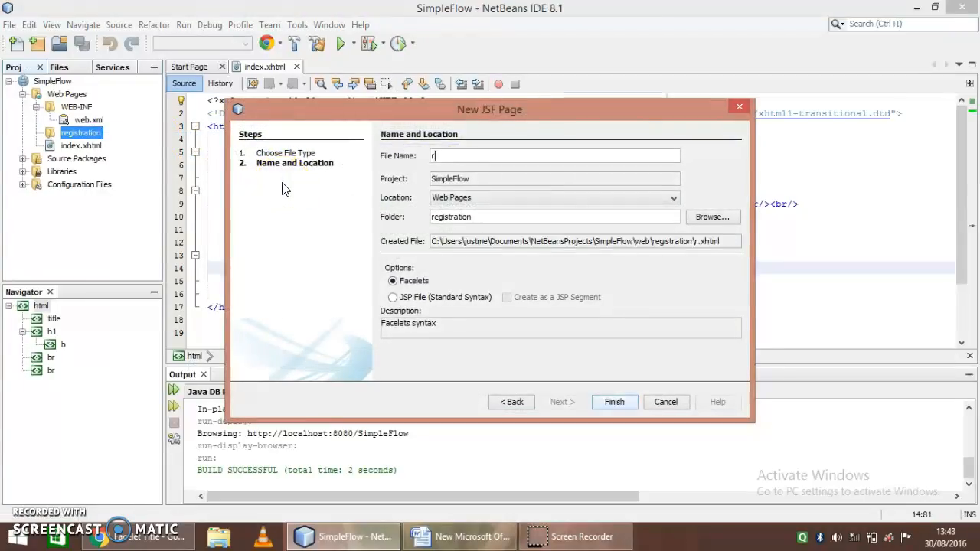
text(egistration)
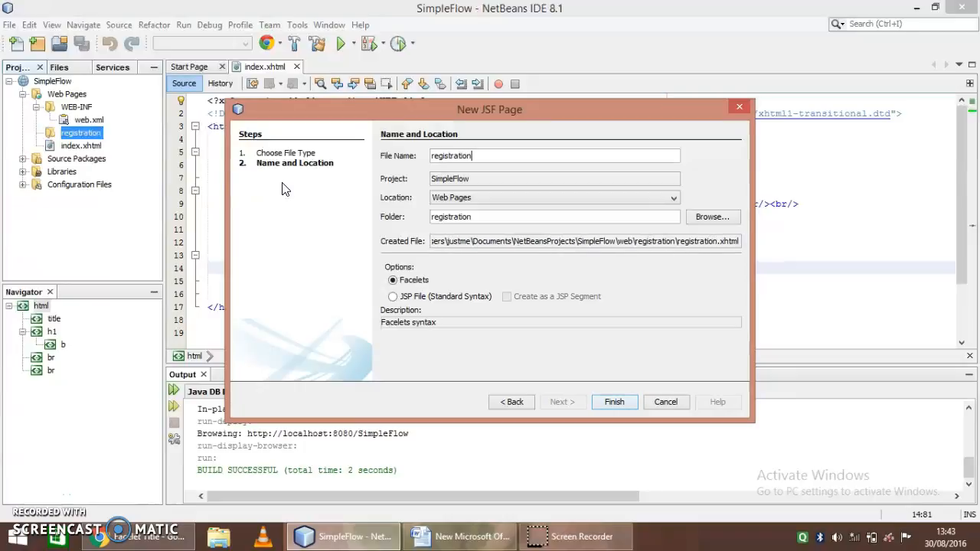
mouse_move(724, 196)
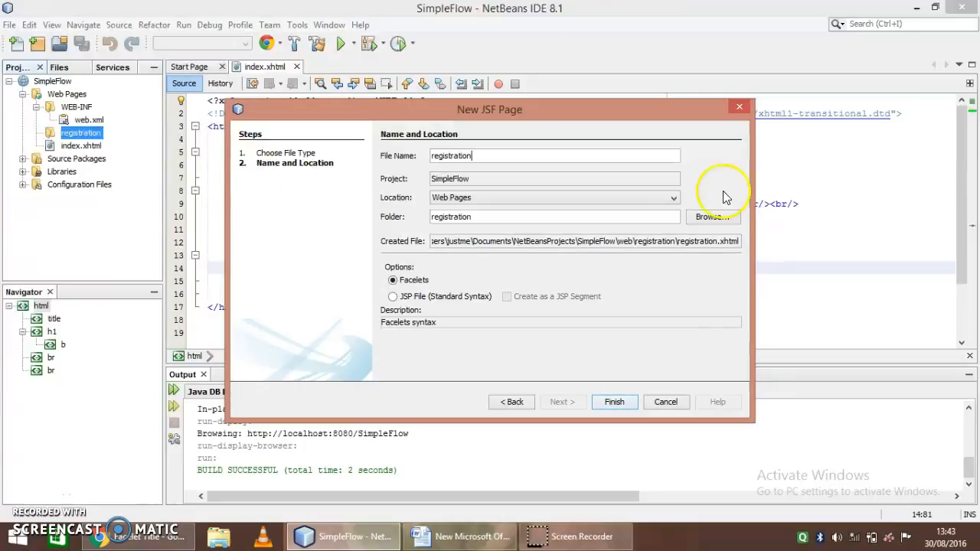
click(614, 402)
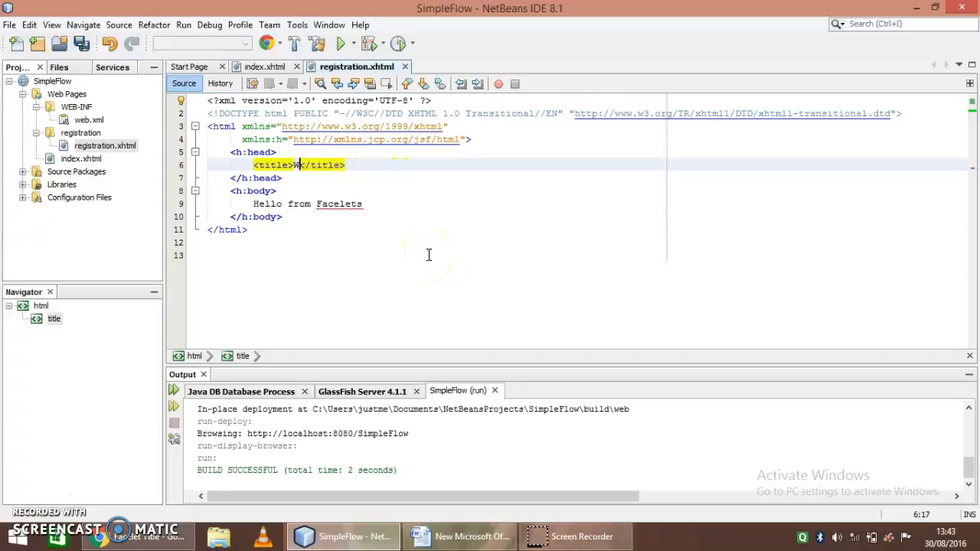
Add the welcome text addressing Mr. with the #{flowScope.value} expression
text(elcome to Registration for Concert)
text(Welcome)
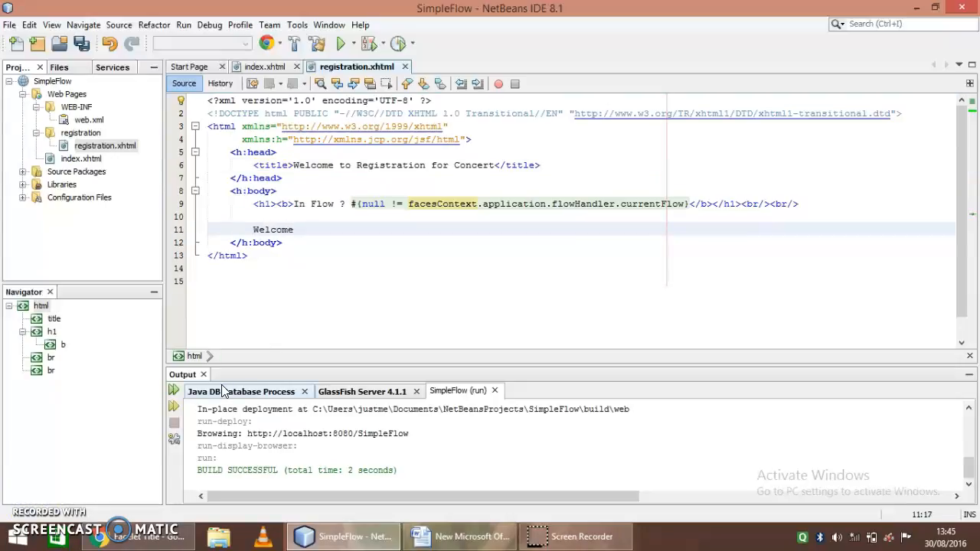
text(Mr.)
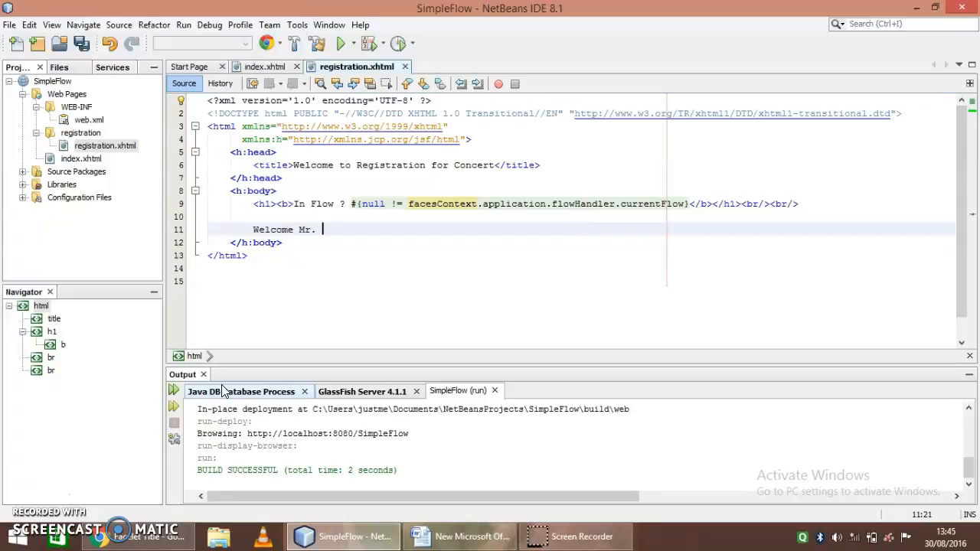
text(#{})
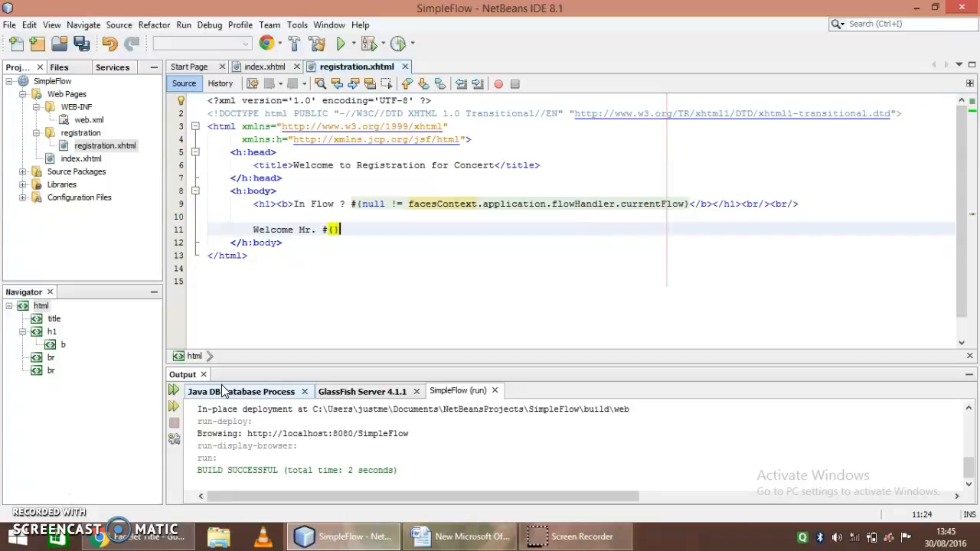
text(faces)
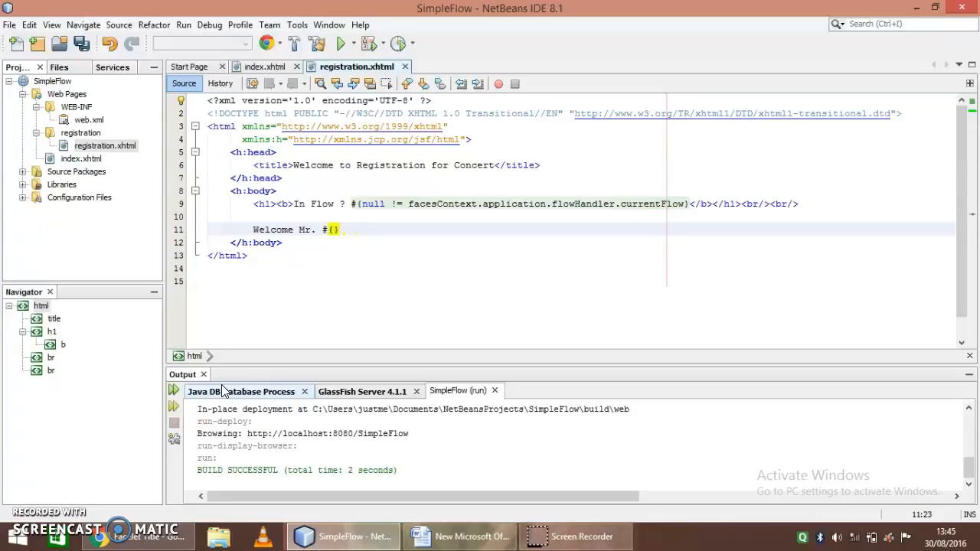
text({)
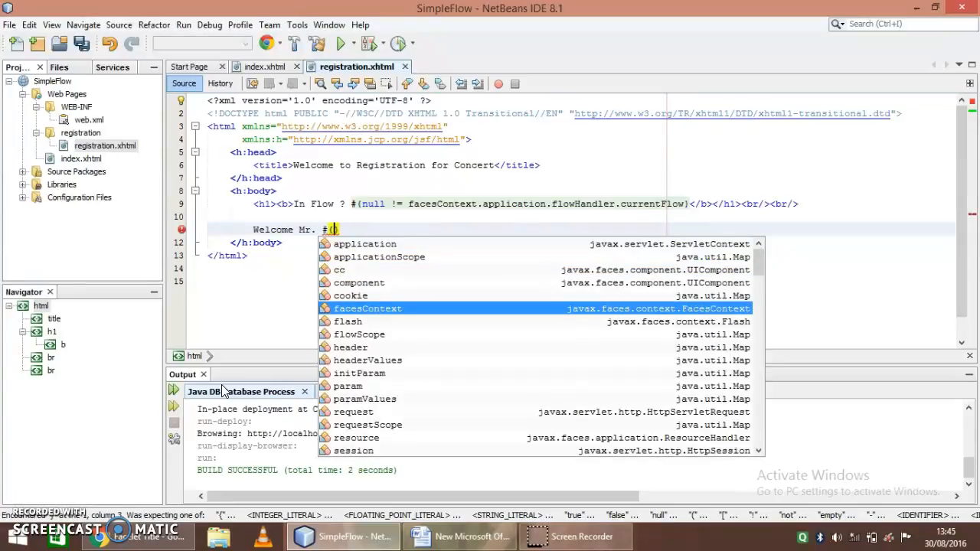
text(flowScope)
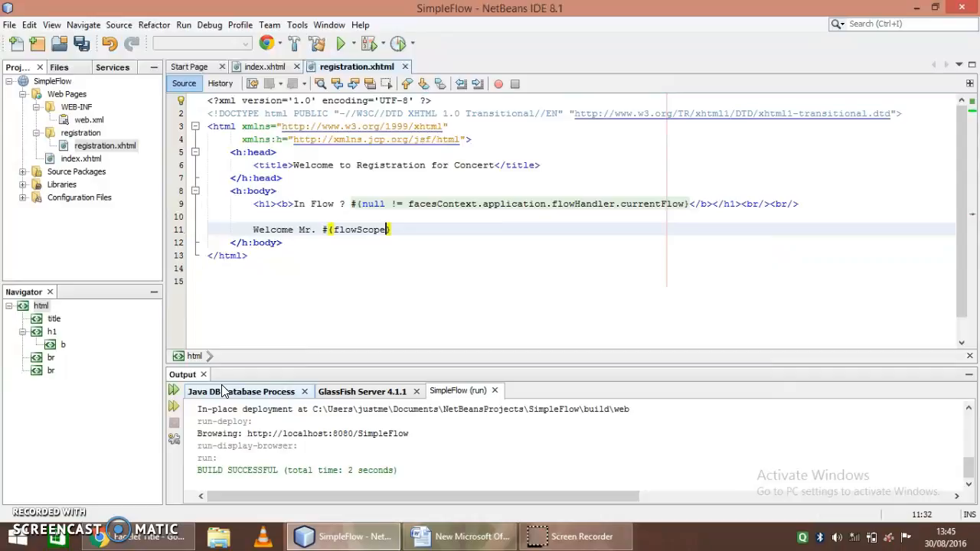
text(val)
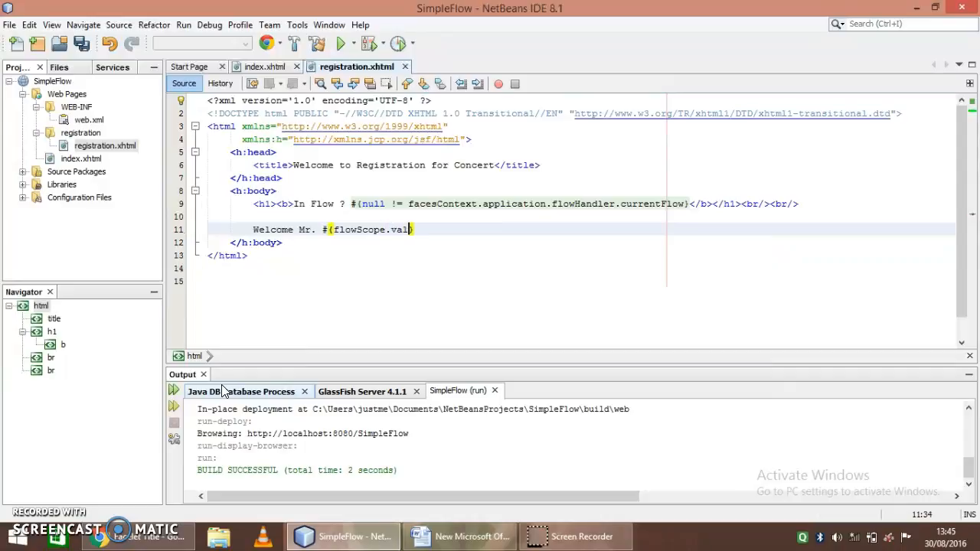
text(ue)
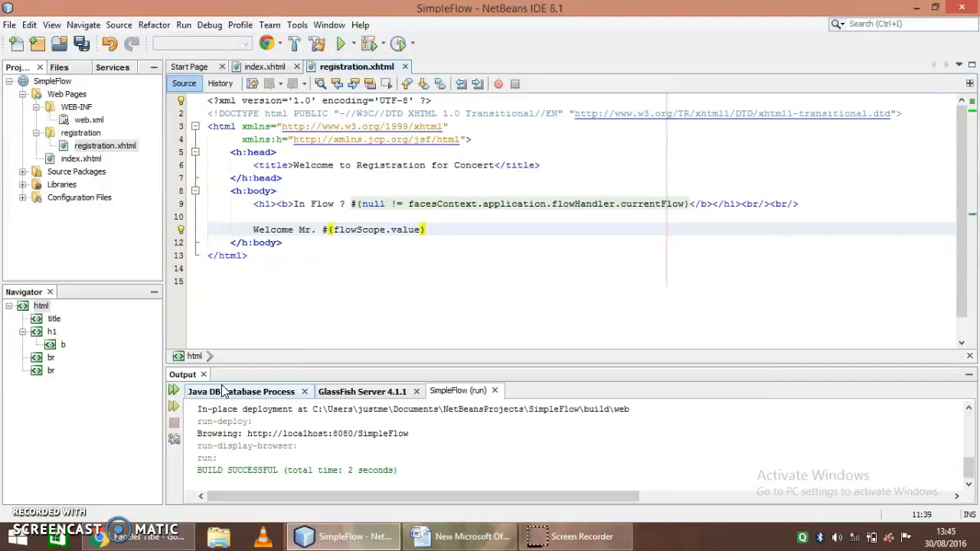
Start an h:form with prependId false and a 'Full name:' label
click(425, 229)
text(<)
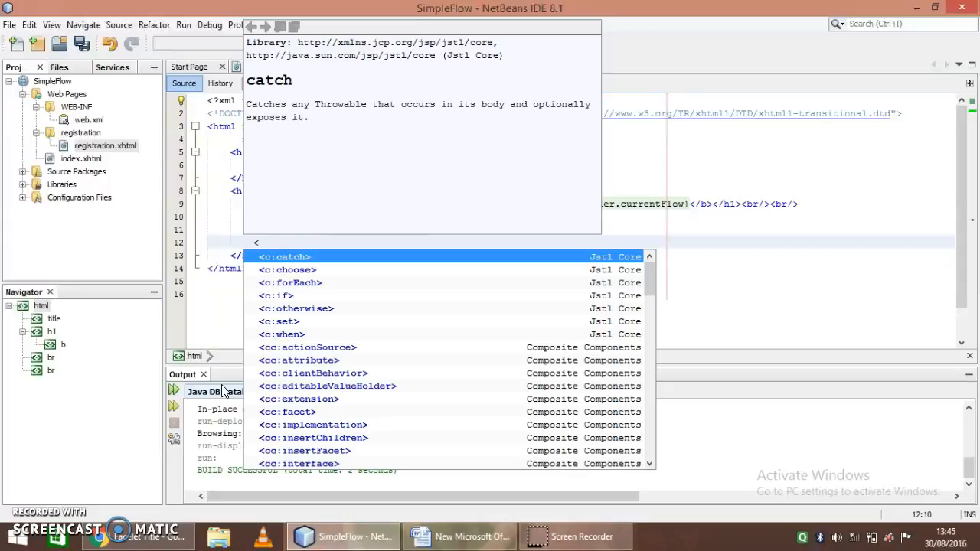
text(h:form)
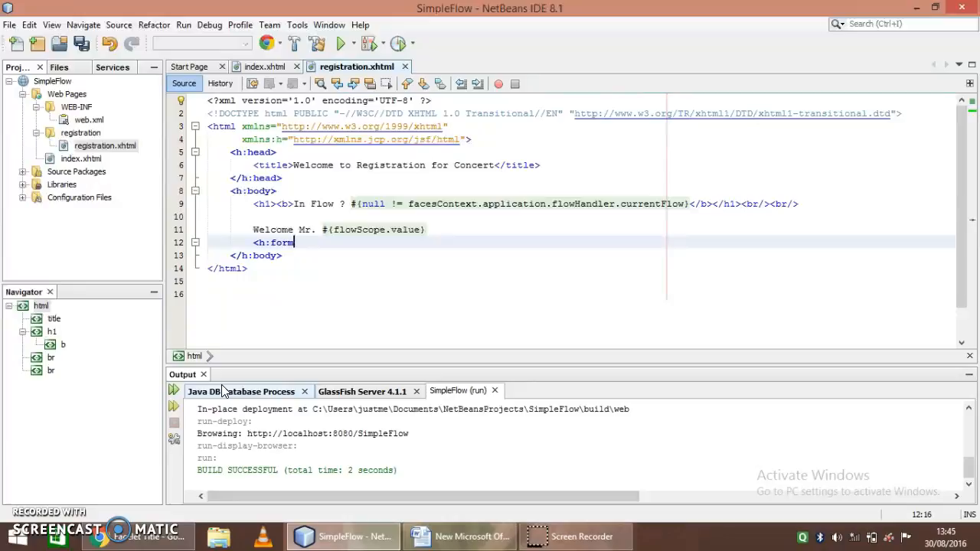
text(prependId="")
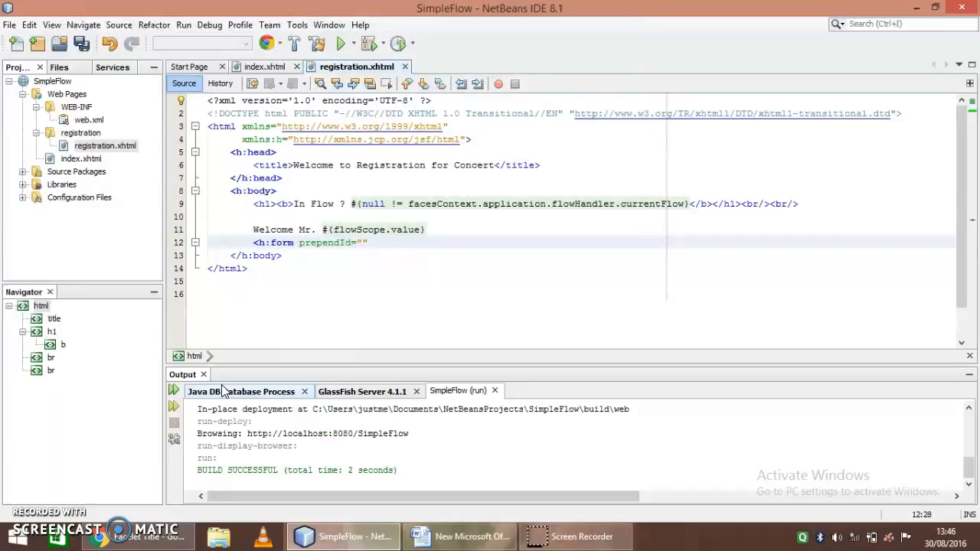
text(false)
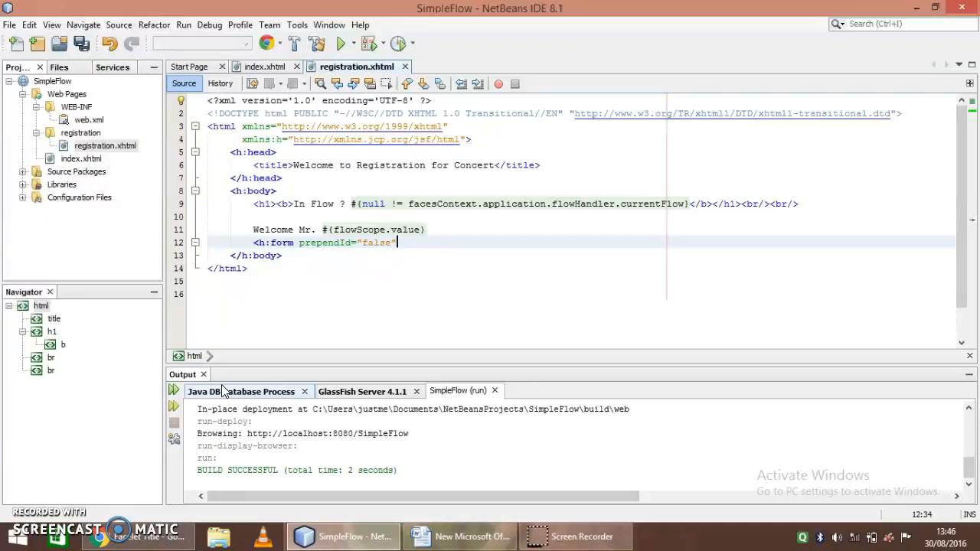
text(>)
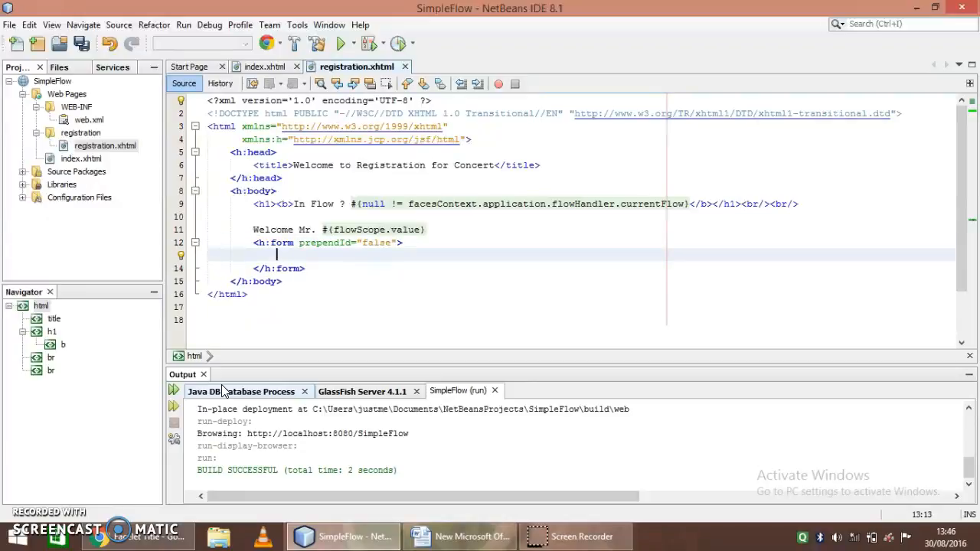
text(Full)
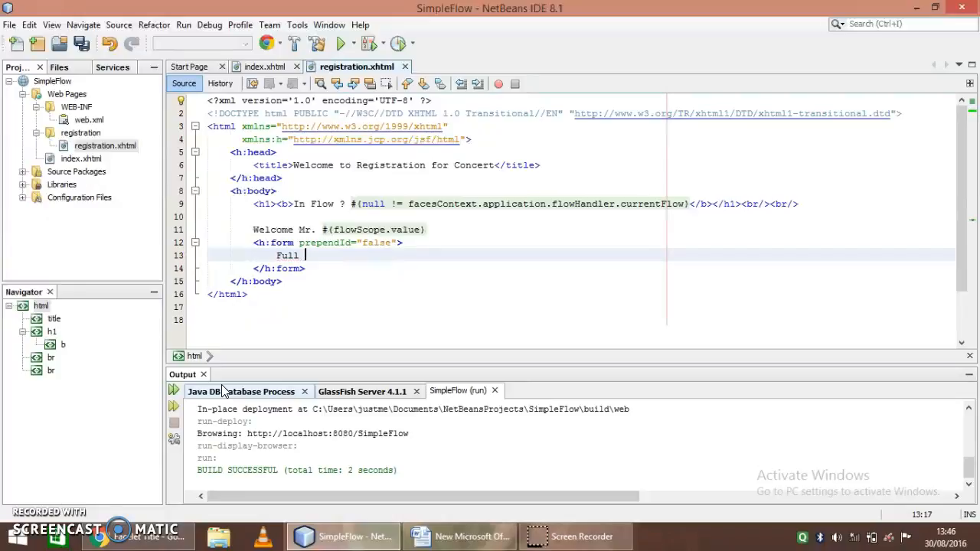
text(name:)
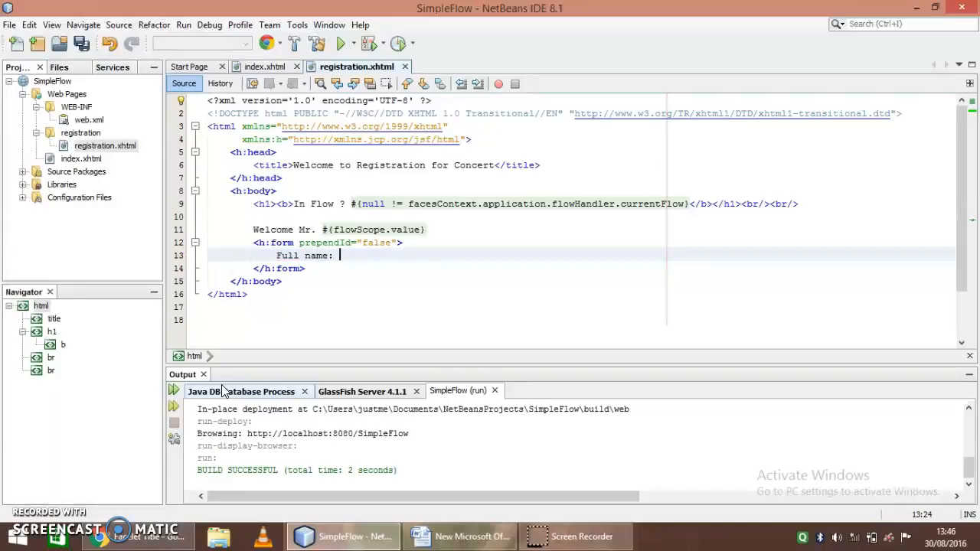
Add an h:inputText for the full name bound to #{flowScope.value}, then begin a line break
text(h:)
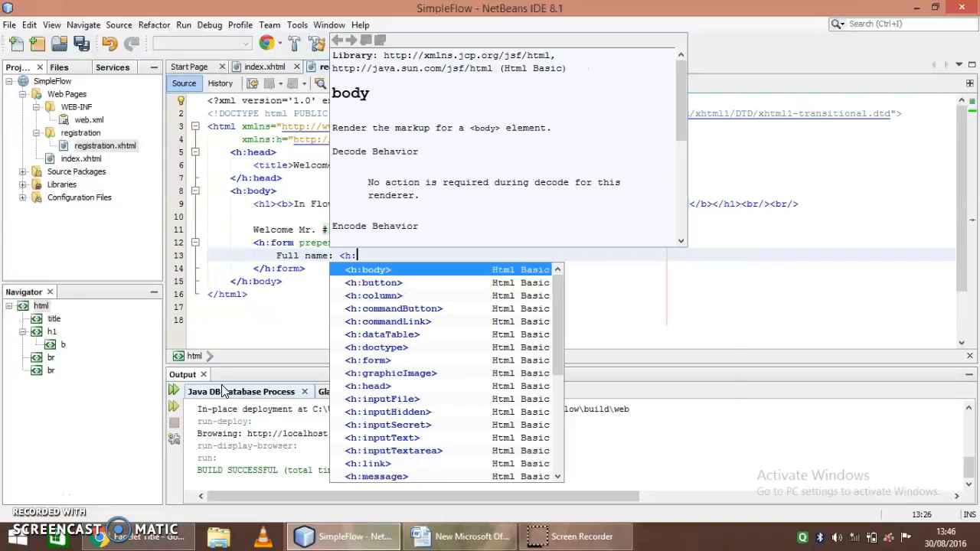
text(inputText)
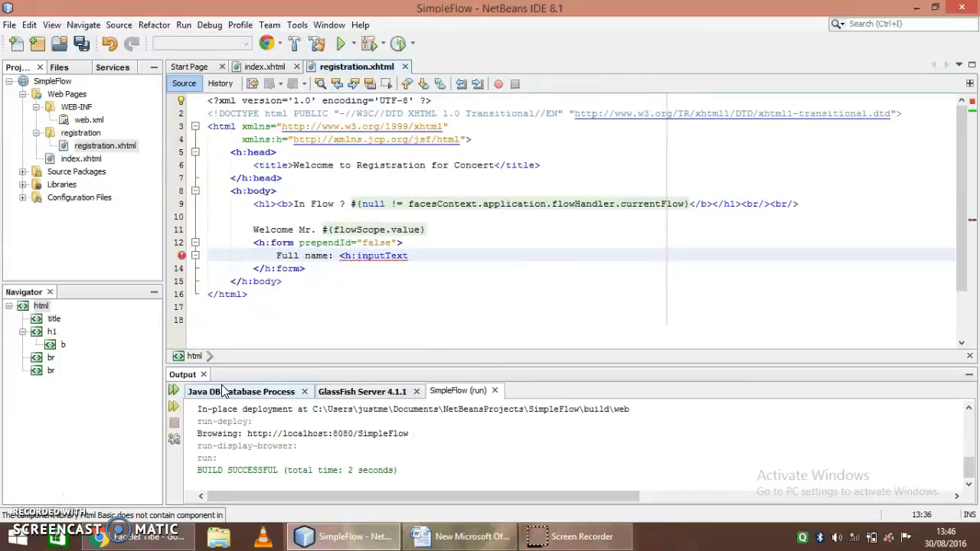
text(id=")
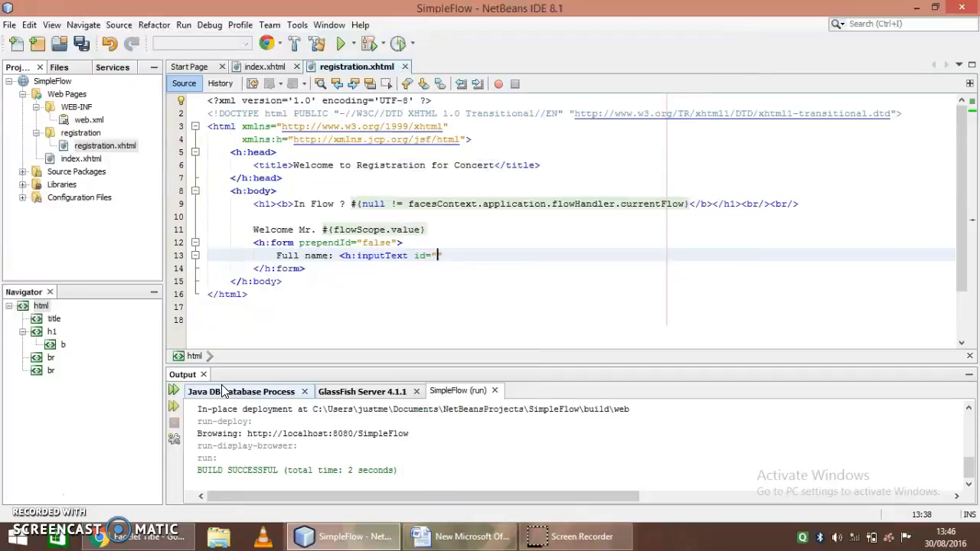
text(fullNameId)
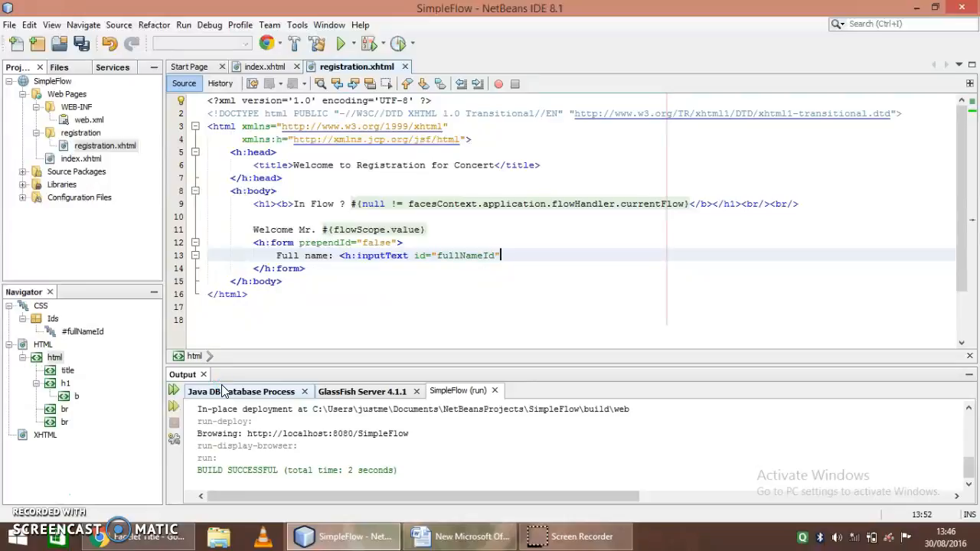
text(value="")
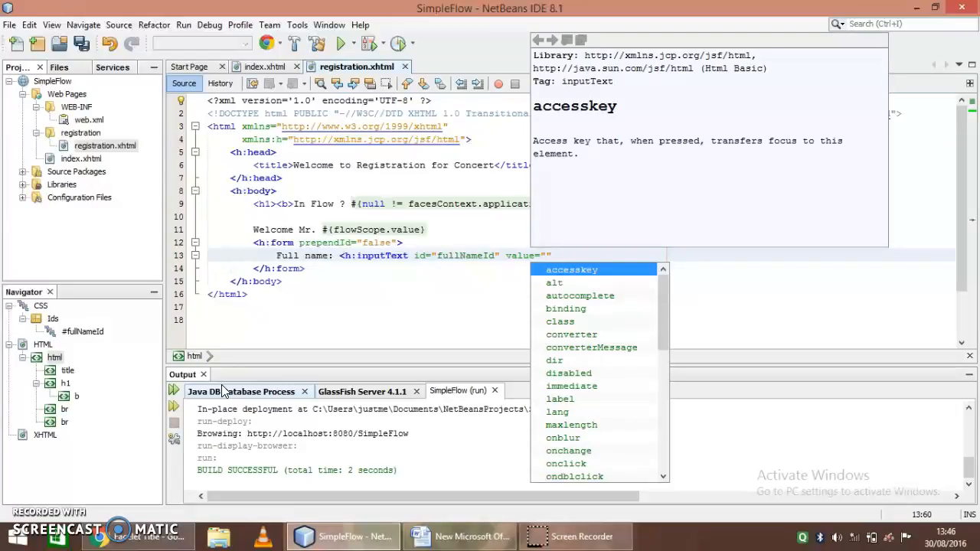
click(557, 412)
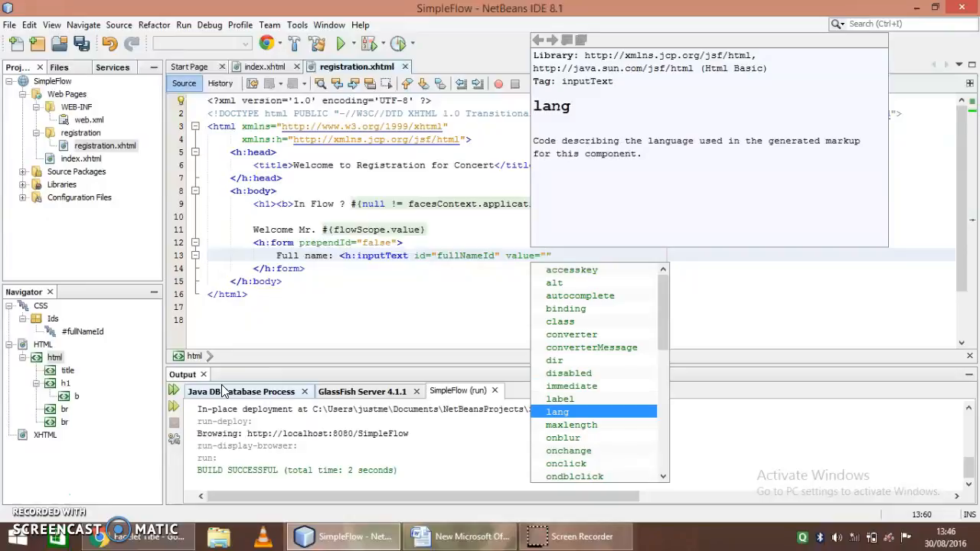
text(fl)
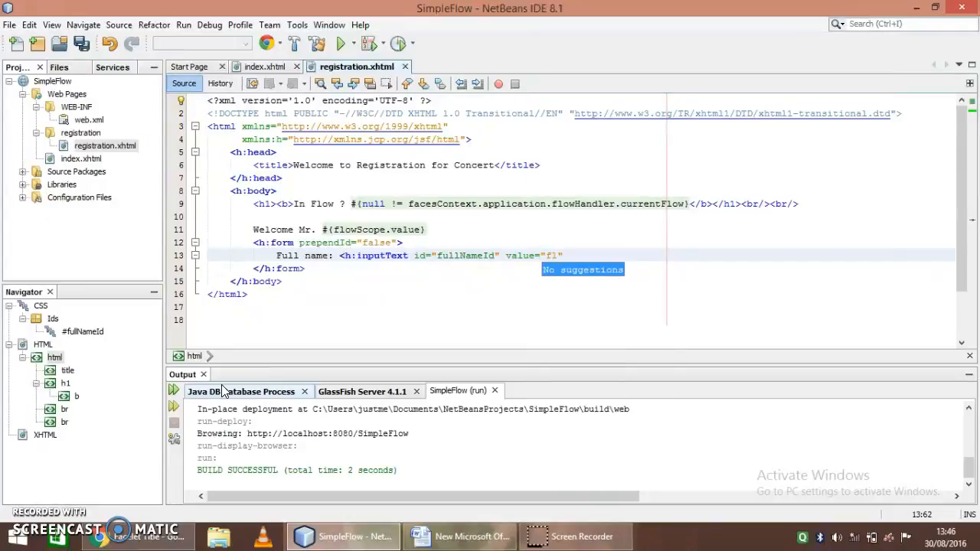
text(#{)
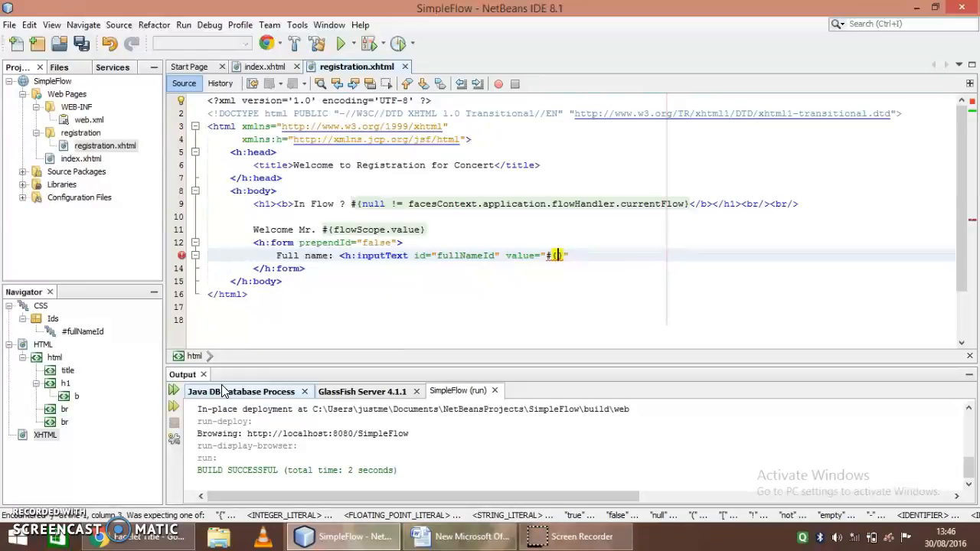
text(flowScope)
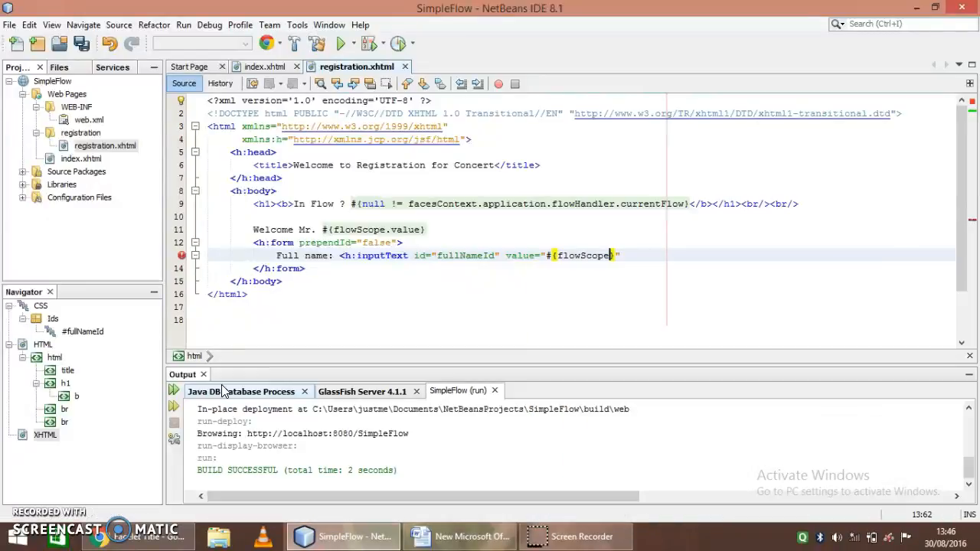
text(.value)
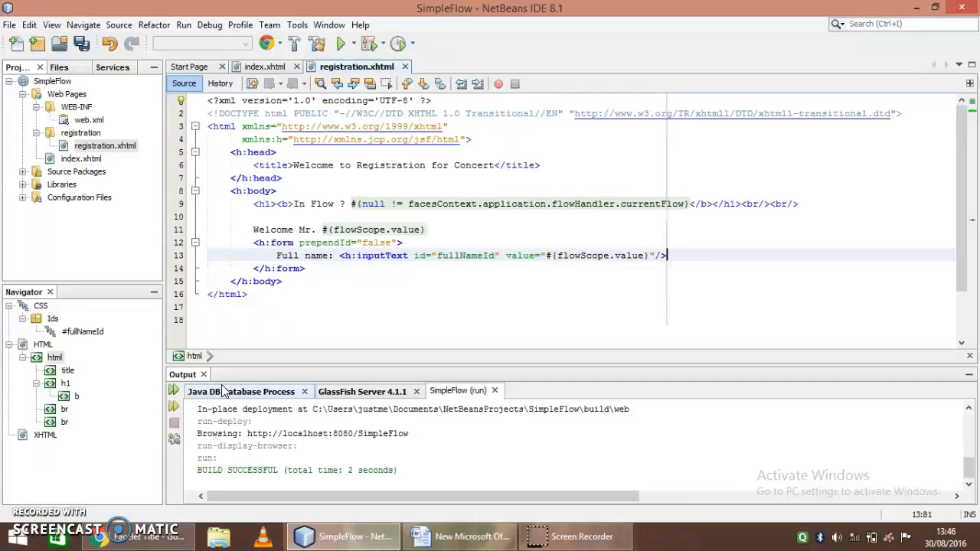
text(<br/>)
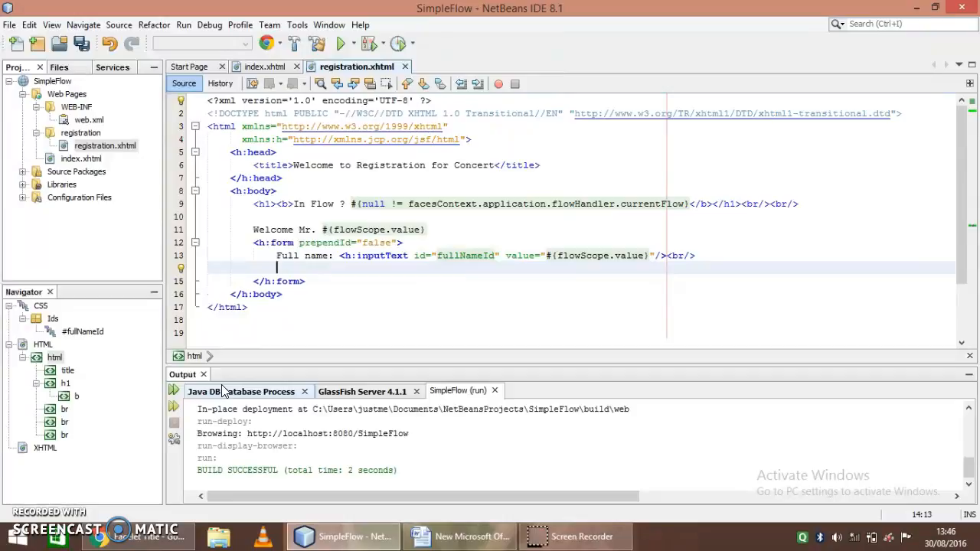
Add Next (Still in Flow) and Back (Exit Flow) buttons with actions confirm and backToIndex
text(<h:commandButton)
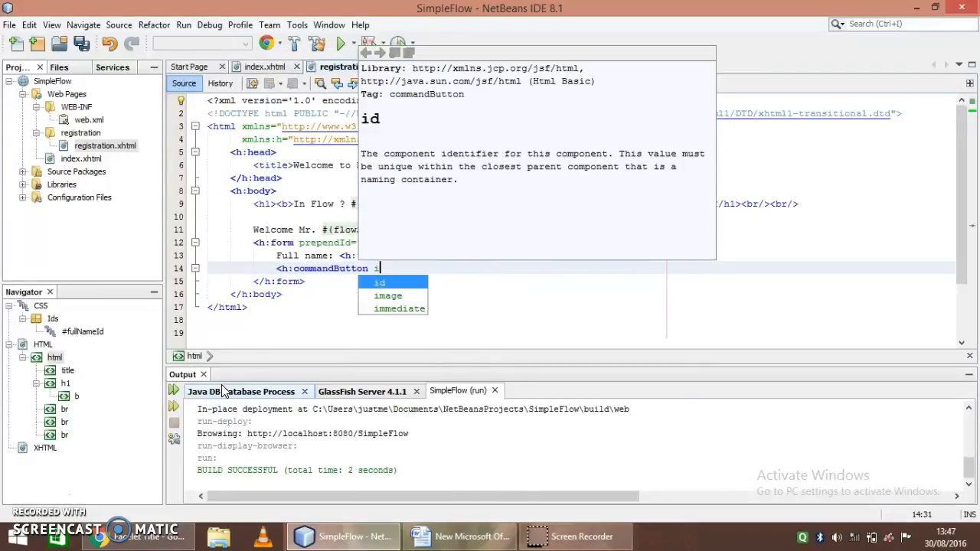
text(id=")
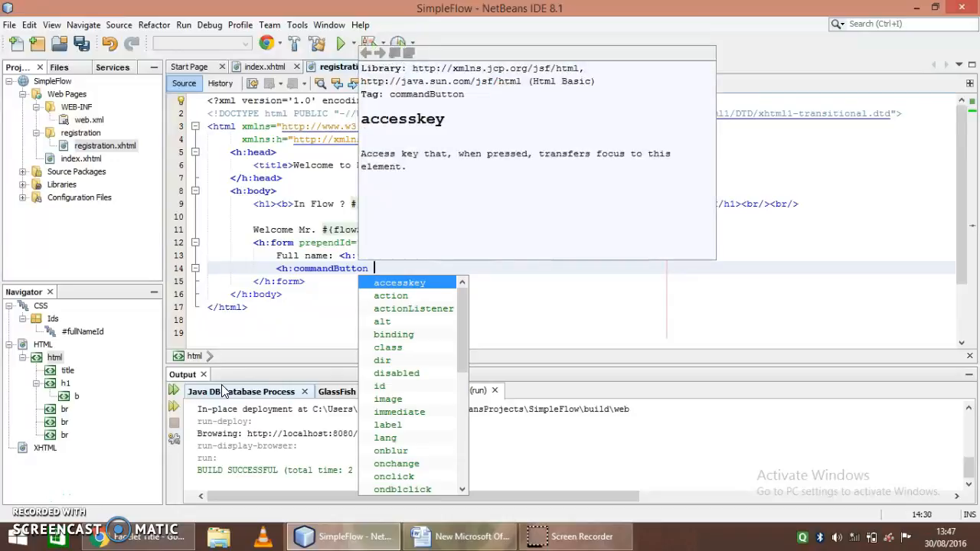
text(value="Next (Still in Flow)" action="confirm"/>)
text(<h:commandButton value="Back (Exit Flow)" action="backToIndex"/>)
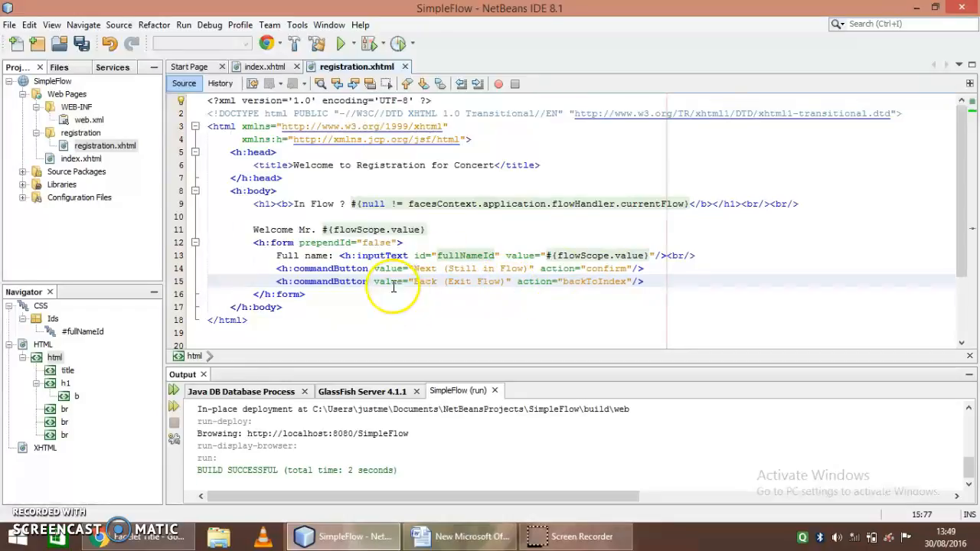
click(81, 133)
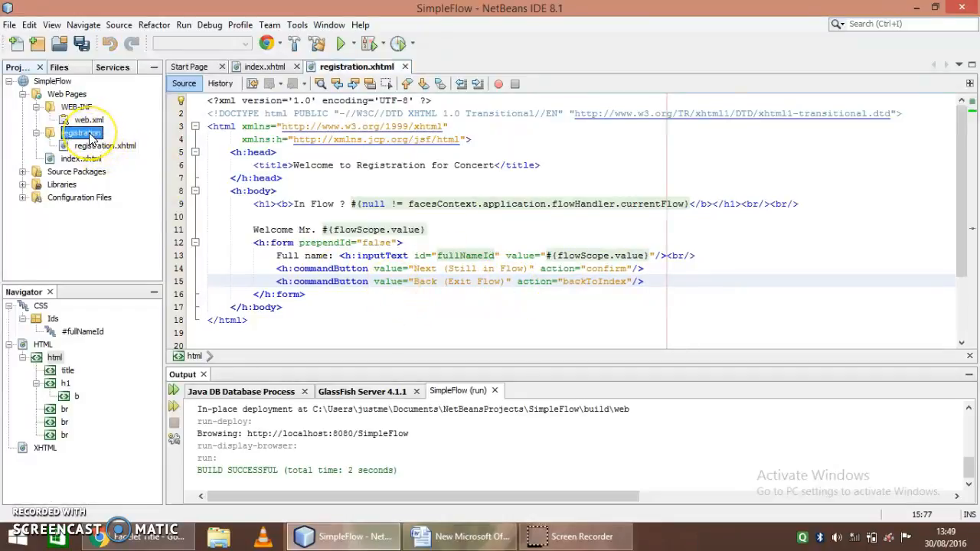
Add a Facelets JSF page named confirm to the registration folder
right_click(77, 134)
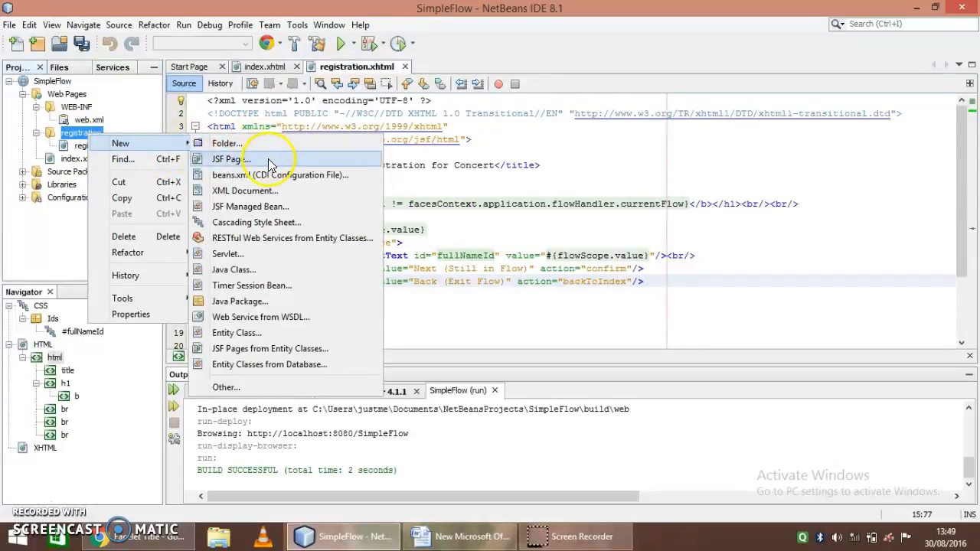
click(230, 158)
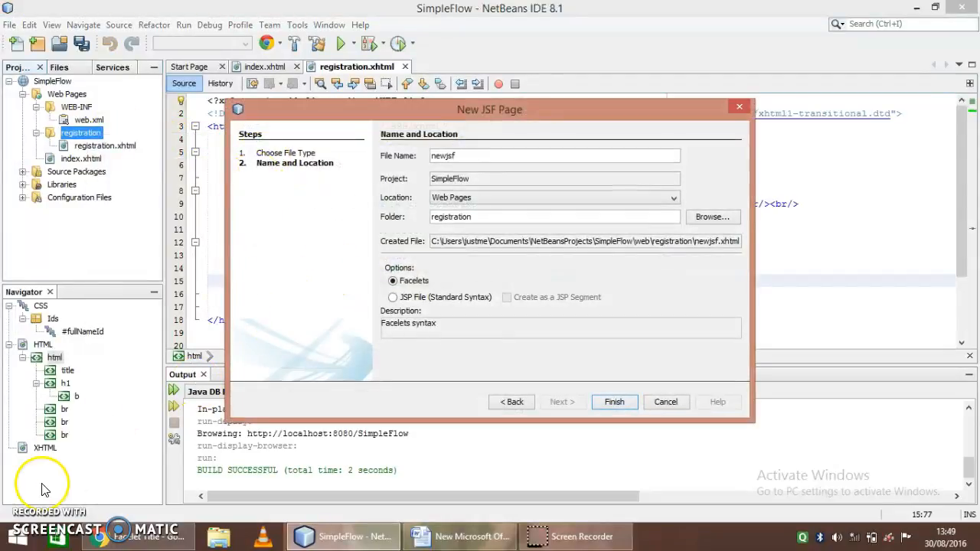
click(614, 402)
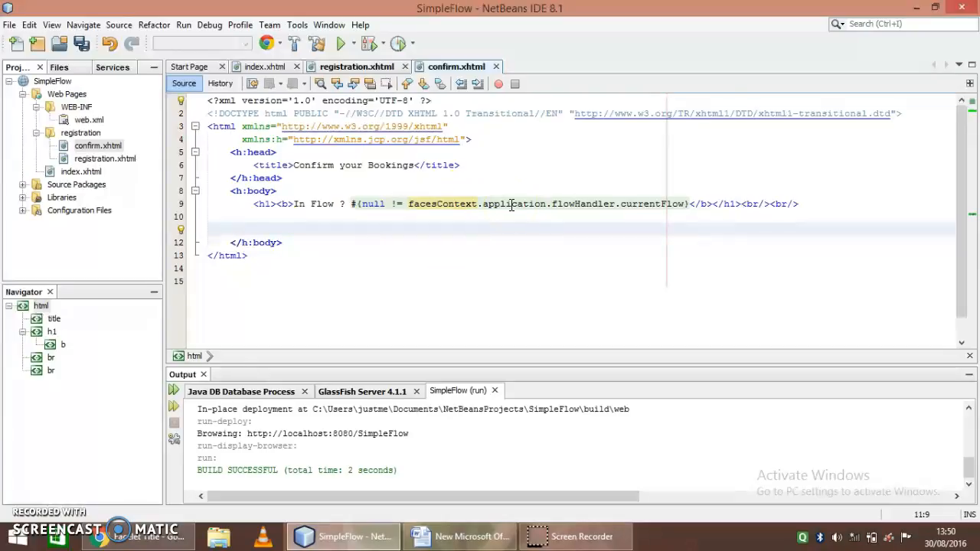
mouse_move(474, 223)
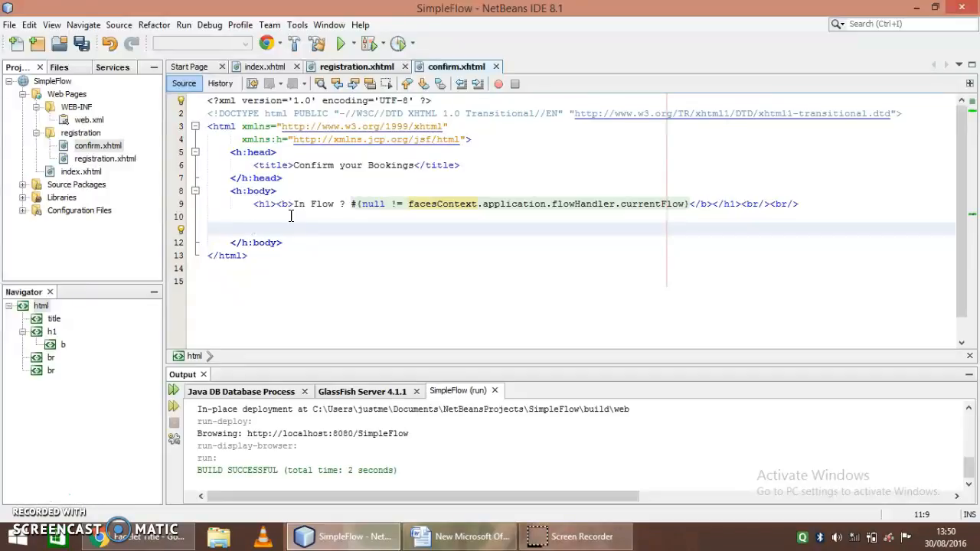
mouse_move(34, 498)
text(Confirm you bookings)
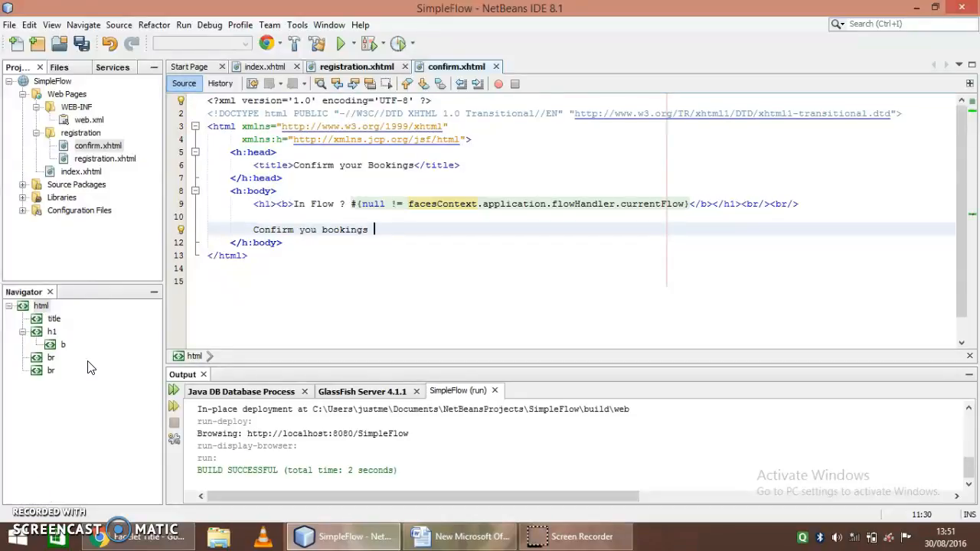
Greet Mr. #{flowScope.value} and add Next (Proceed to Print) and Back (Back to Registration) buttons
text(Mr. #{)
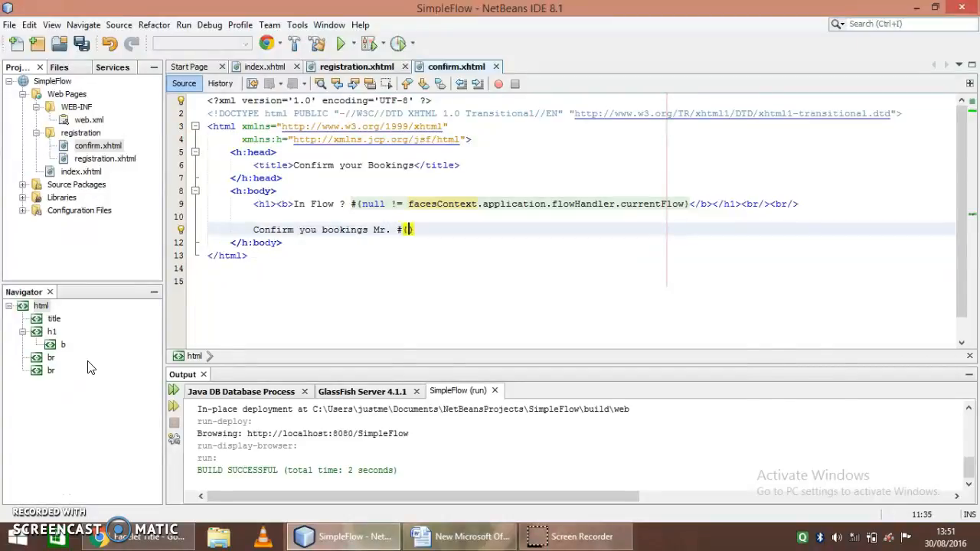
text({)
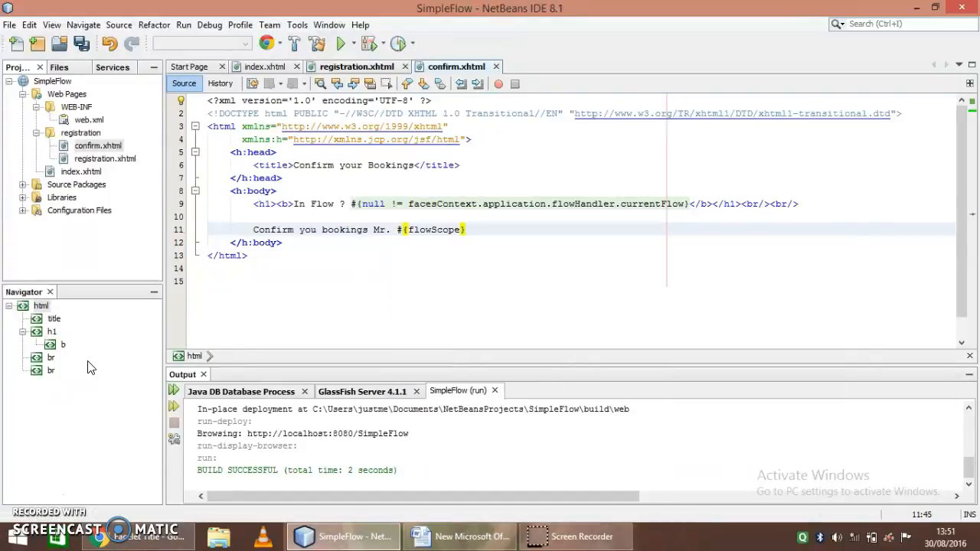
text(.value)
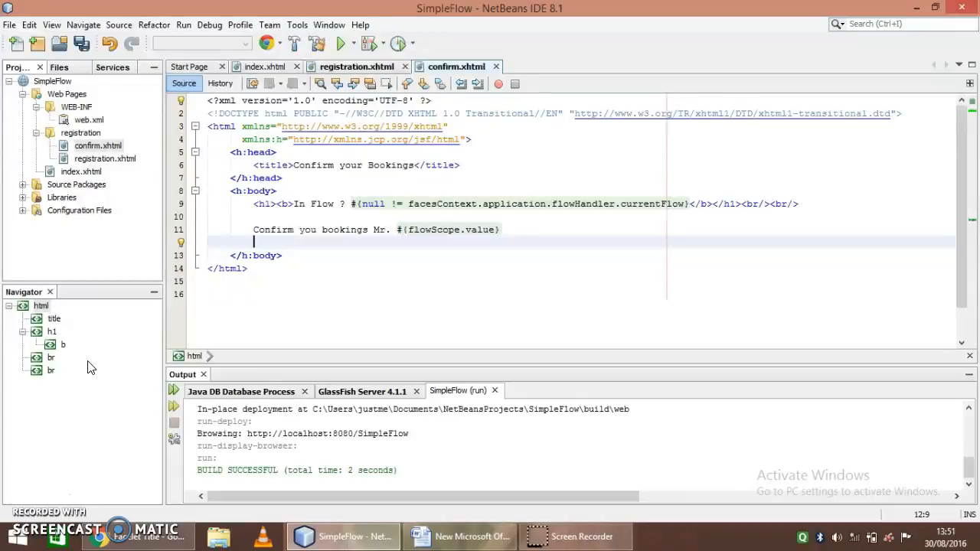
text(h)
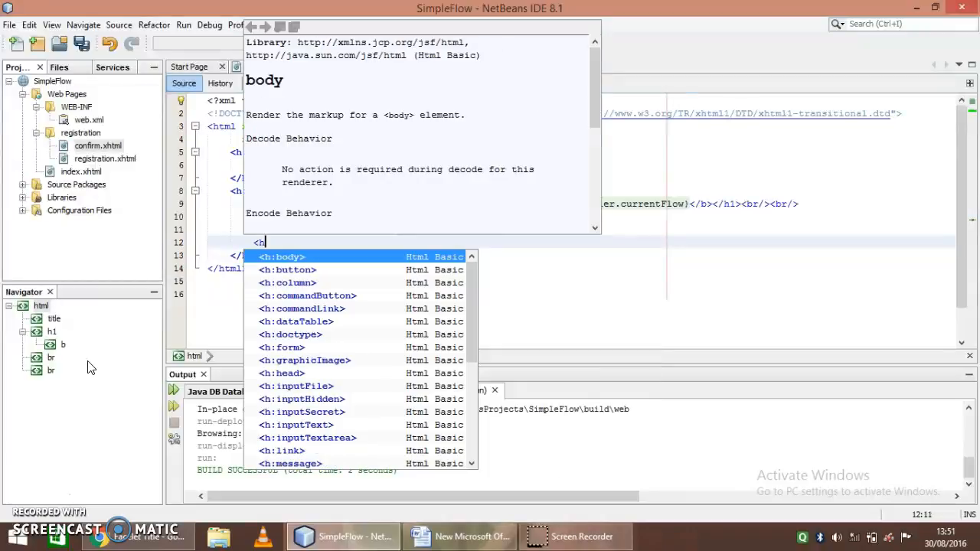
text(form prependId="false">)
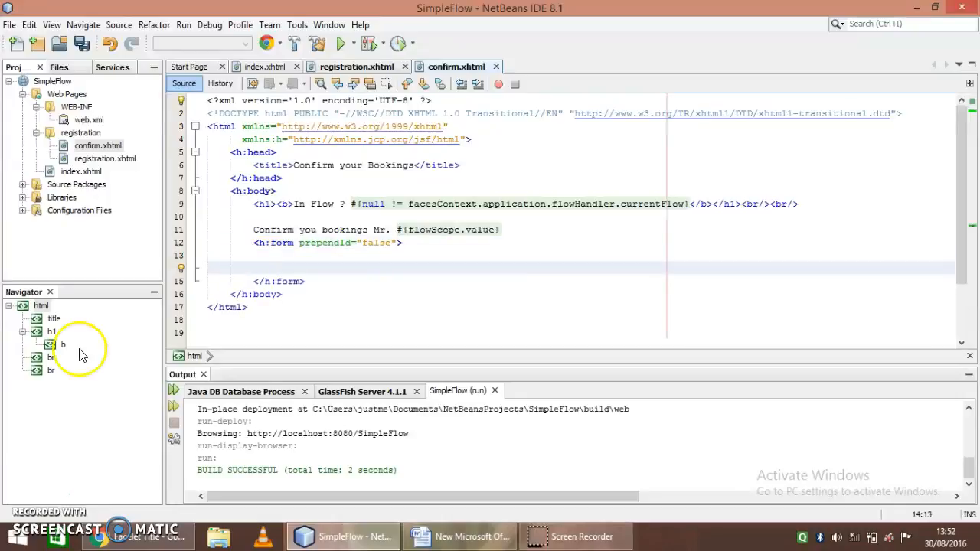
text(<h:commandButton value="Next (Proceed to Print)" action="done"/>)
text(<h:commandButton value="Back (Back to Registration)" action="registration"/>)
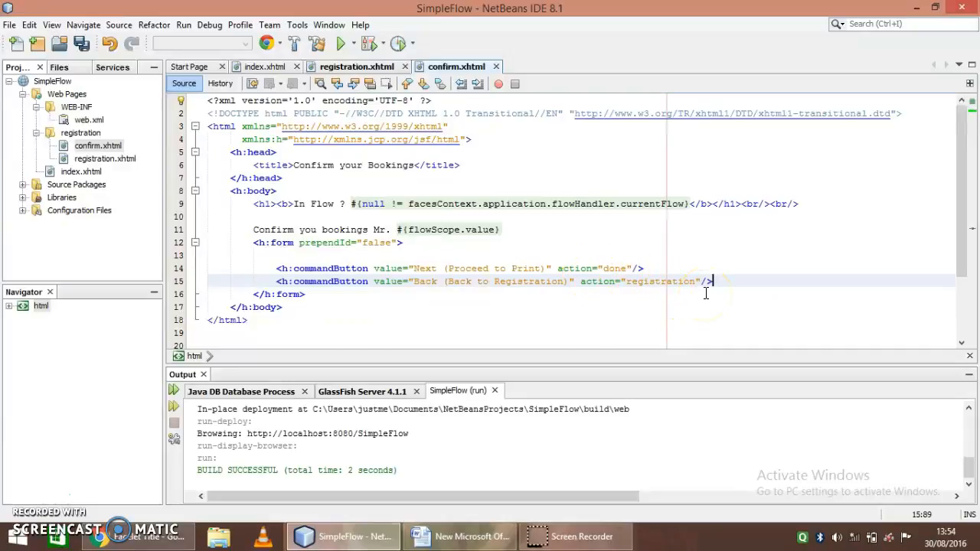
mouse_move(97, 199)
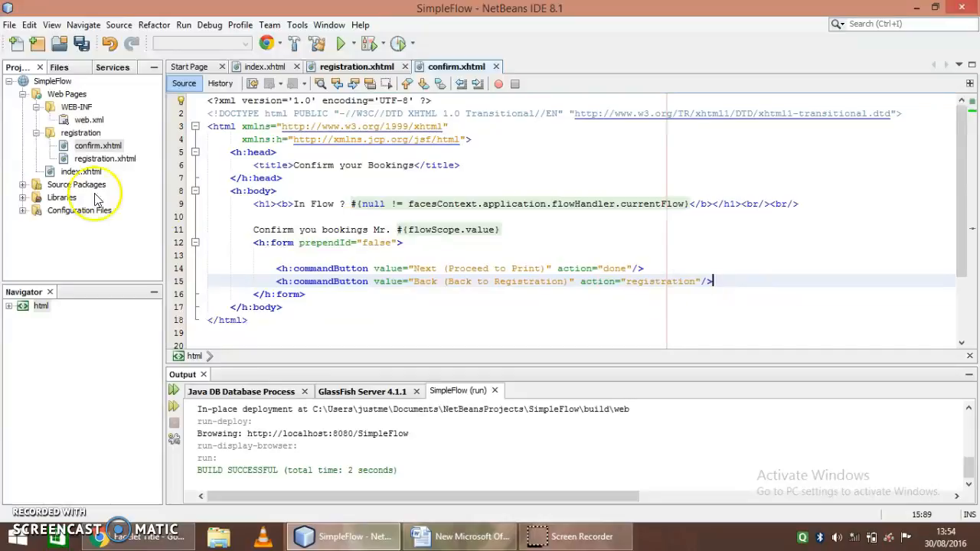
Create done.xhtml in registration with a thank-you message and a Home button with action goHome
click(81, 132)
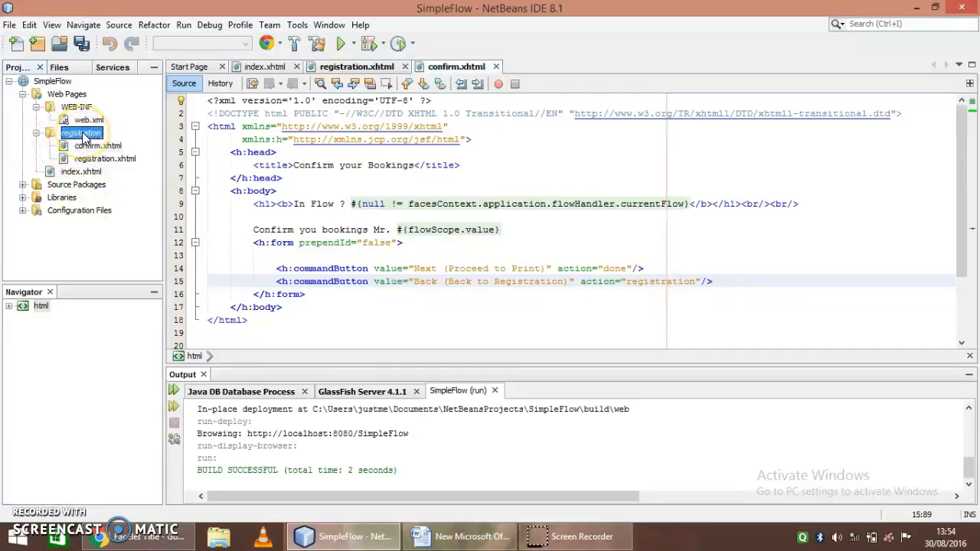
right_click(80, 133)
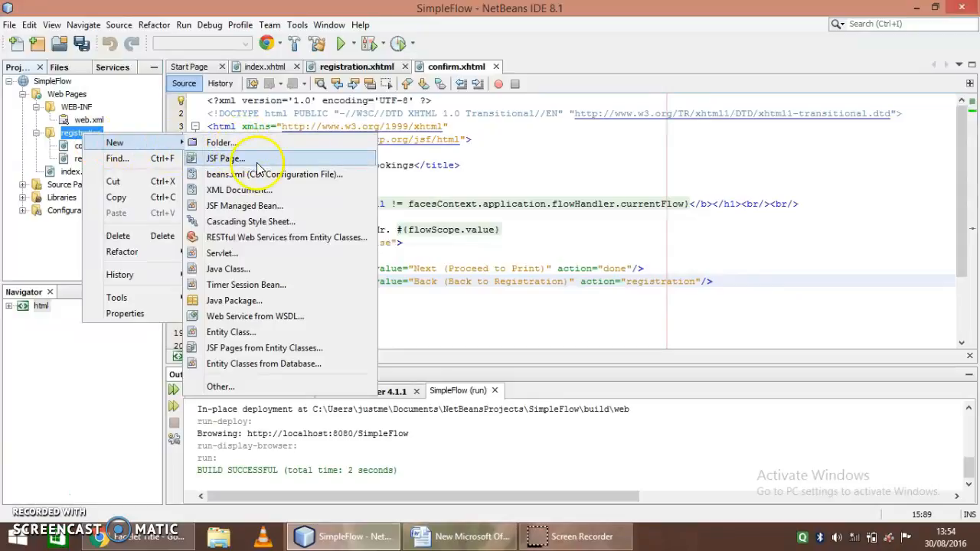
click(224, 159)
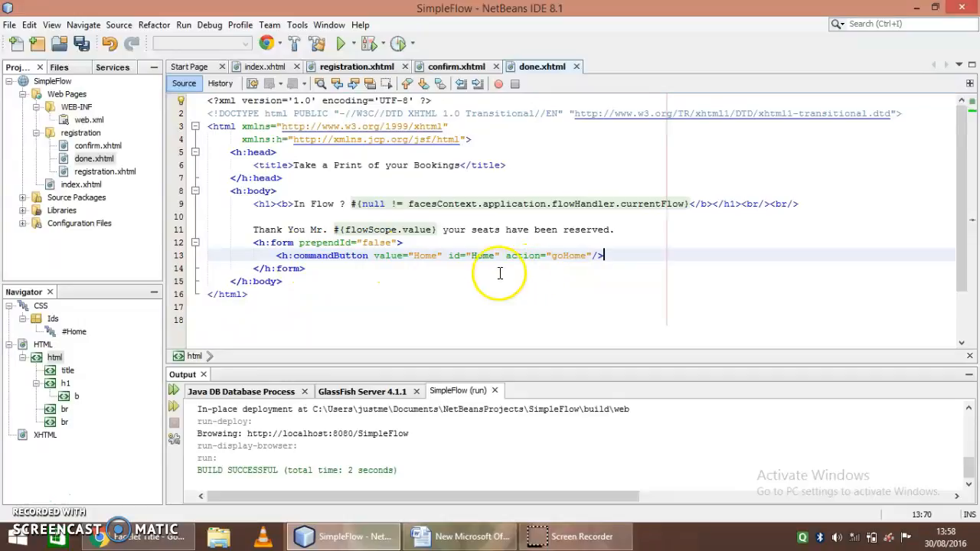
mouse_move(571, 274)
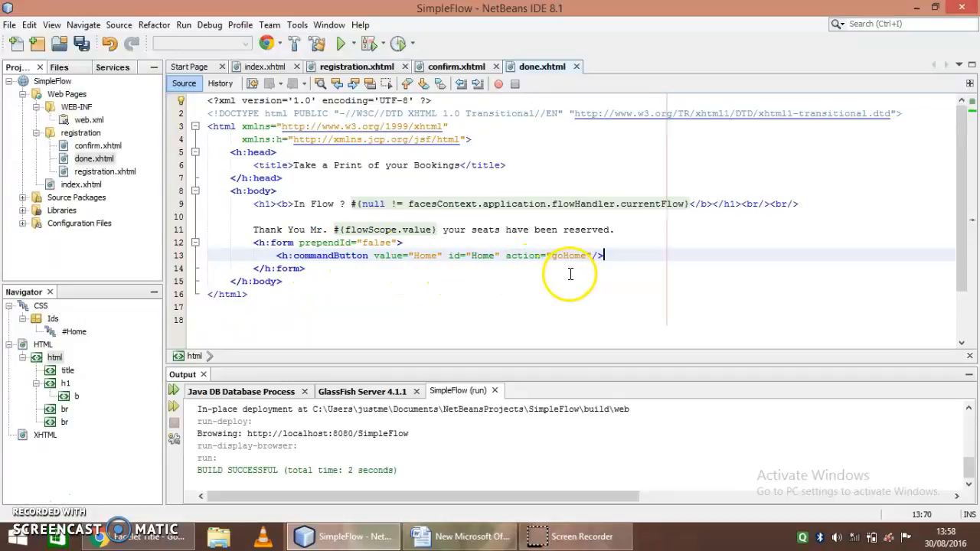
click(81, 133)
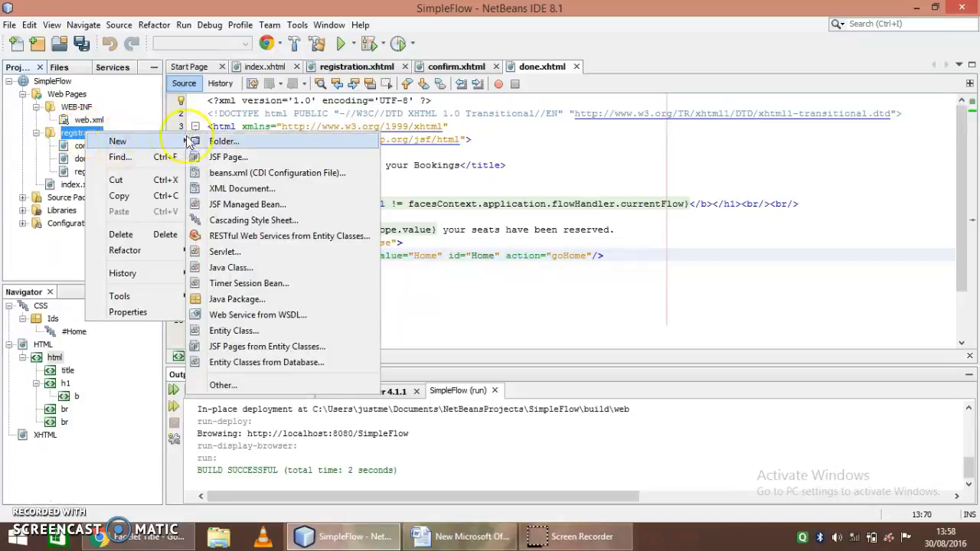
mouse_move(241, 188)
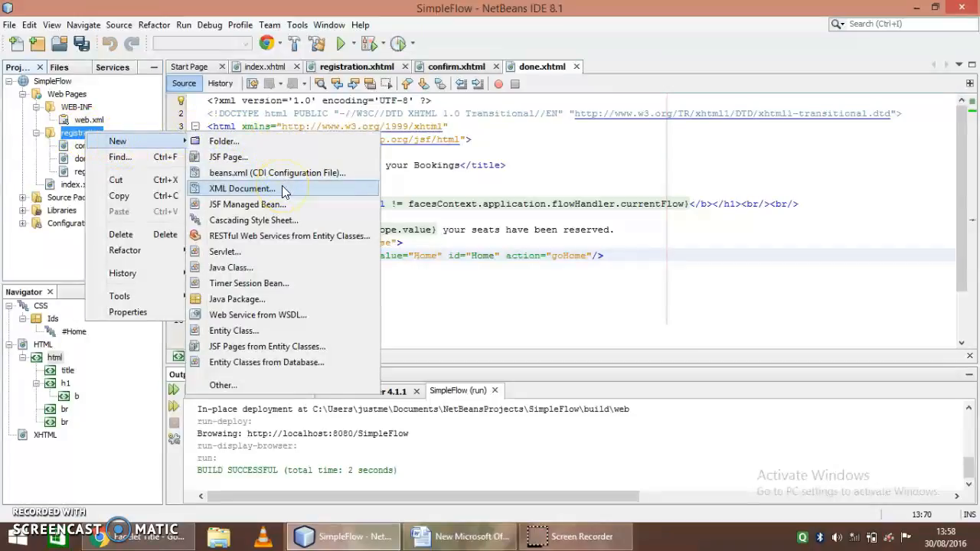
Name the new XML document registration-flow and finish it as a well-formed document
click(241, 189)
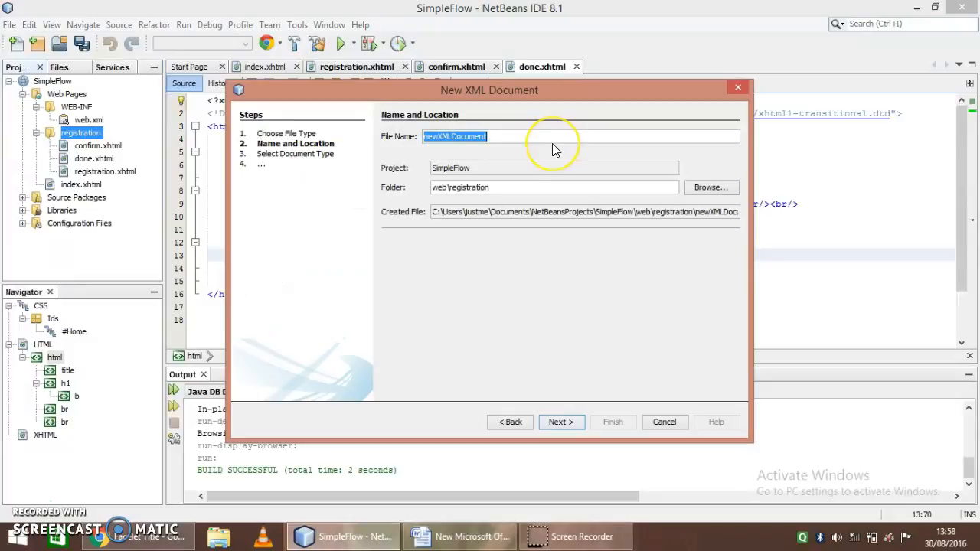
text(registration-flow)
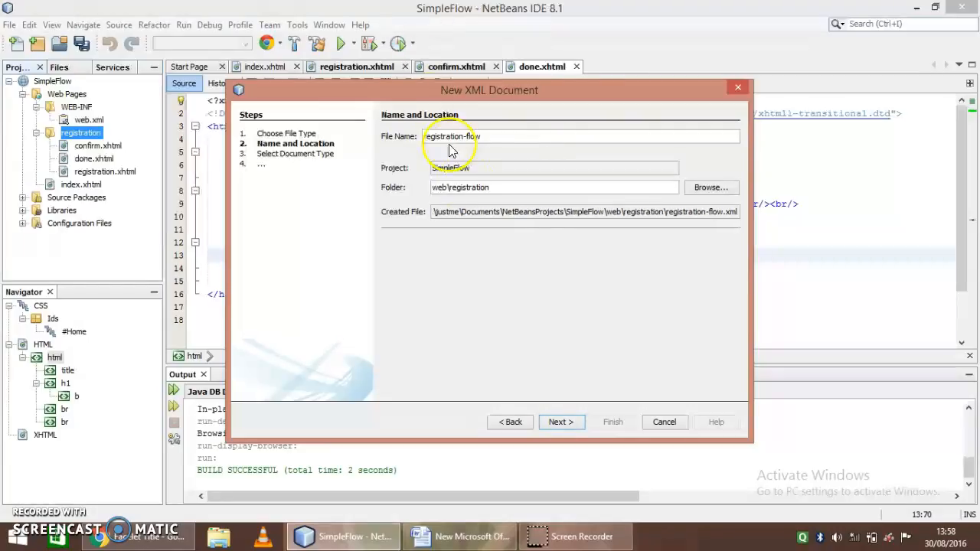
click(560, 422)
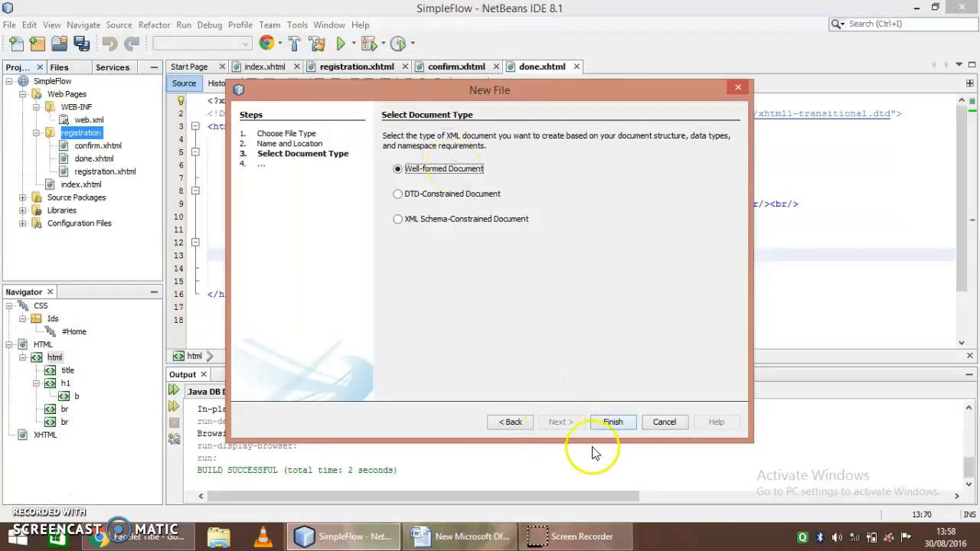
click(612, 422)
text(<)
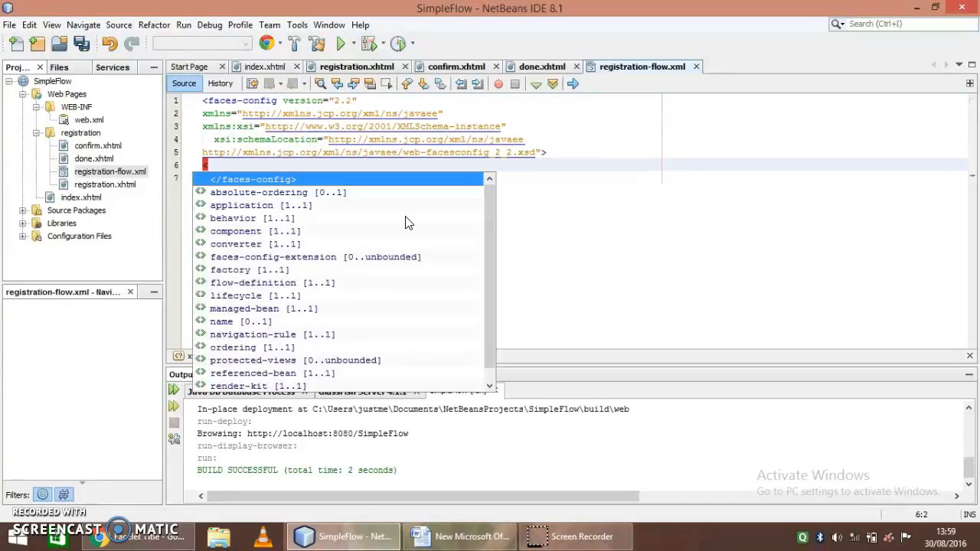
Add a flow-definition element with id "registration" inside faces-config
key(Escape)
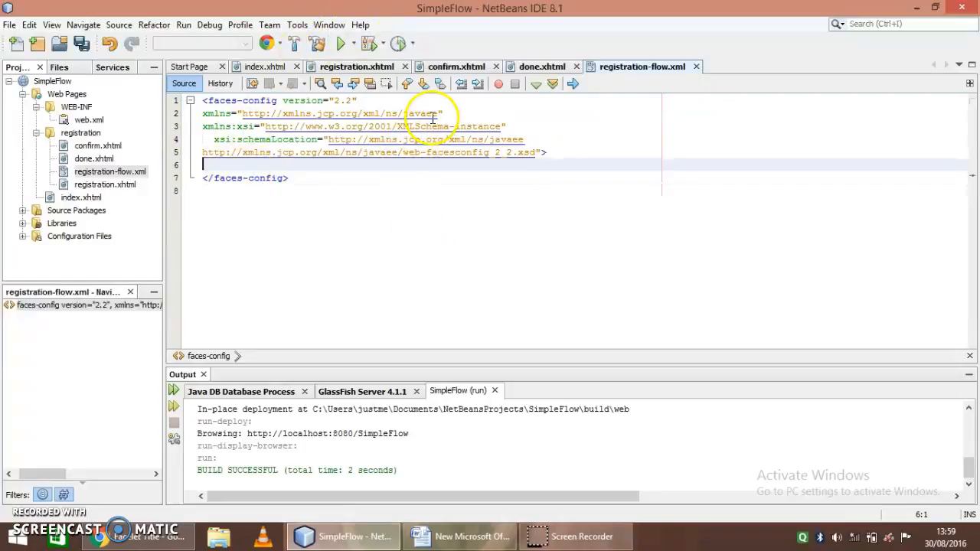
mouse_move(518, 287)
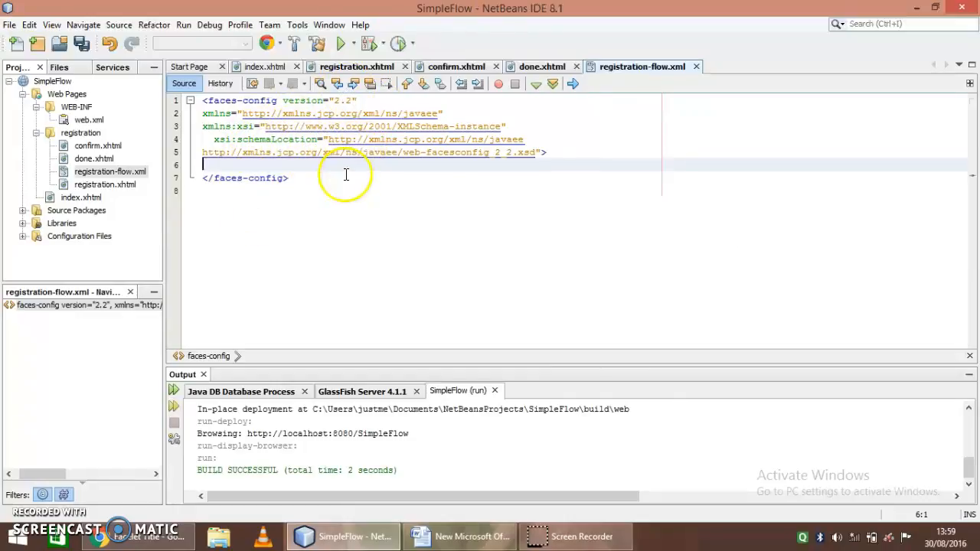
key(enter)
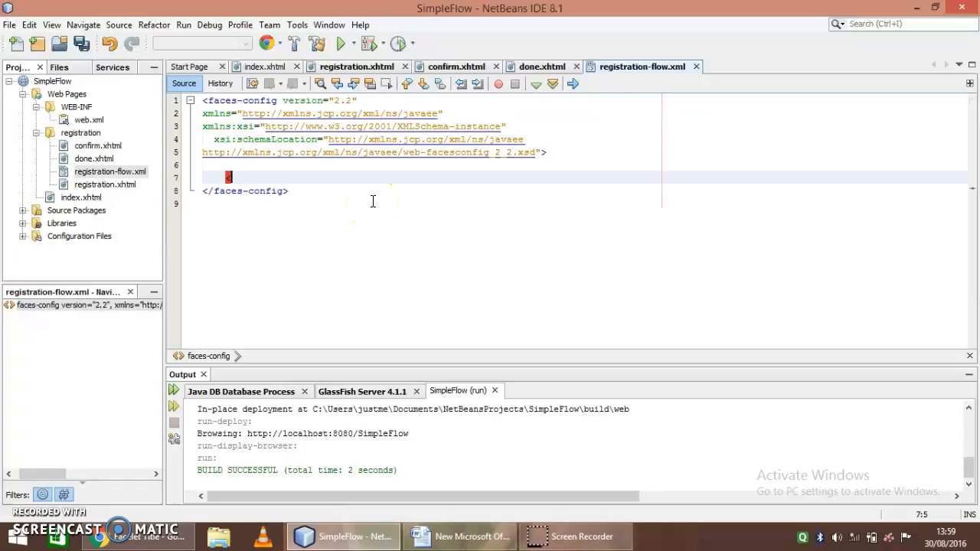
text(<fl)
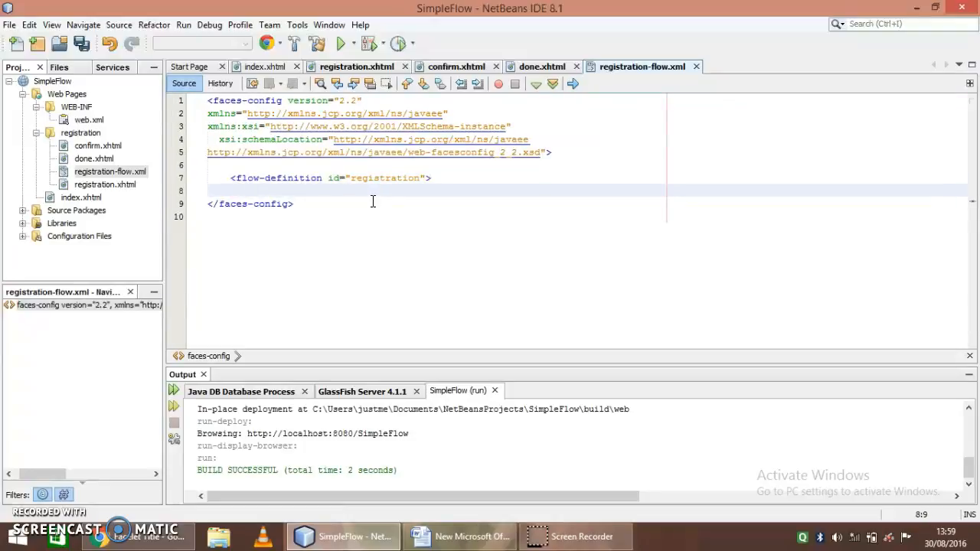
text(</flow-definition>)
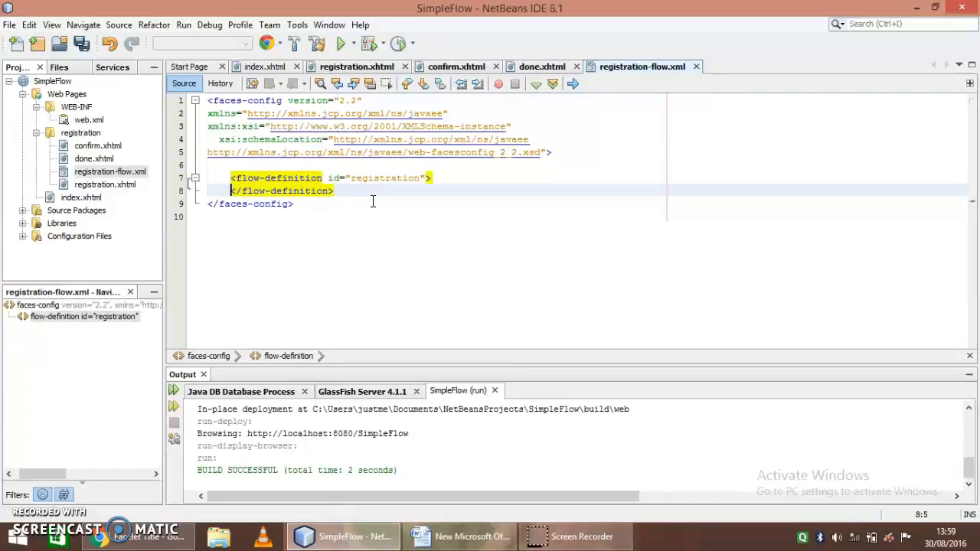
key(Enter)
text(<view id="registration">)
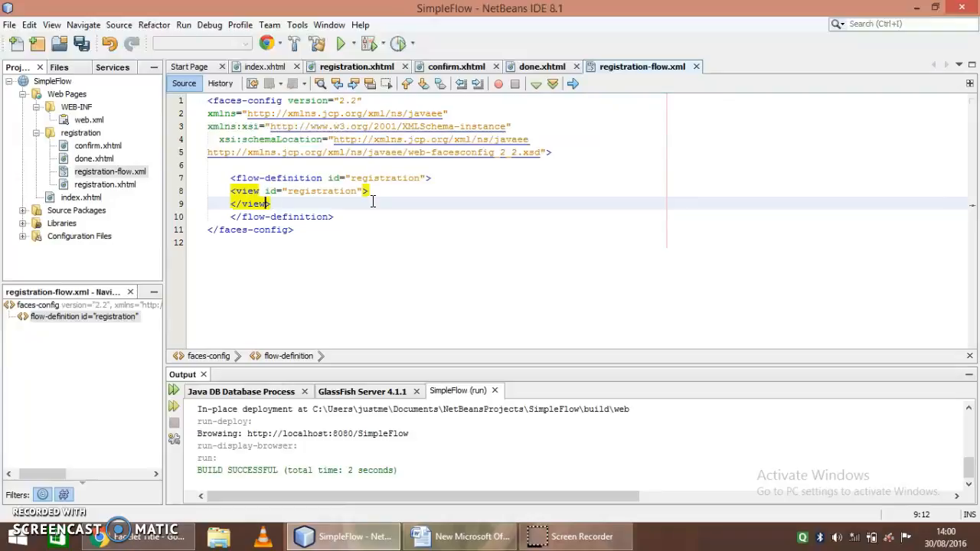
Give the registration view a vdl-document of /registration/registration.xhtml
click(371, 201)
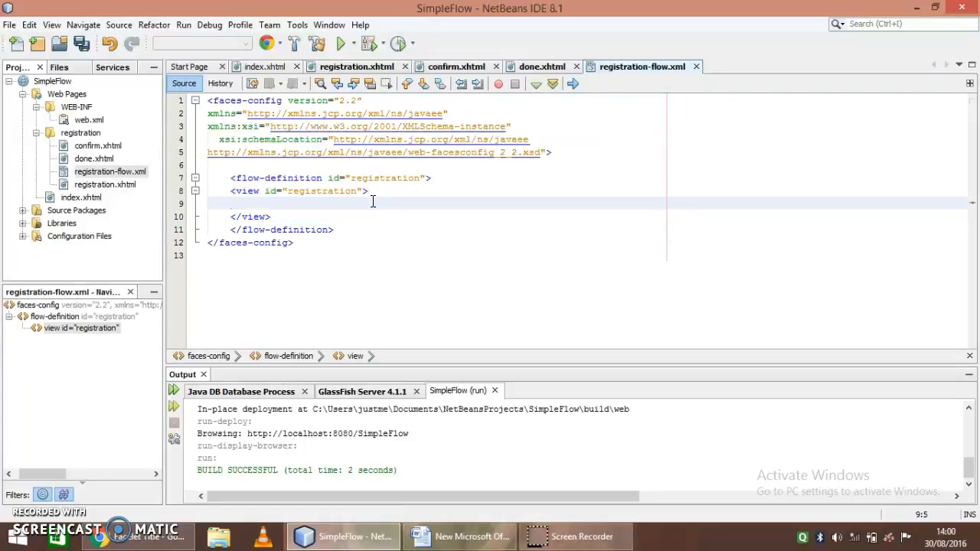
text(<vdl-document)
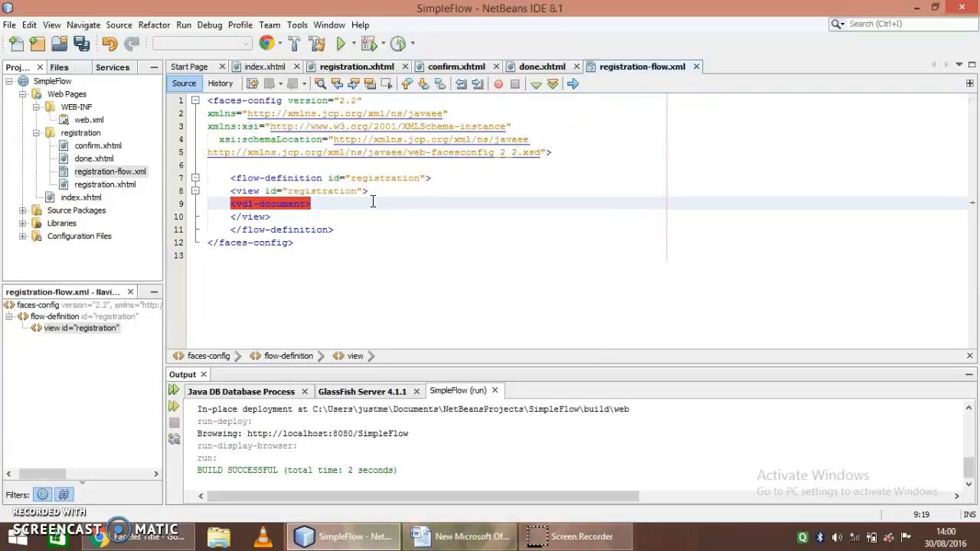
text(></vdl-document>)
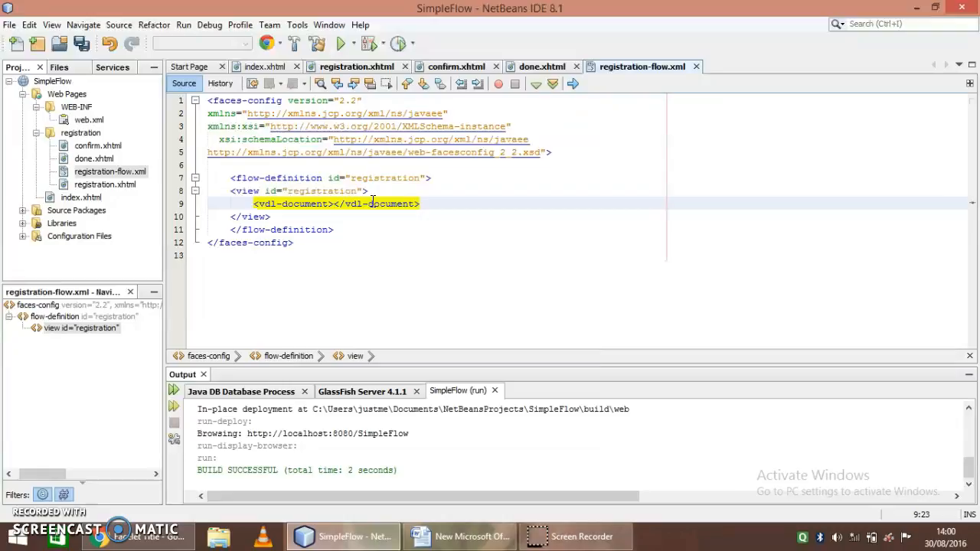
text(registration)
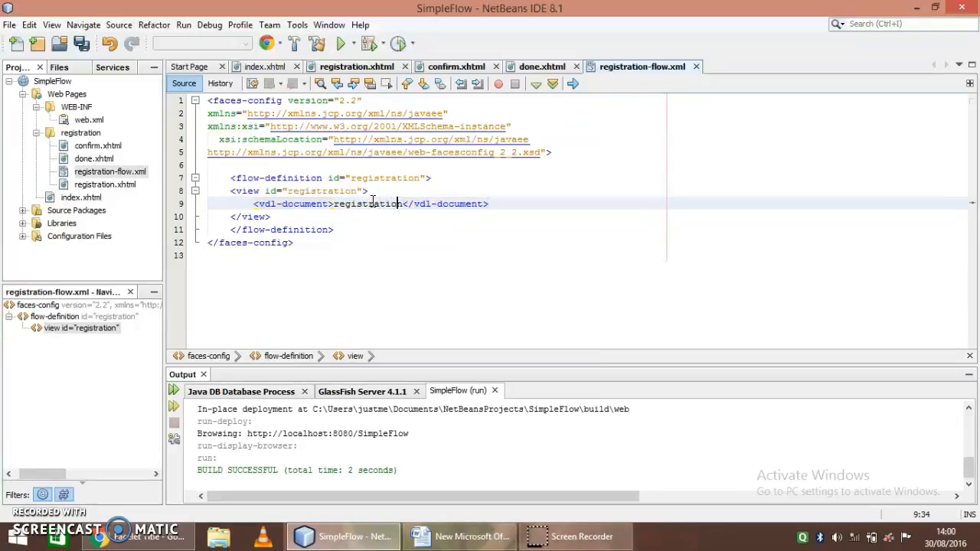
text(/)
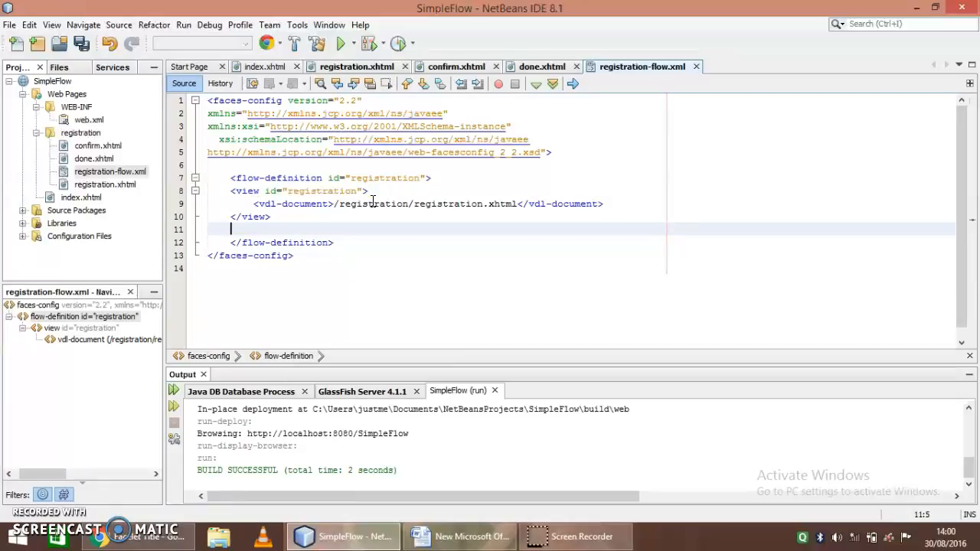
key(enter)
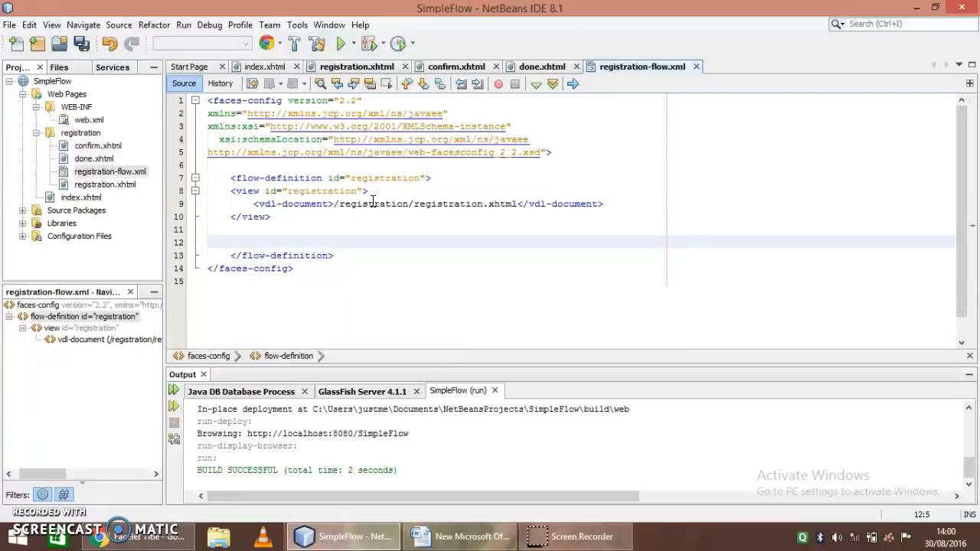
click(357, 67)
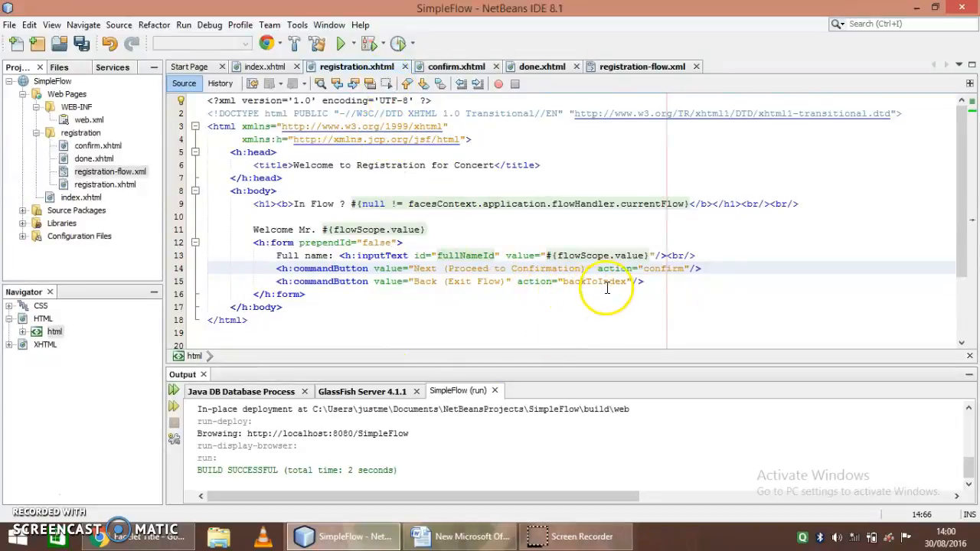
Review the done.xhtml and registration.xhtml sources for their button actions
click(456, 67)
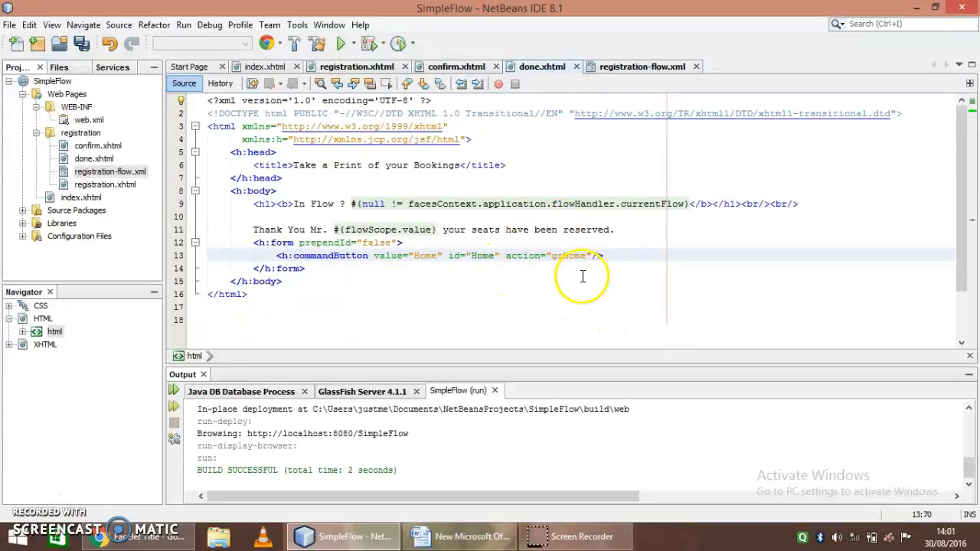
click(642, 67)
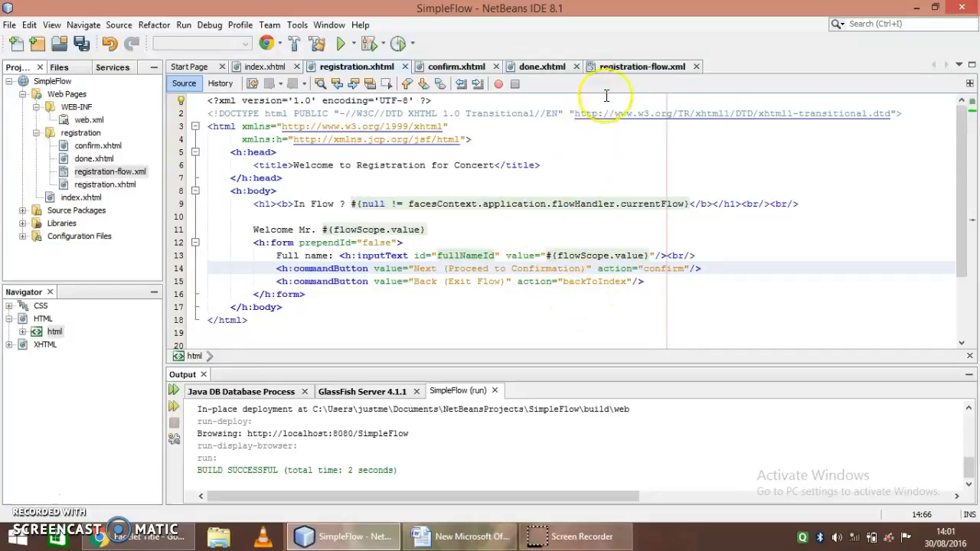
Add a backToIndex flow return with from-outcome /index
click(642, 67)
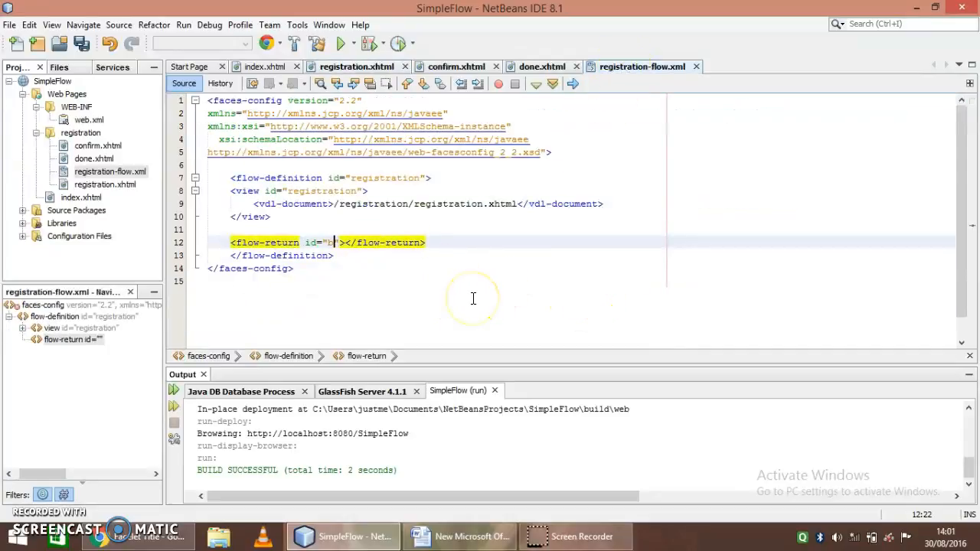
text(ackTo)
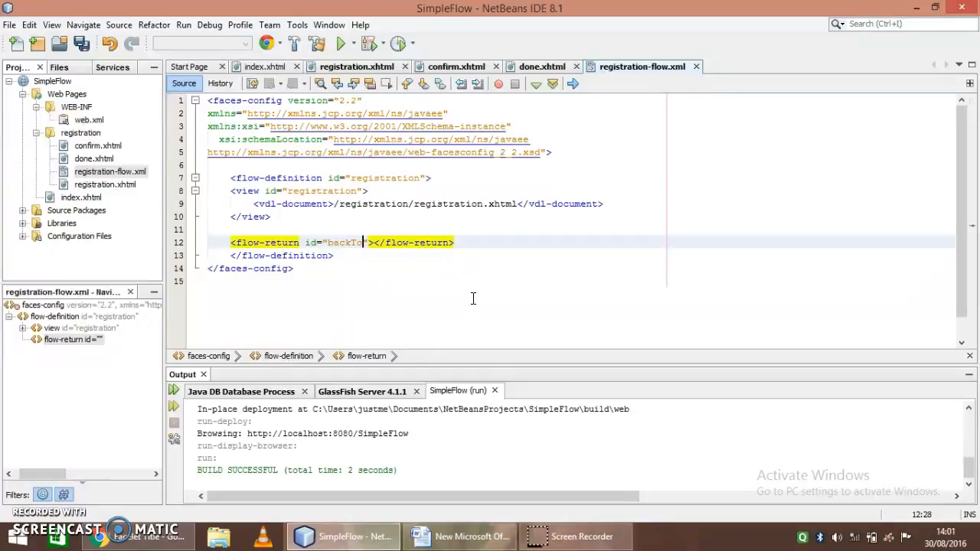
text(Index)
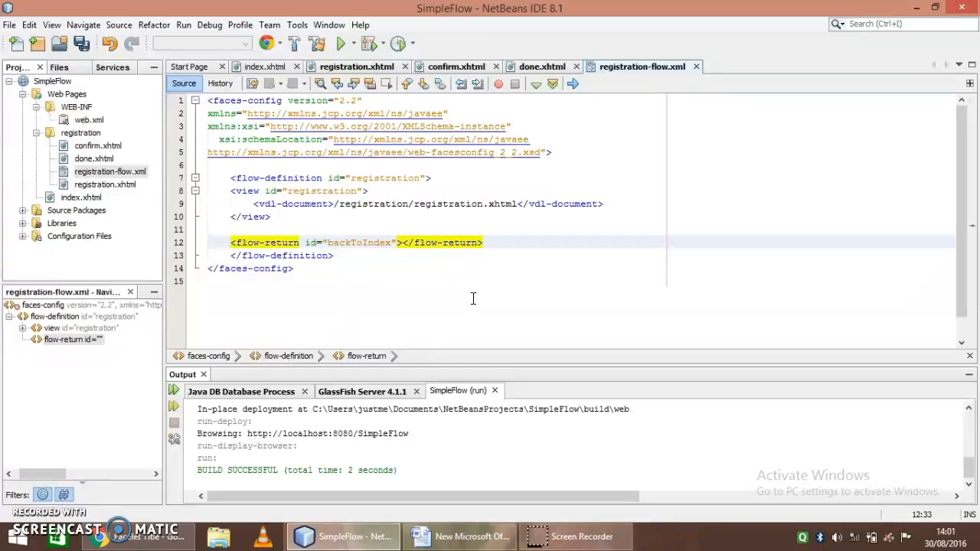
click(356, 67)
text(<from-outcome></from-outcome>)
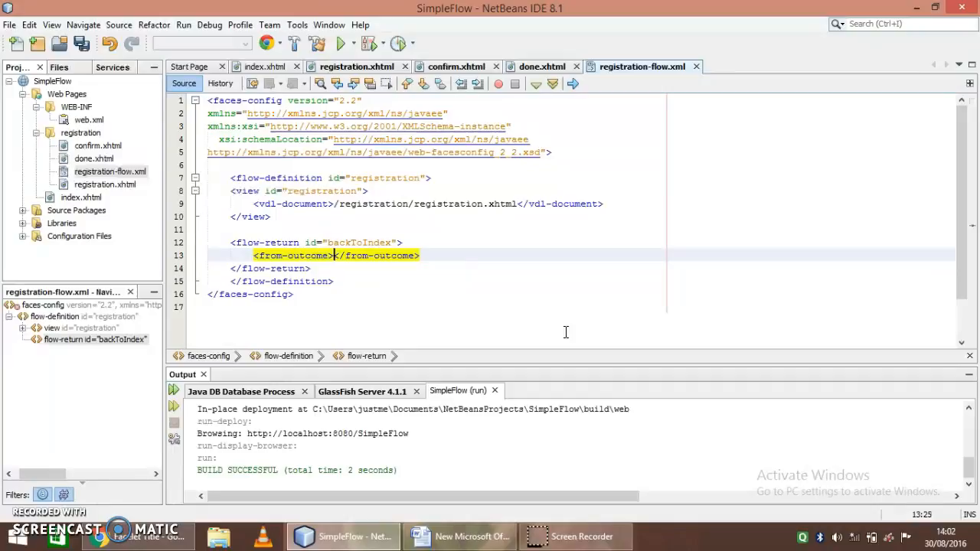
text(/)
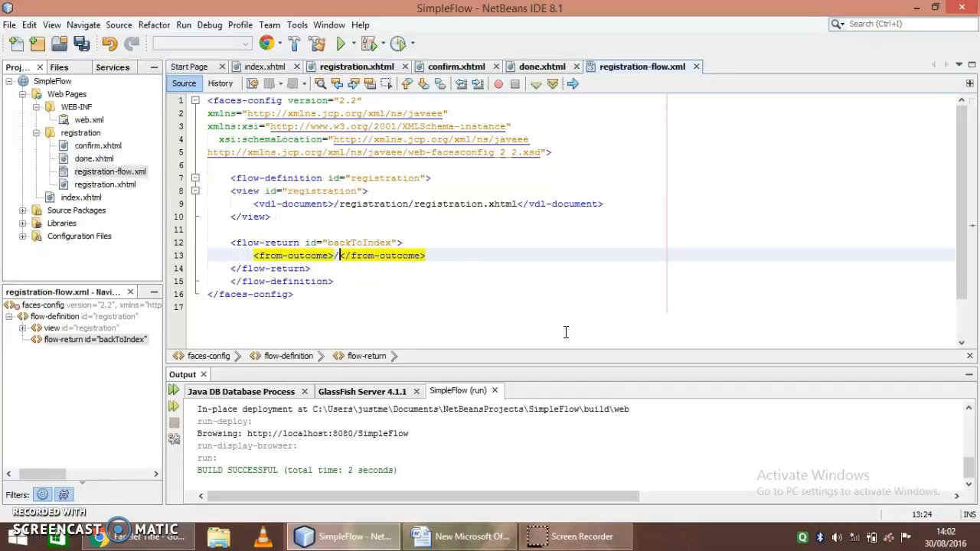
text(index)
text(<flow-return id=""></flow-return>)
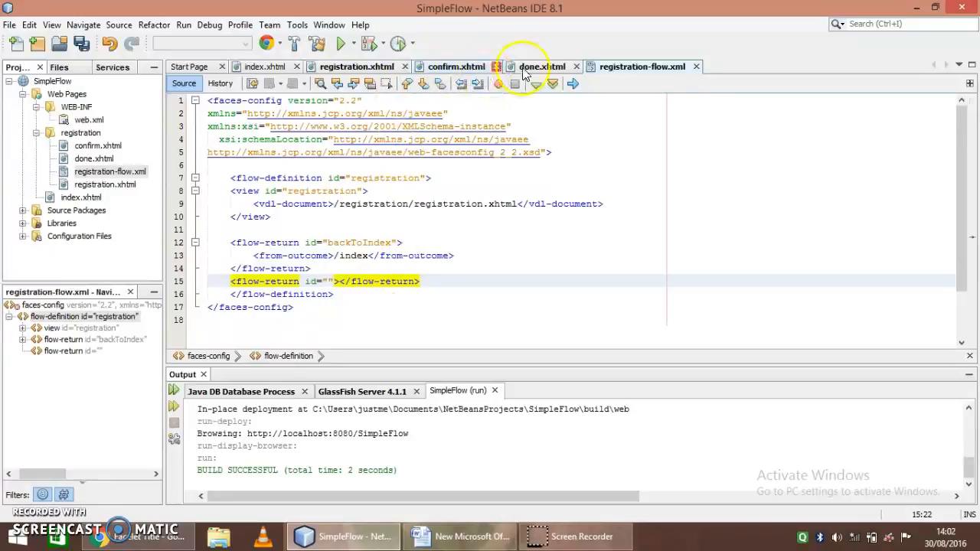
Add a second flow return, goHome, with outcome /index
click(541, 67)
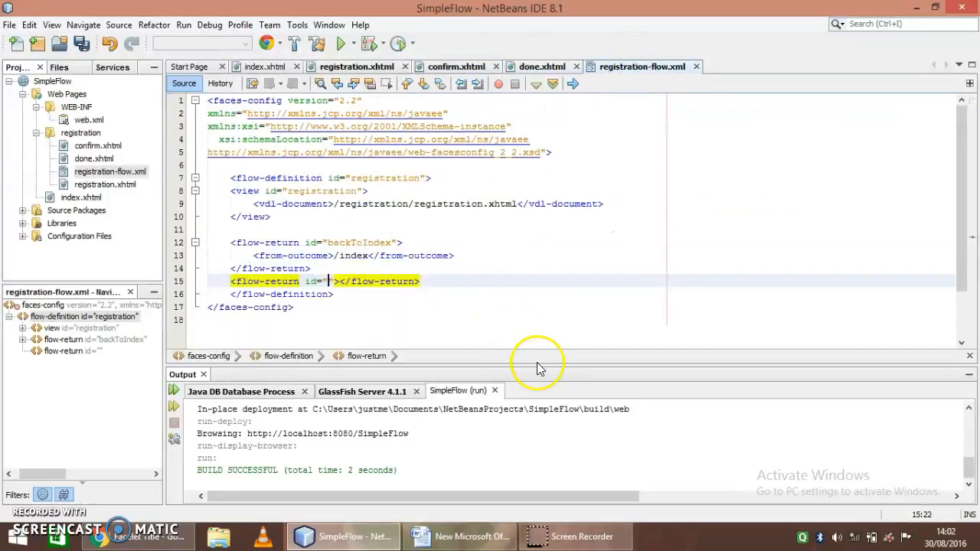
text(goHome)
text(<from-outcome>/index</from-outcome>)
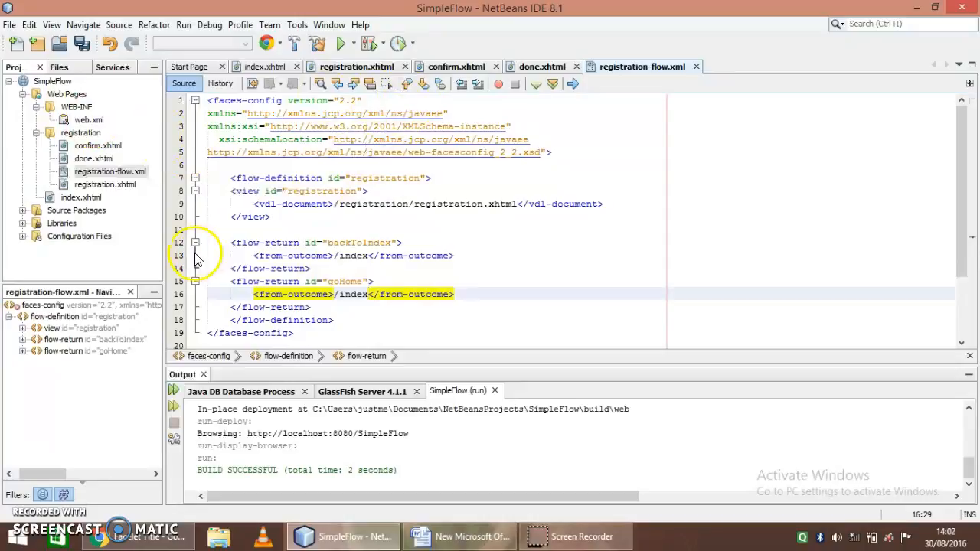
click(77, 107)
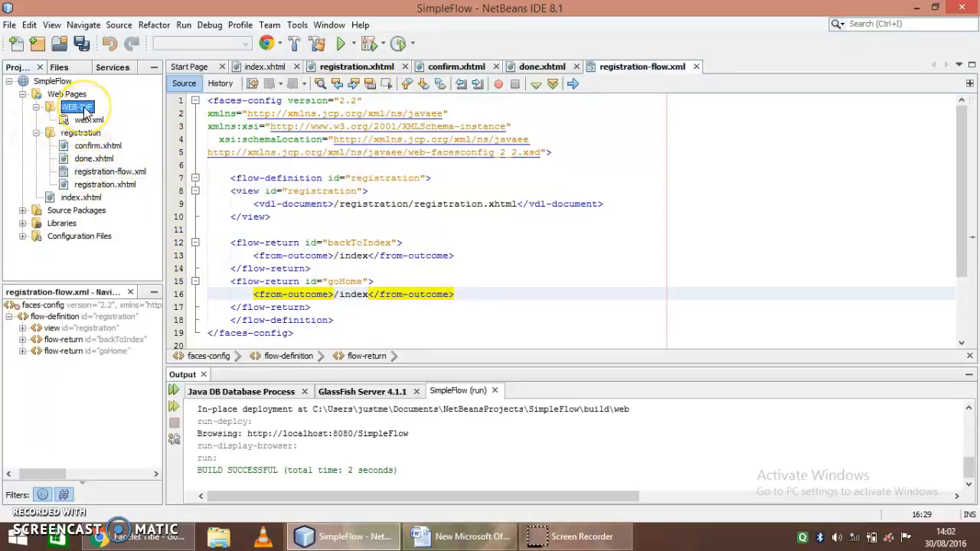
Create a beans.xml CDI configuration file in WEB-INF, then close its tab
right_click(77, 106)
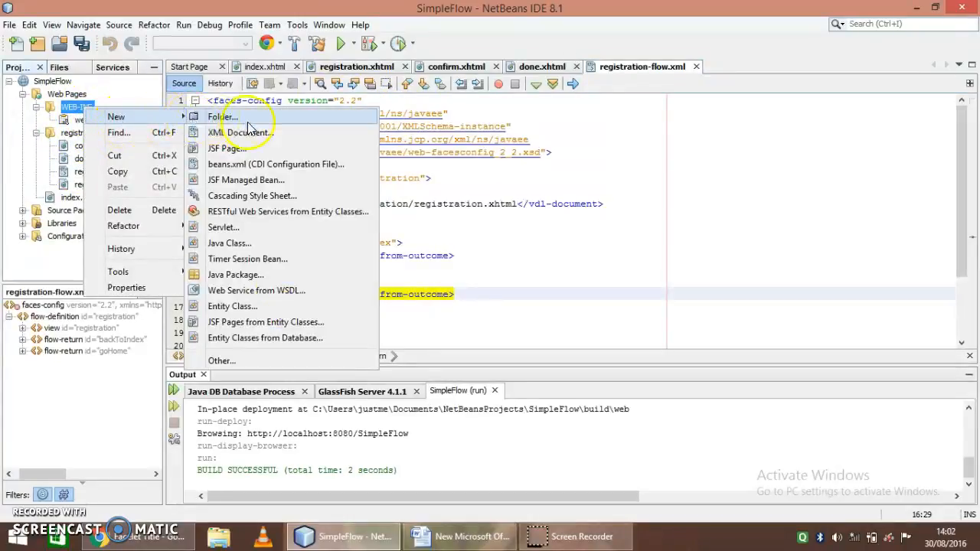
click(275, 164)
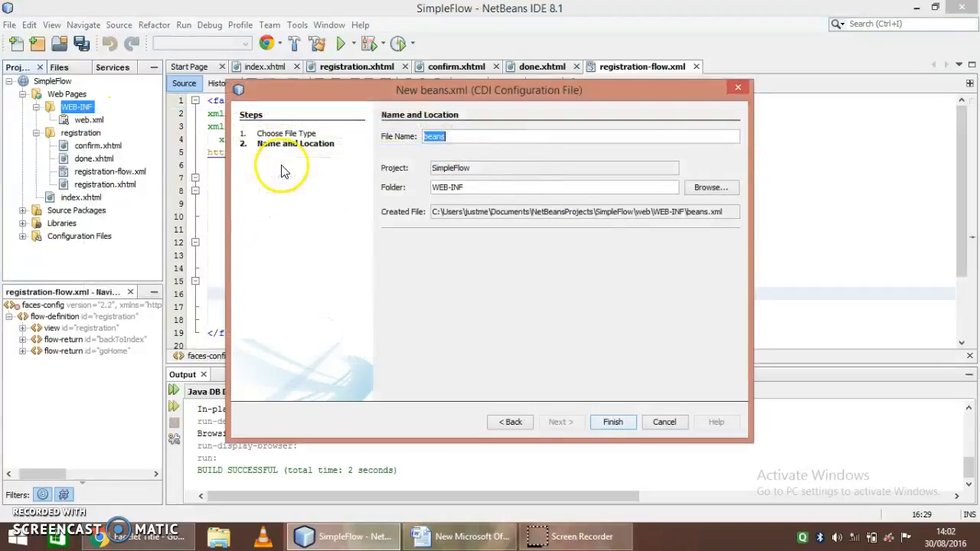
click(612, 421)
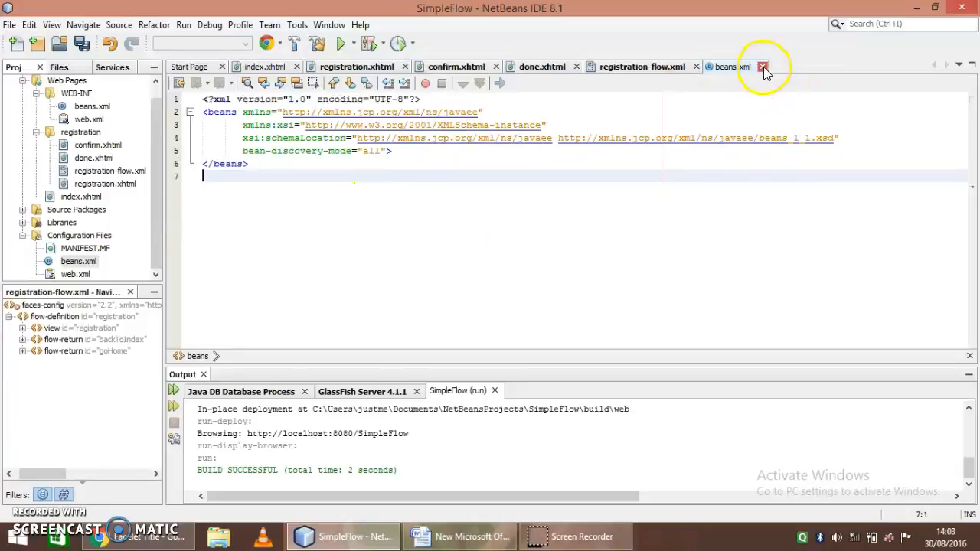
click(762, 66)
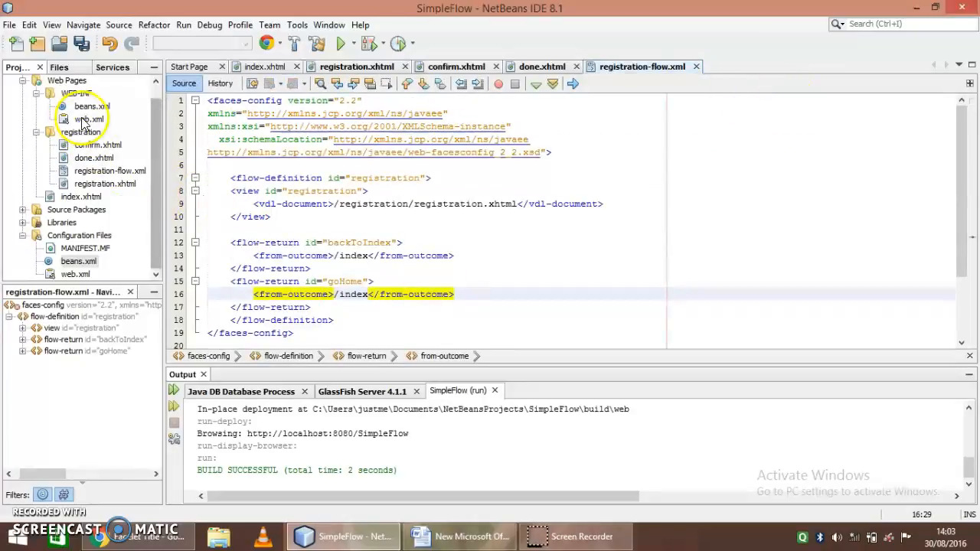
Change web.xml's second context-param to javax.faces.CLIENT_WINDOW_MODE with value url
double_click(88, 119)
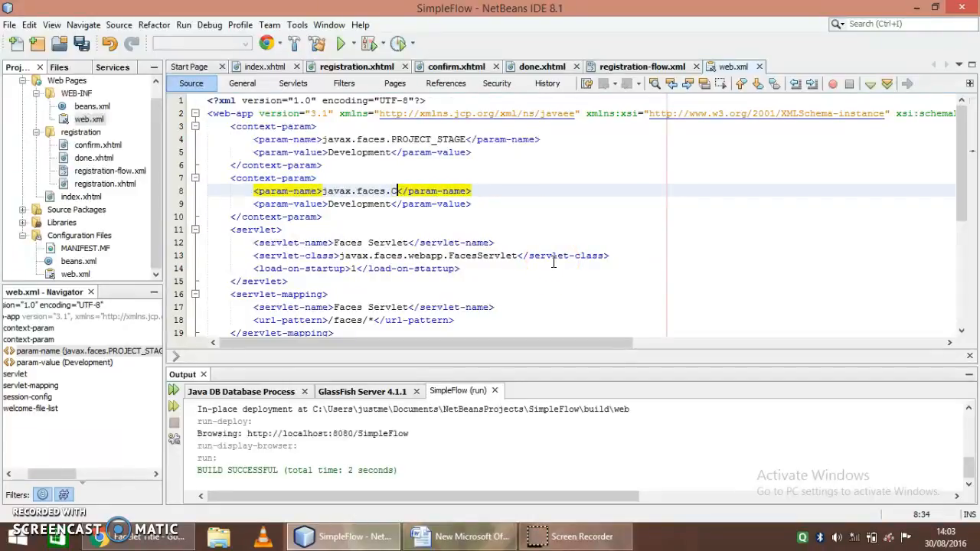
text(LIENT)
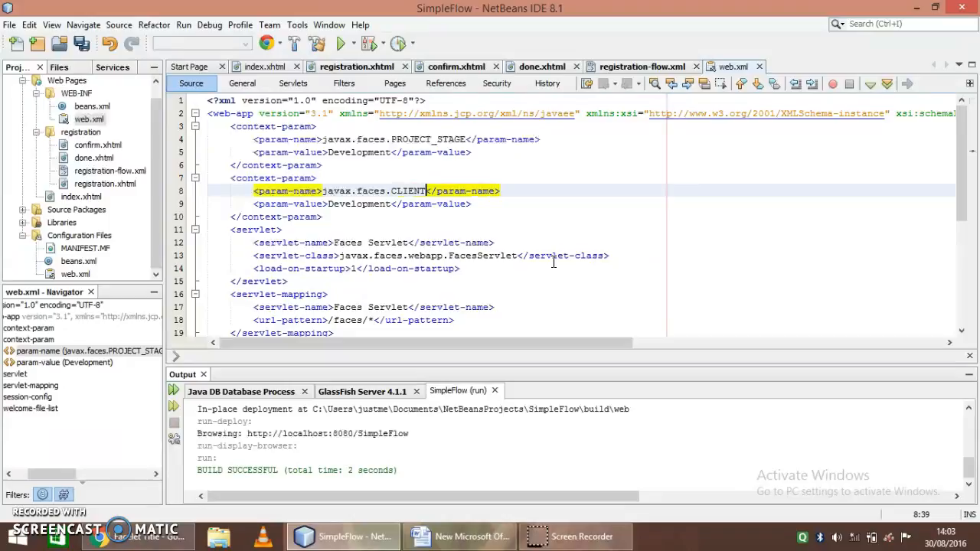
text(_WINDOW)
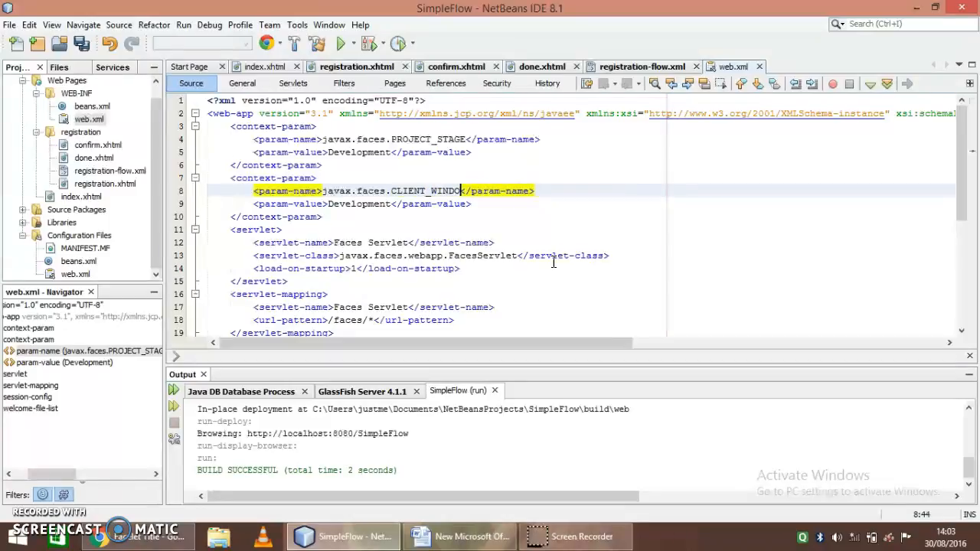
text(_M)
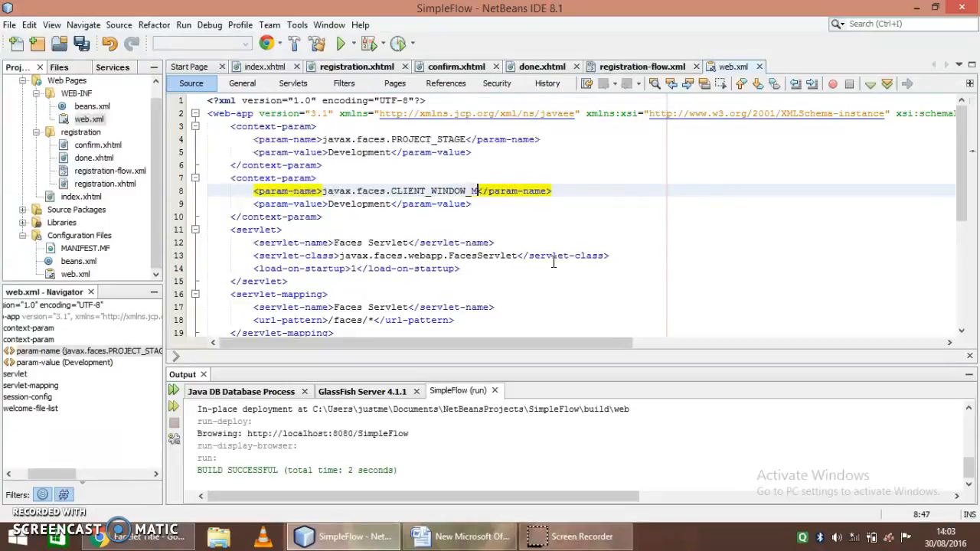
text(ODE)
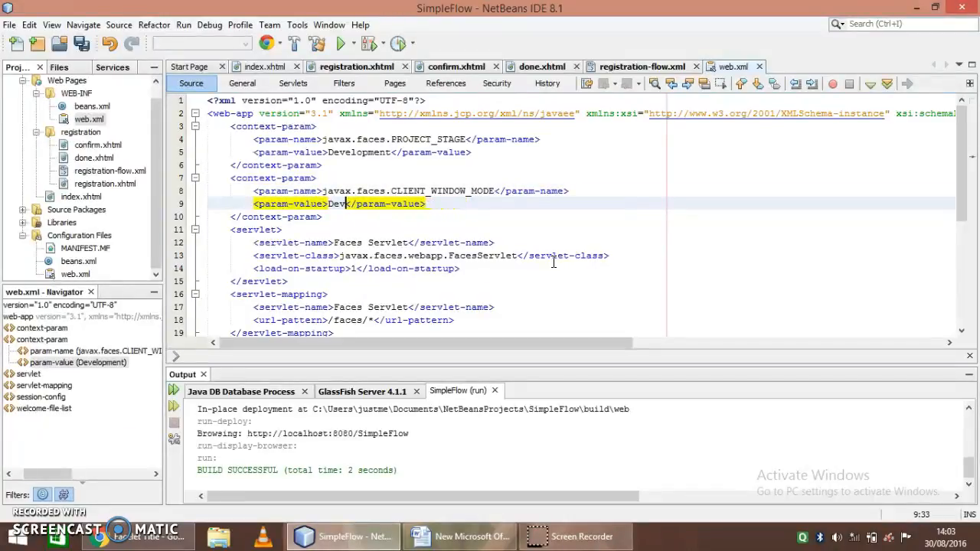
text(url)
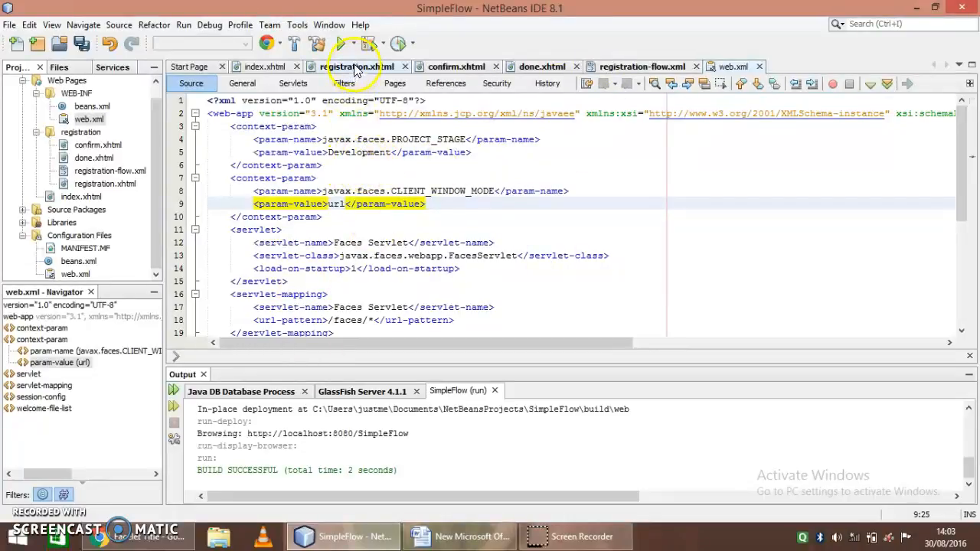
Review the registration flow pages, run SimpleFlow, and view its index page in Chrome
click(357, 67)
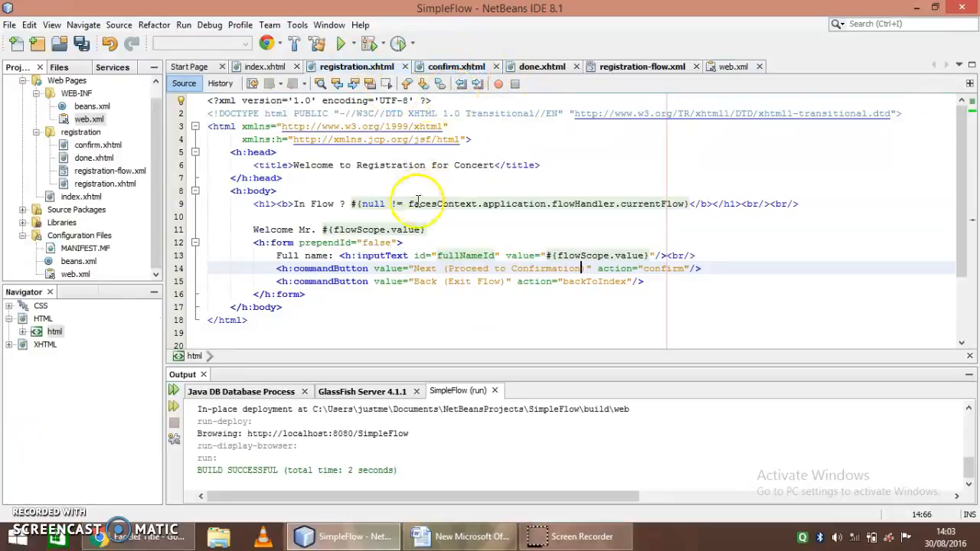
click(642, 67)
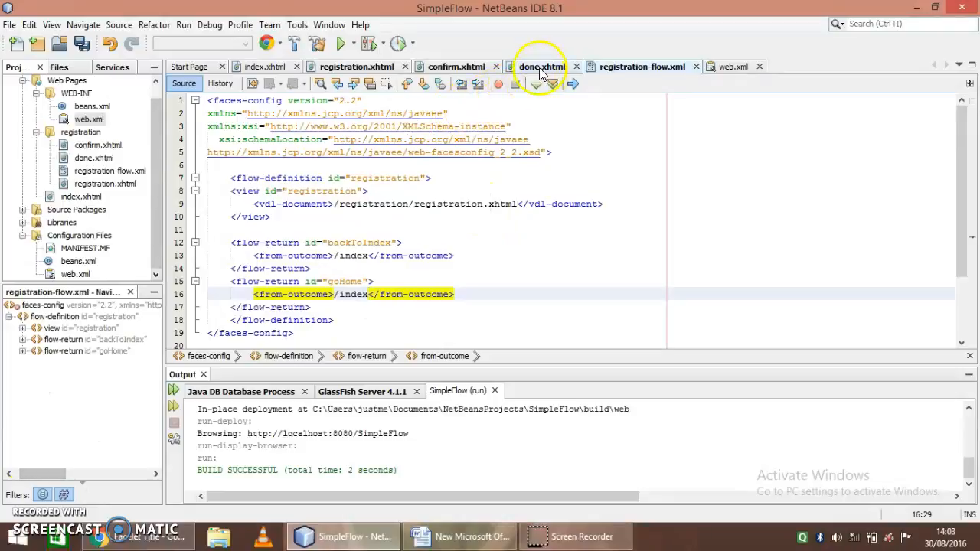
click(541, 66)
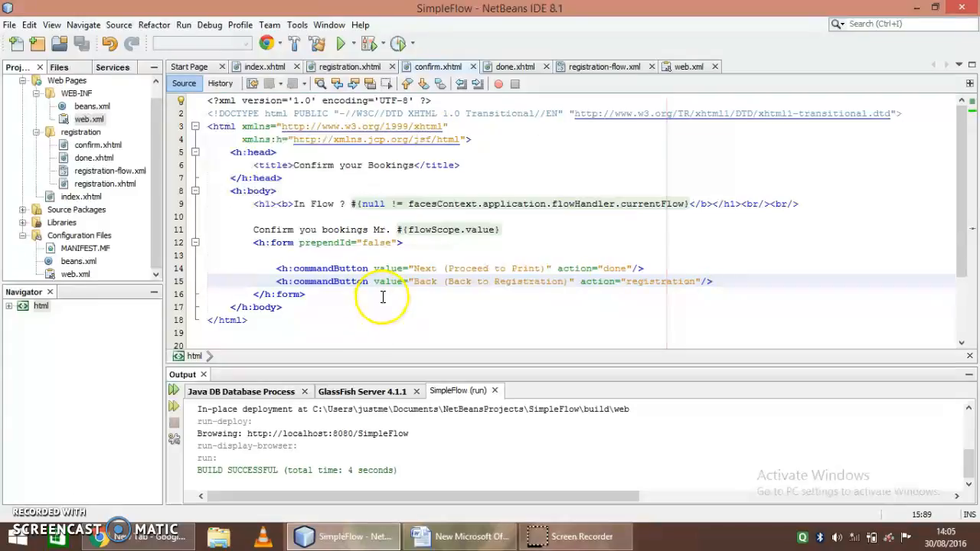
click(509, 67)
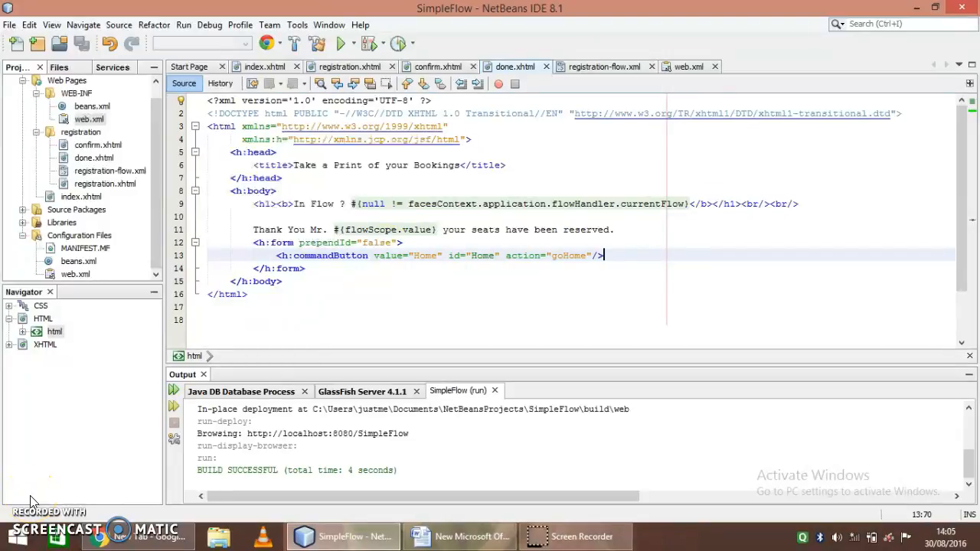
click(338, 43)
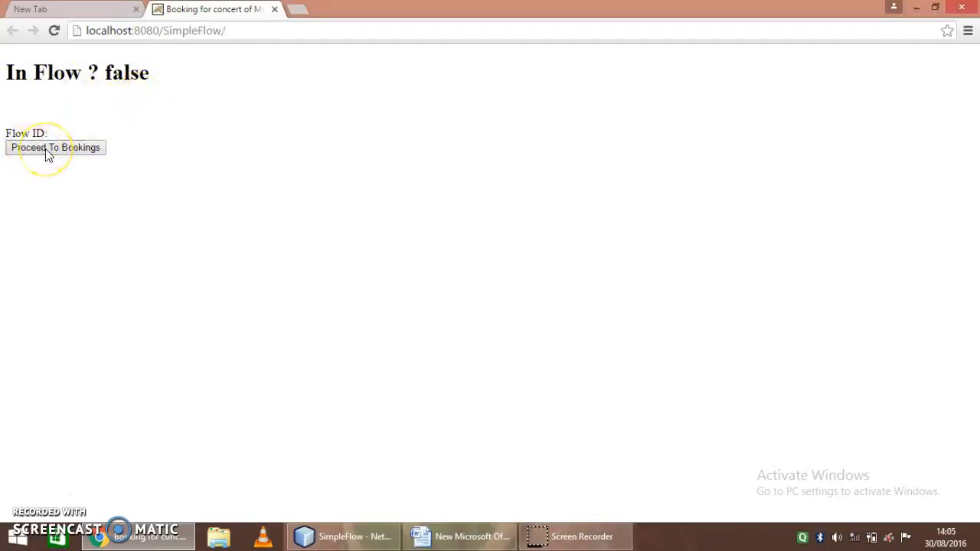
click(55, 147)
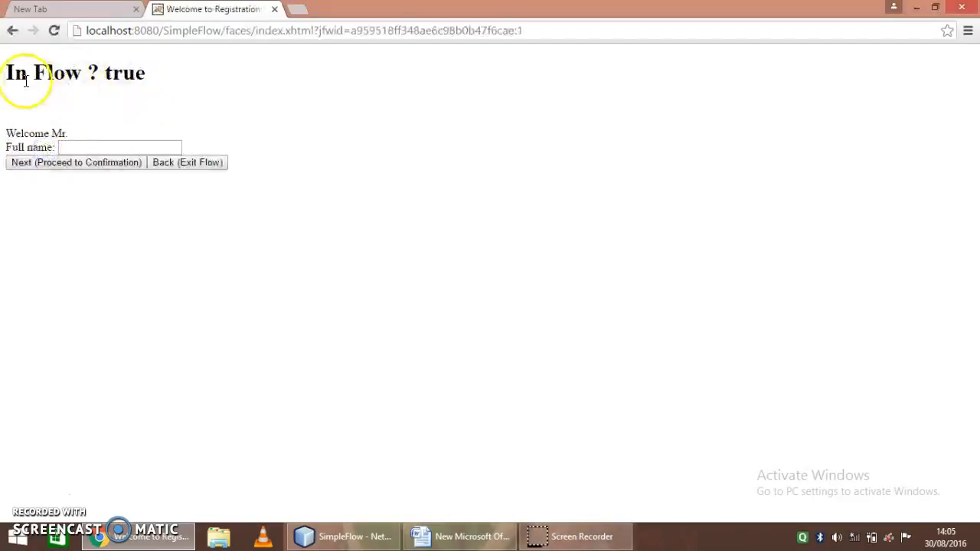
mouse_move(121, 141)
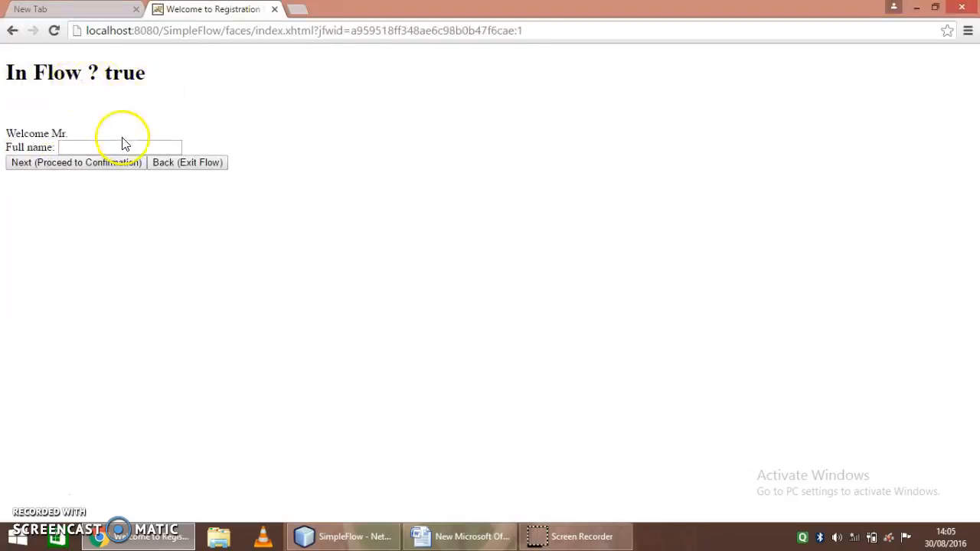
text(ankit shende)
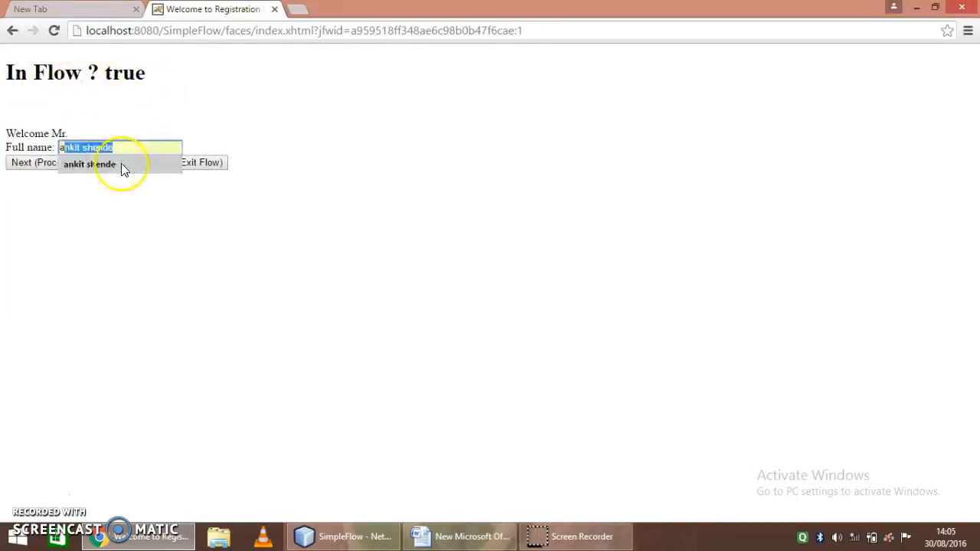
click(119, 163)
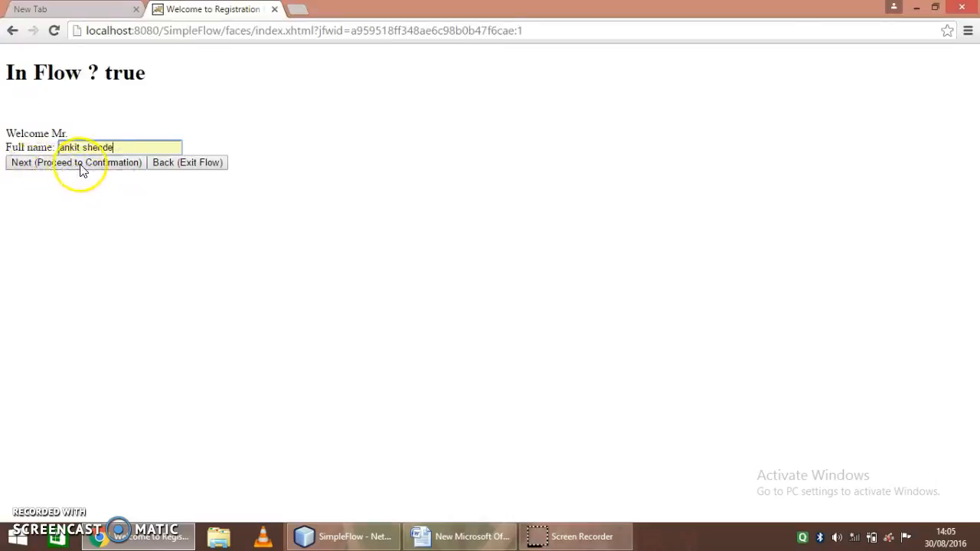
click(75, 161)
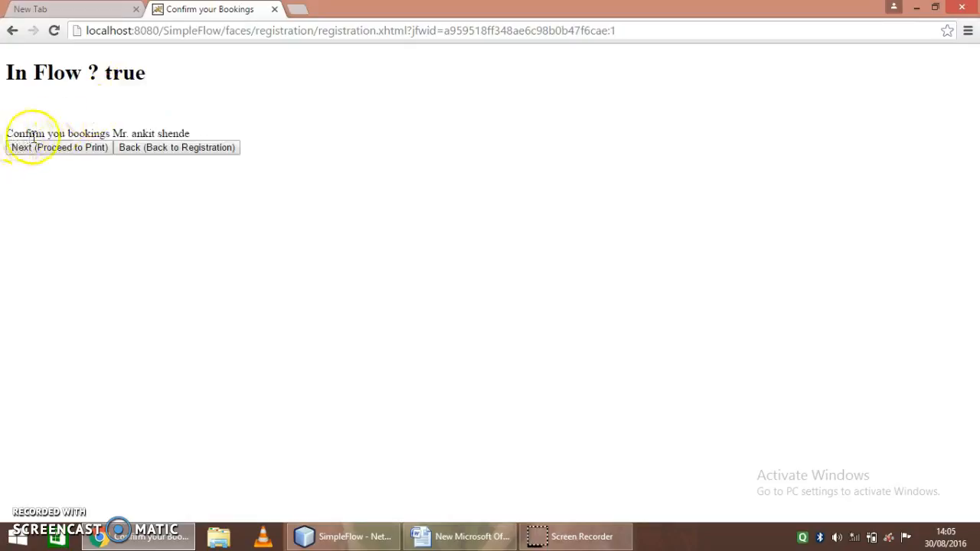
mouse_move(66, 149)
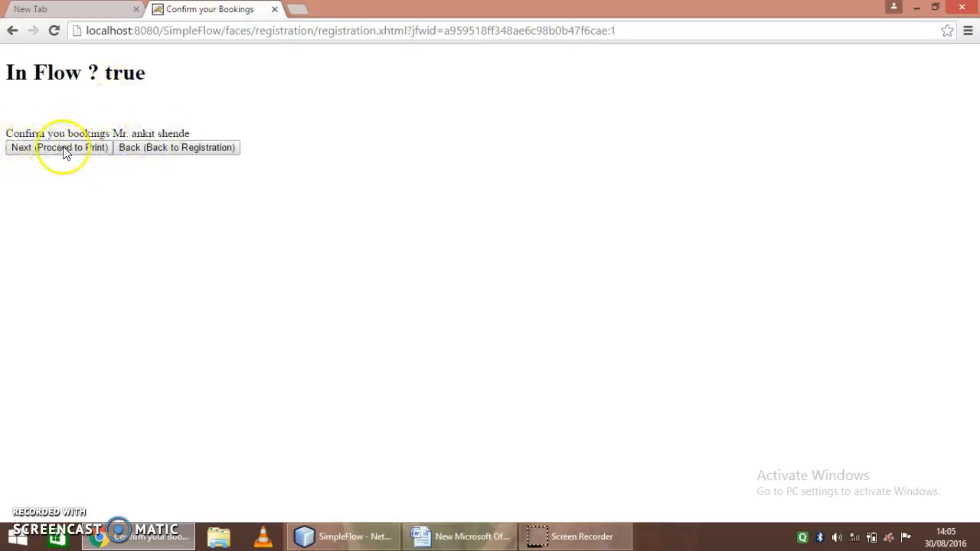
click(59, 147)
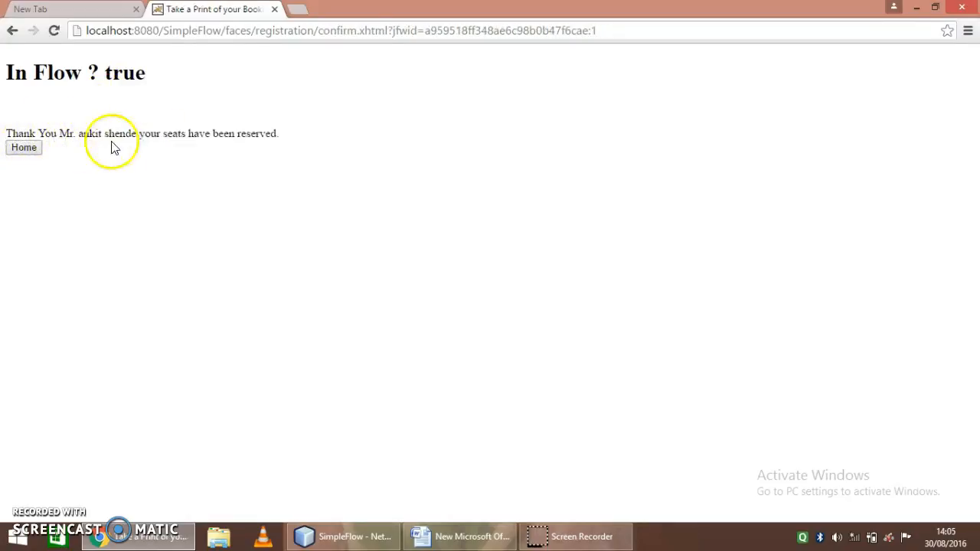
mouse_move(65, 191)
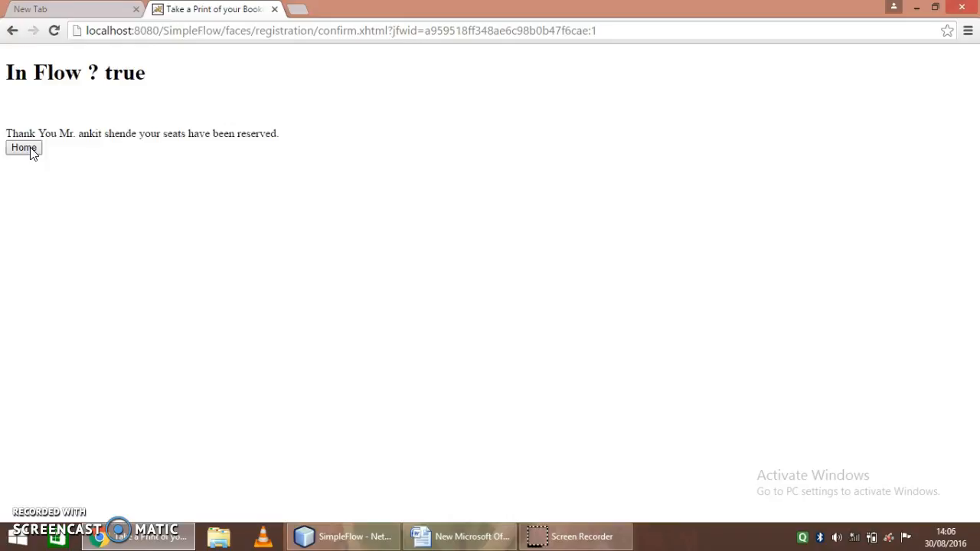
click(24, 147)
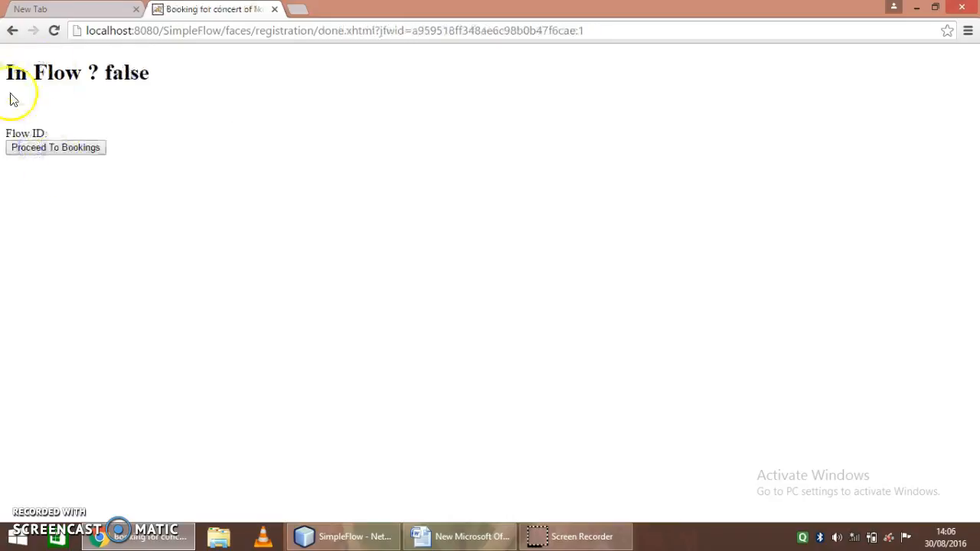
mouse_move(134, 230)
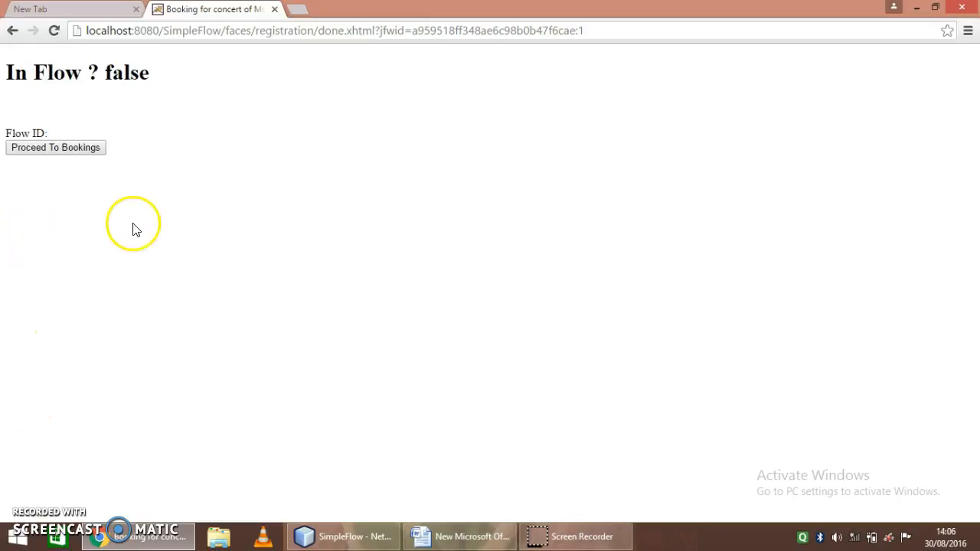
mouse_move(163, 198)
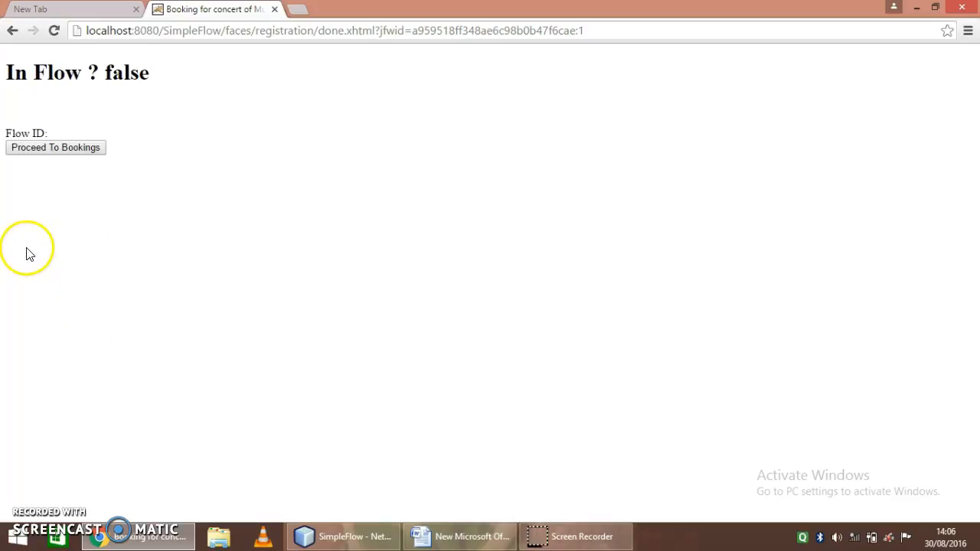
mouse_move(44, 465)
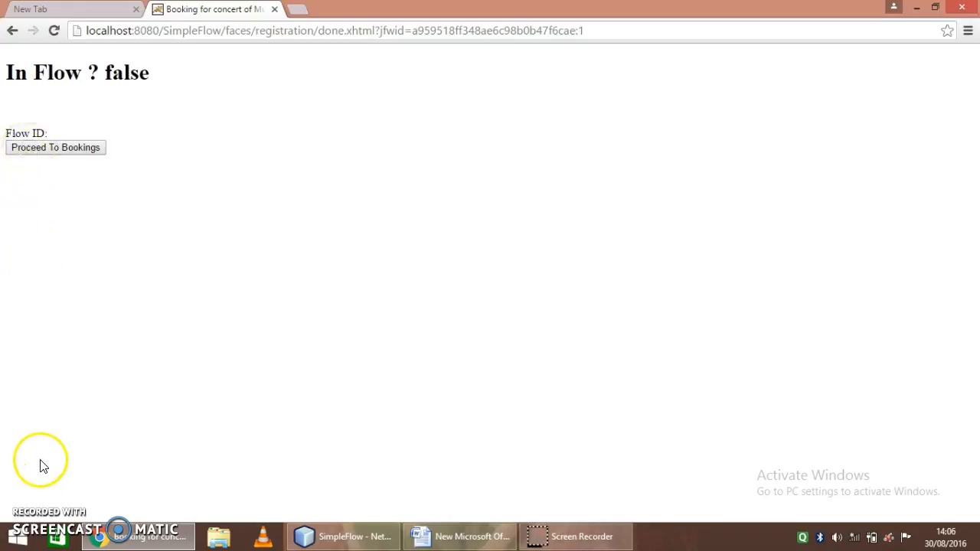